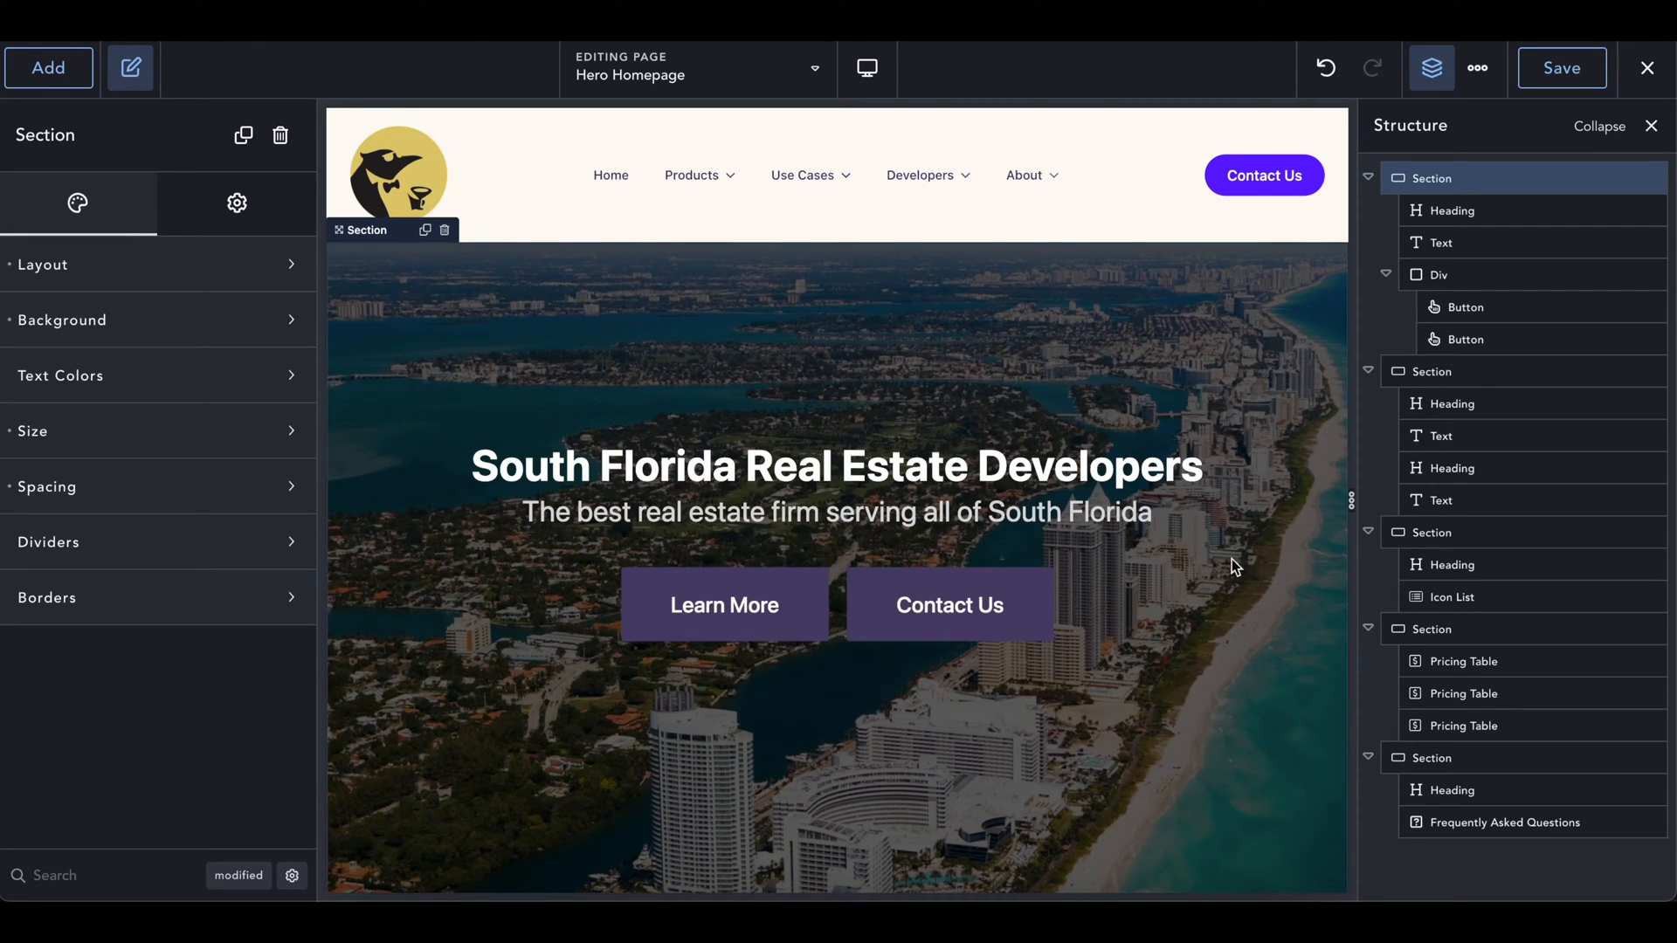
{"action": "mouse_move", "coordinate": [966, 428]}
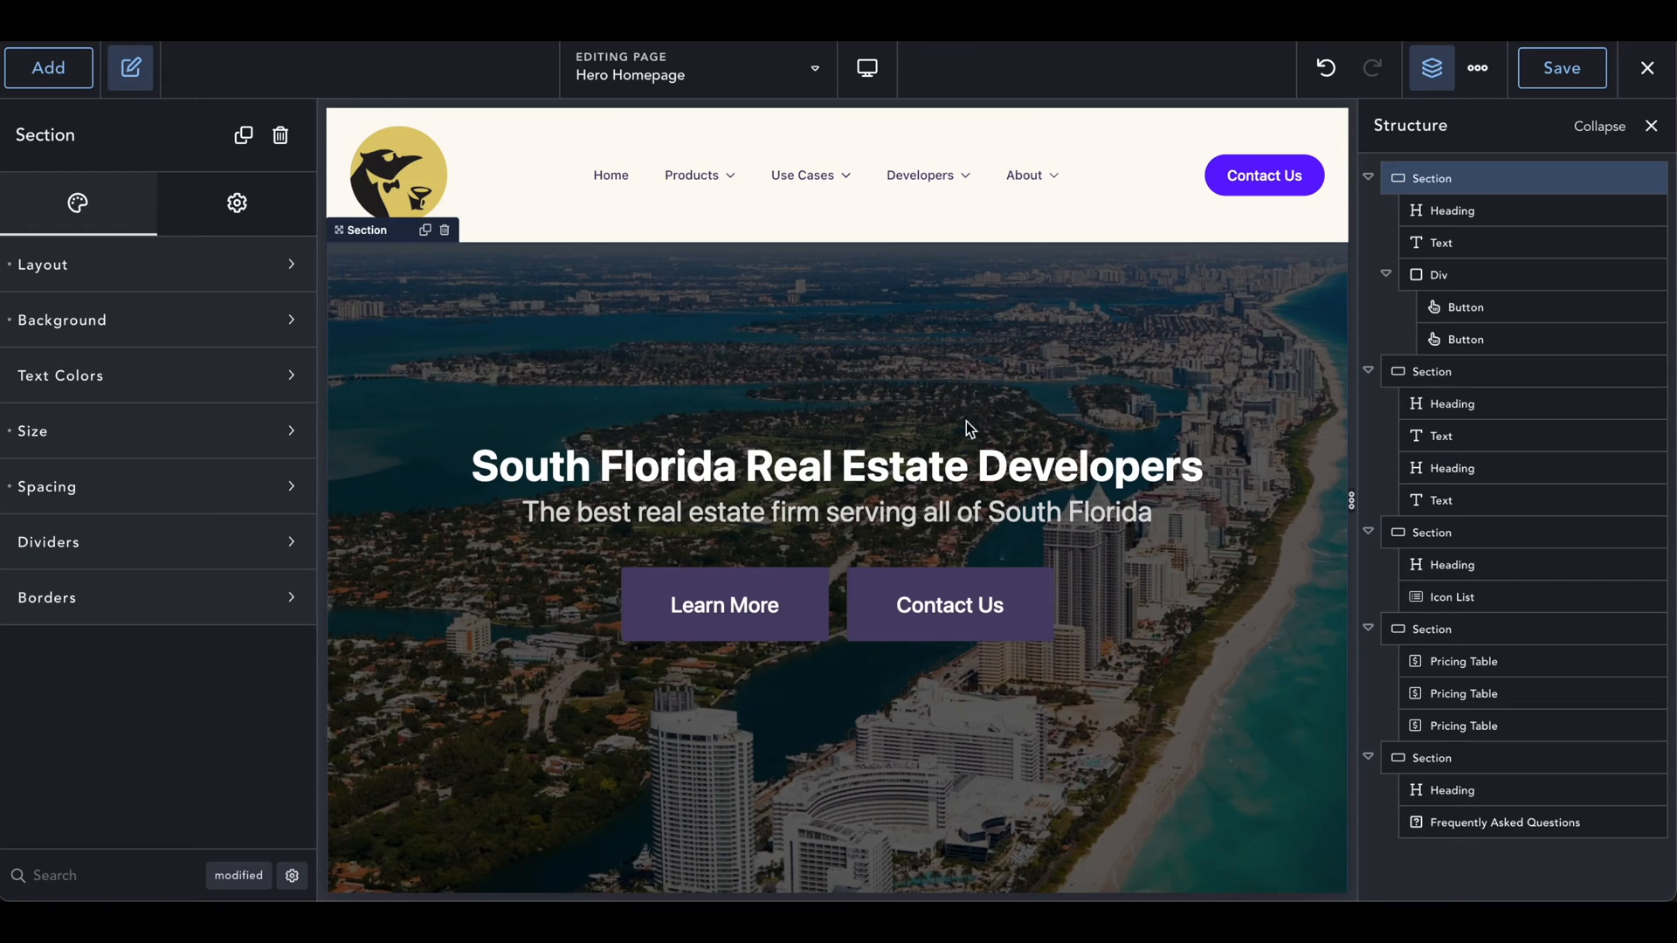
{"action": "mouse_move", "coordinate": [1058, 418]}
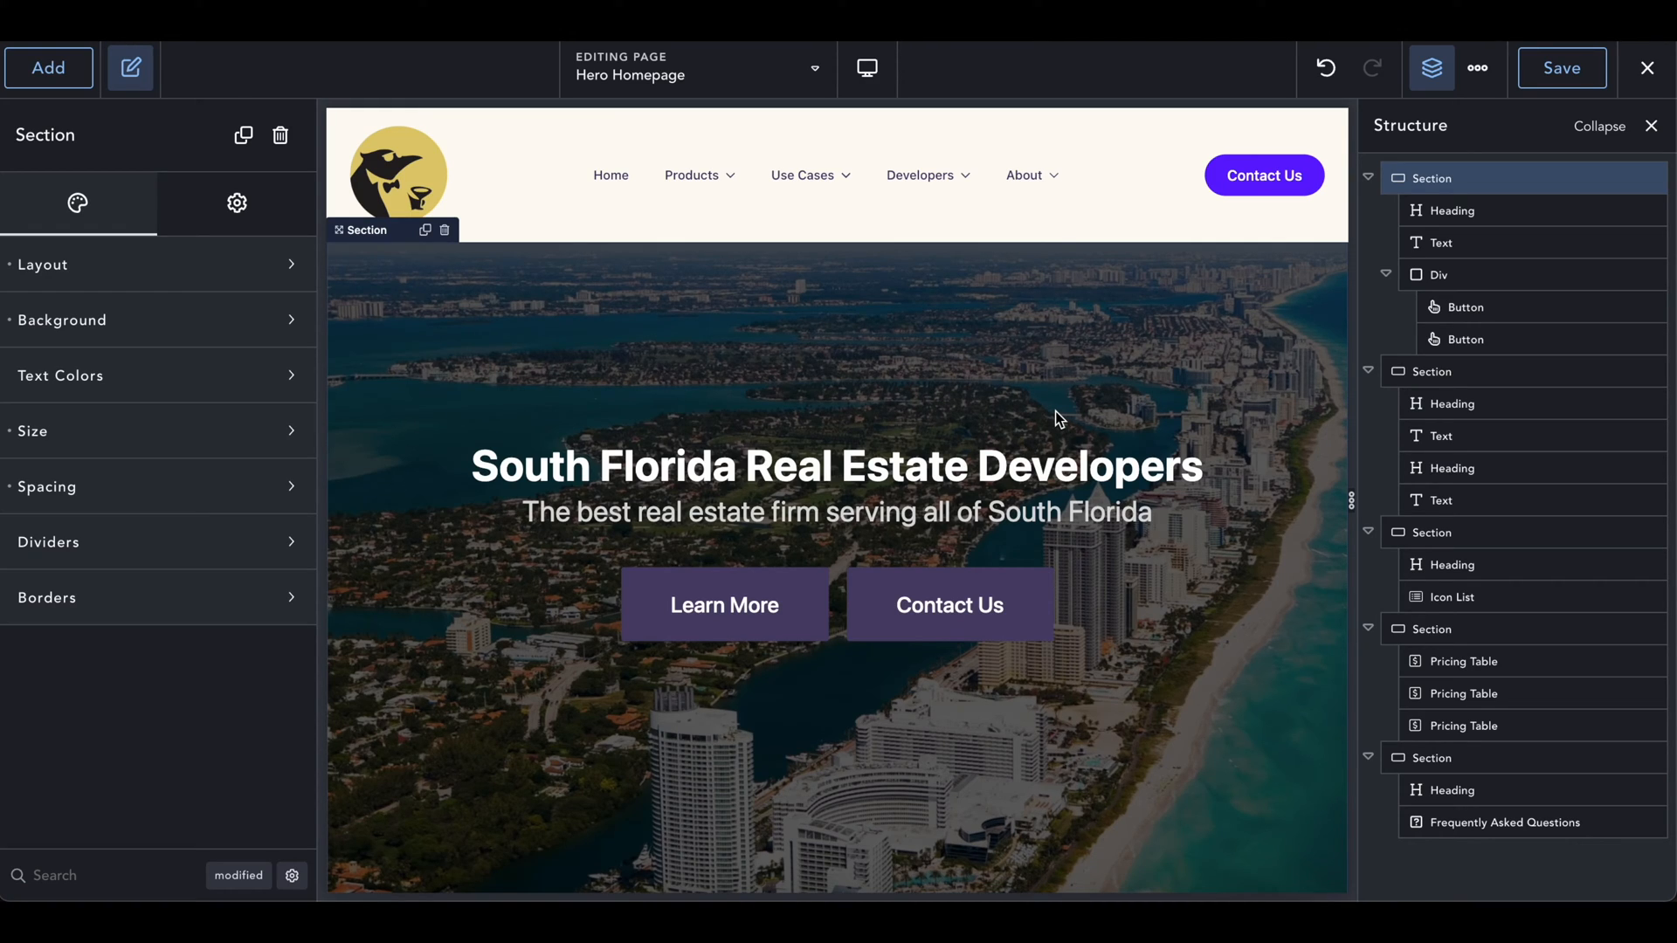
{"action": "mouse_move", "coordinate": [1055, 372]}
{"action": "type", "text": "se"}
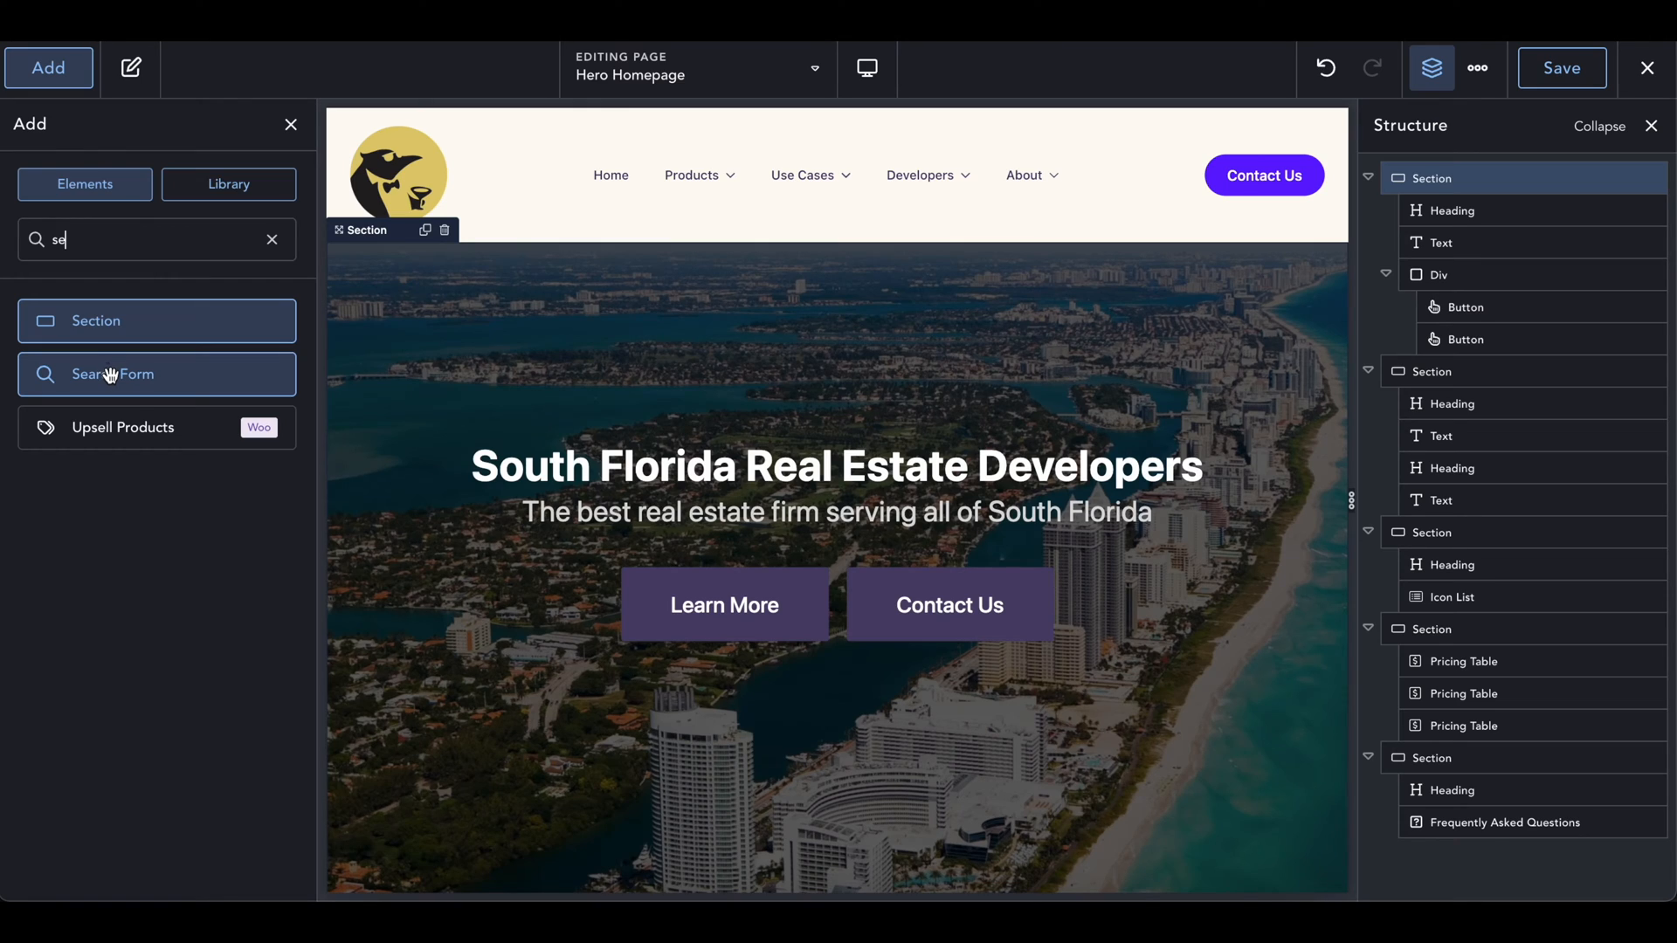
- Add a Search Form to the hero and wrap the main heading in a new Div
{"action": "left_click", "coordinate": [156, 374]}
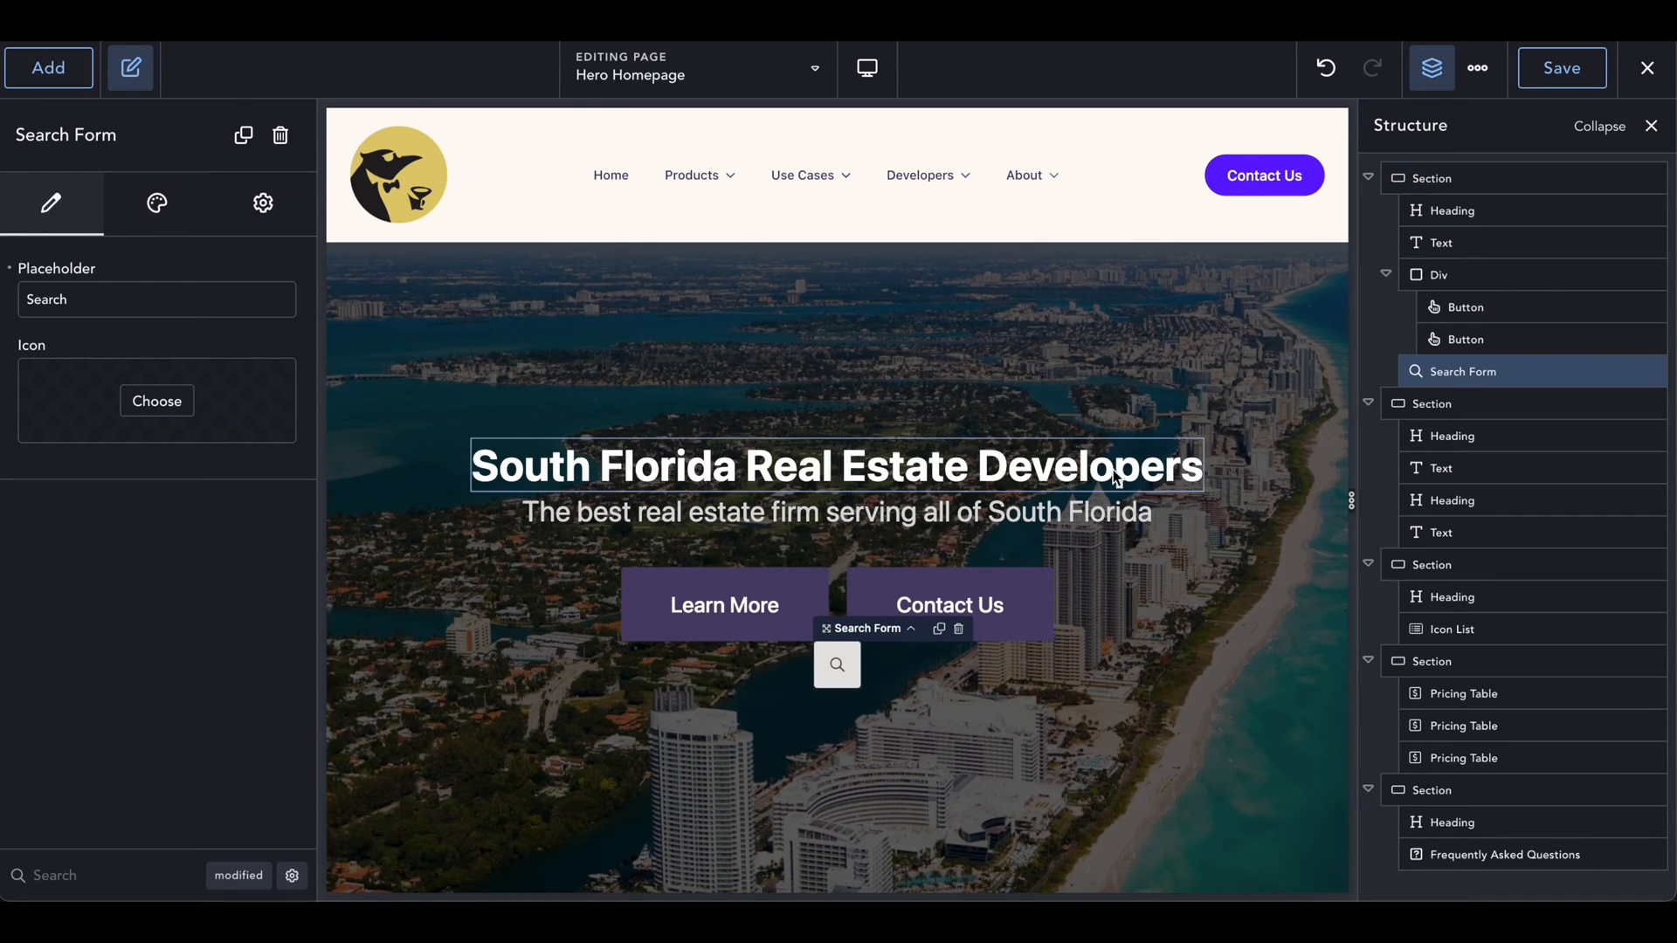
{"action": "left_click", "coordinate": [837, 466]}
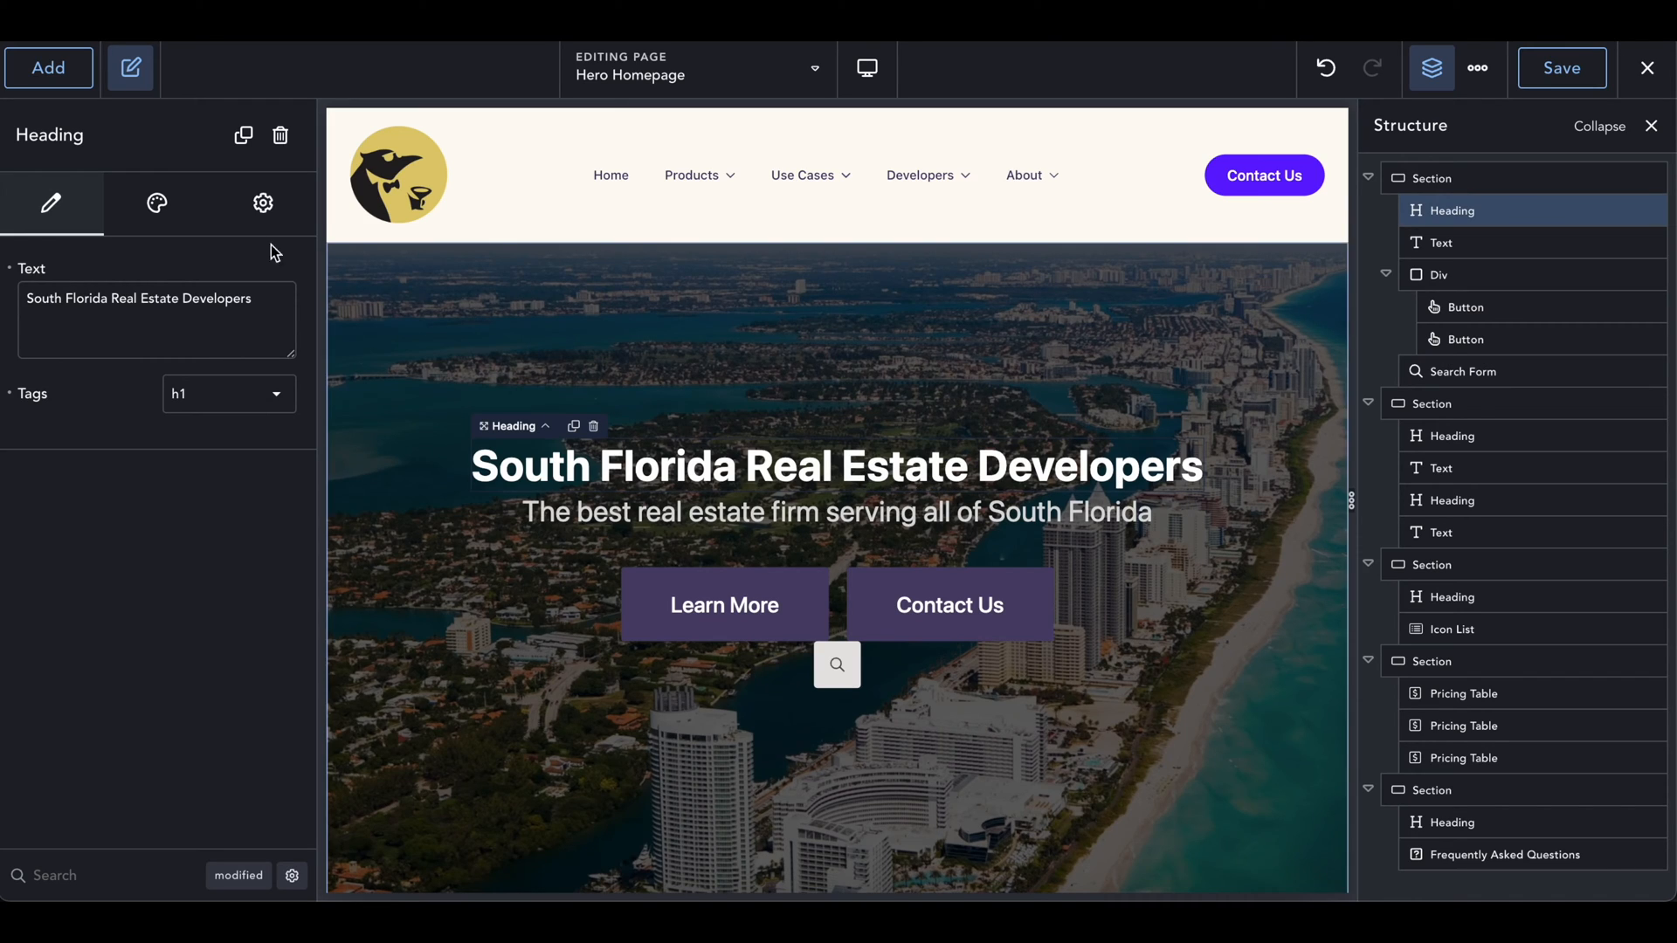
{"action": "left_click", "coordinate": [49, 69]}
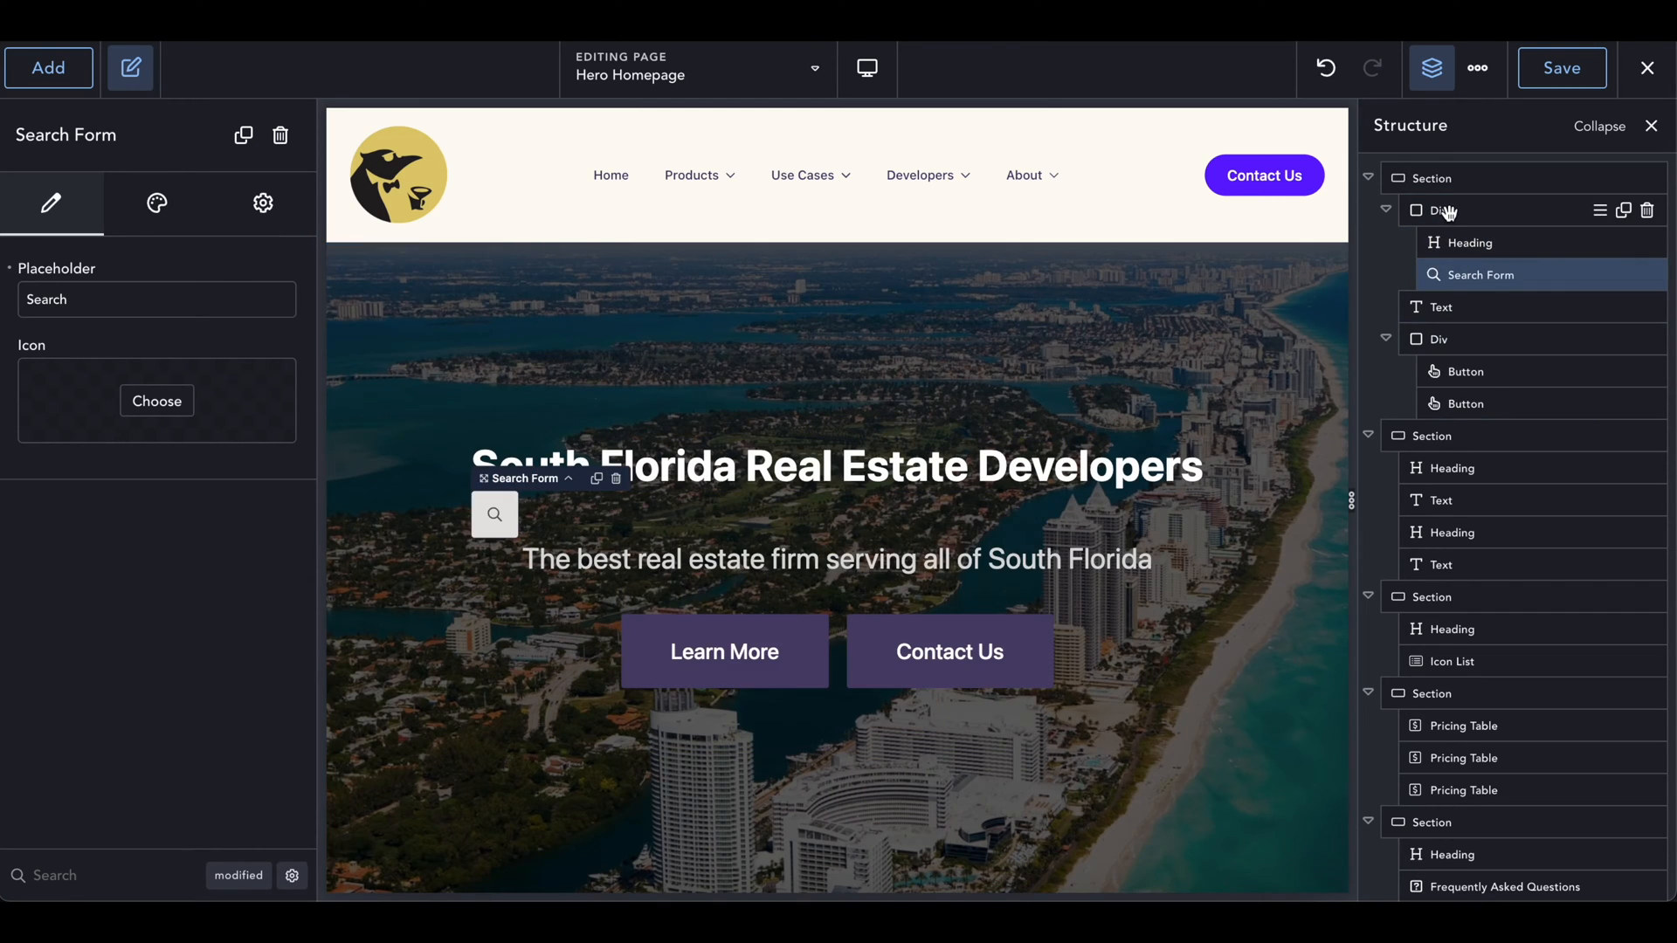
- Make the Div horizontal, centred with a 1 rem gap, and save the page
{"action": "left_click", "coordinate": [1438, 211]}
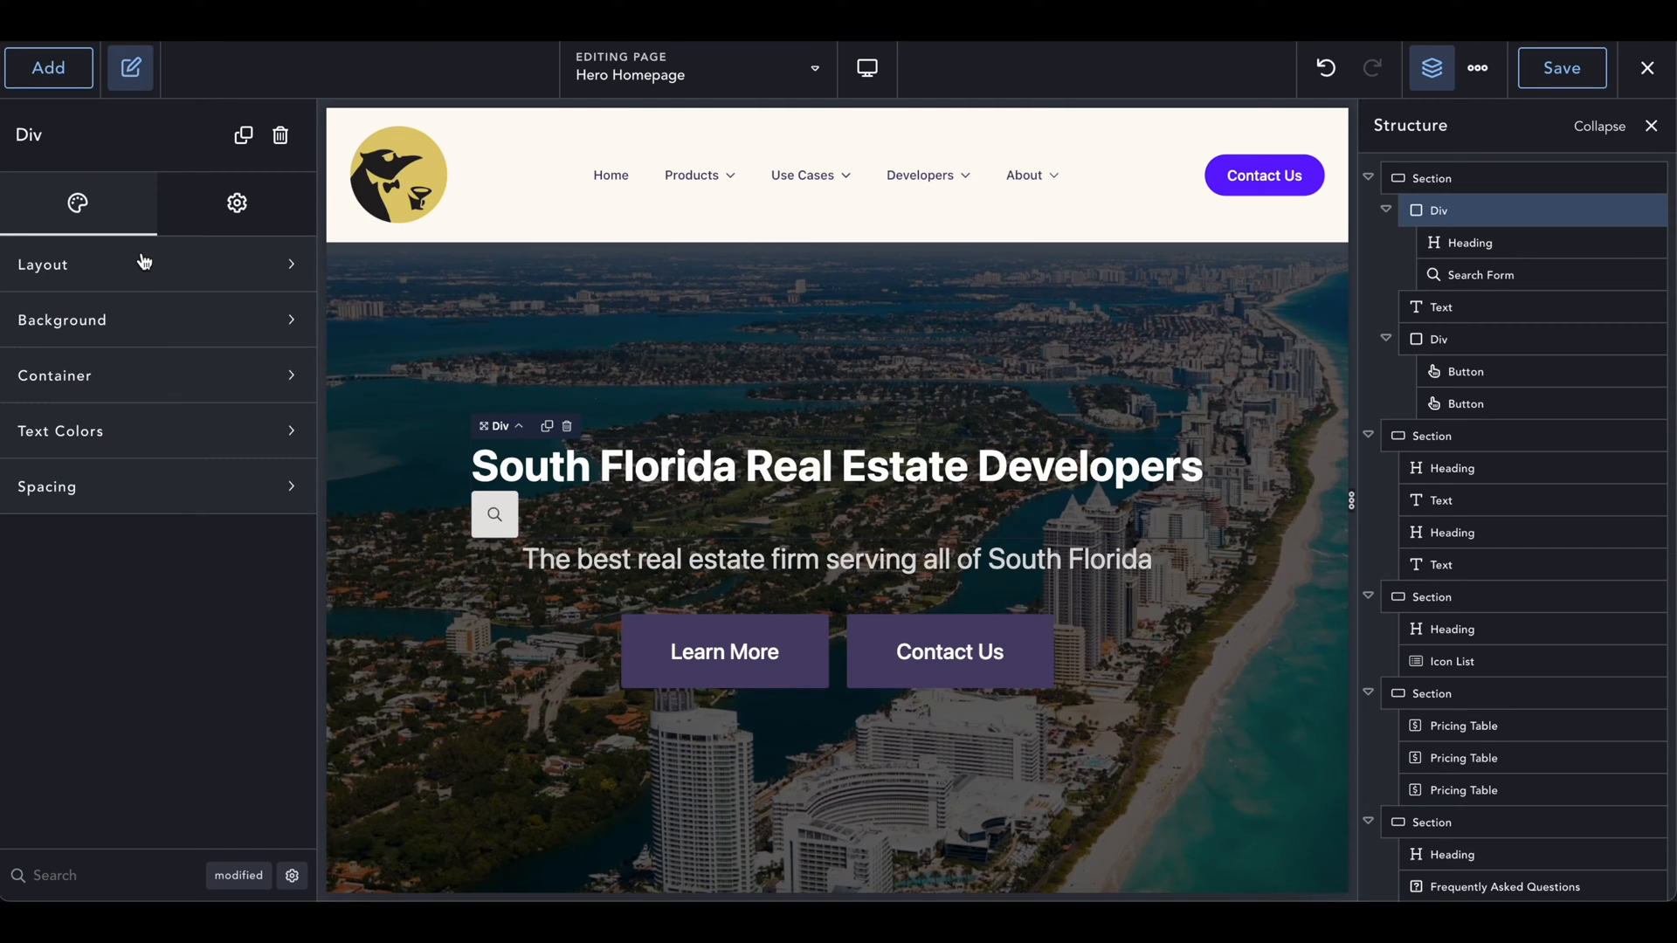
{"action": "left_click", "coordinate": [42, 264]}
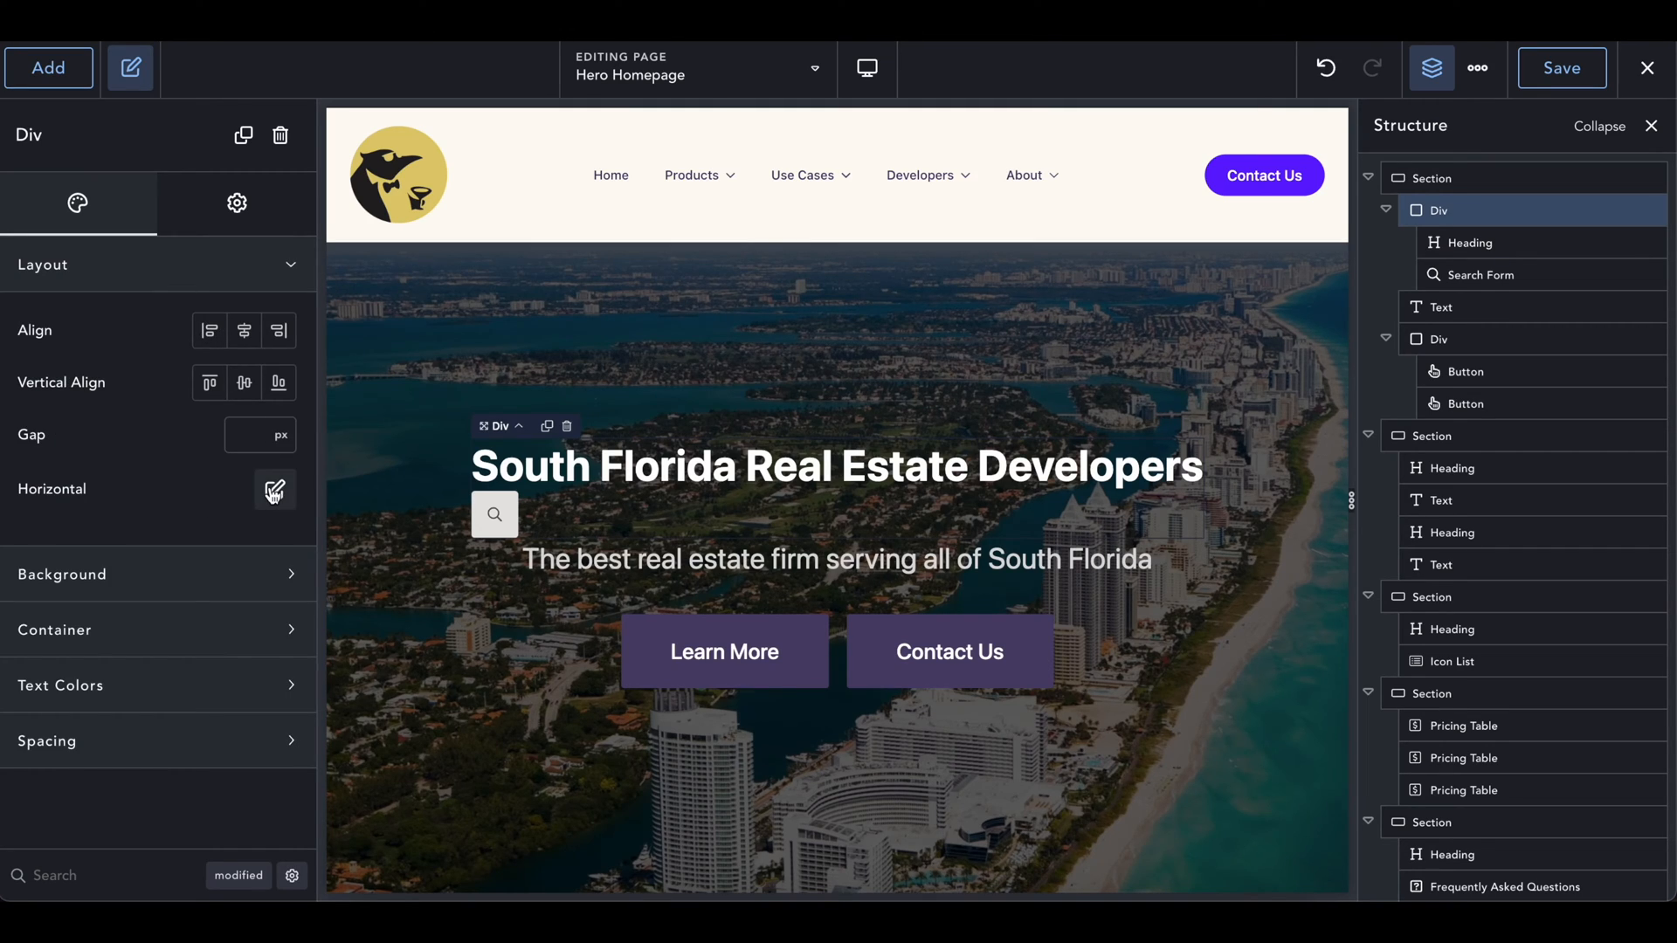
{"action": "left_click", "coordinate": [275, 489]}
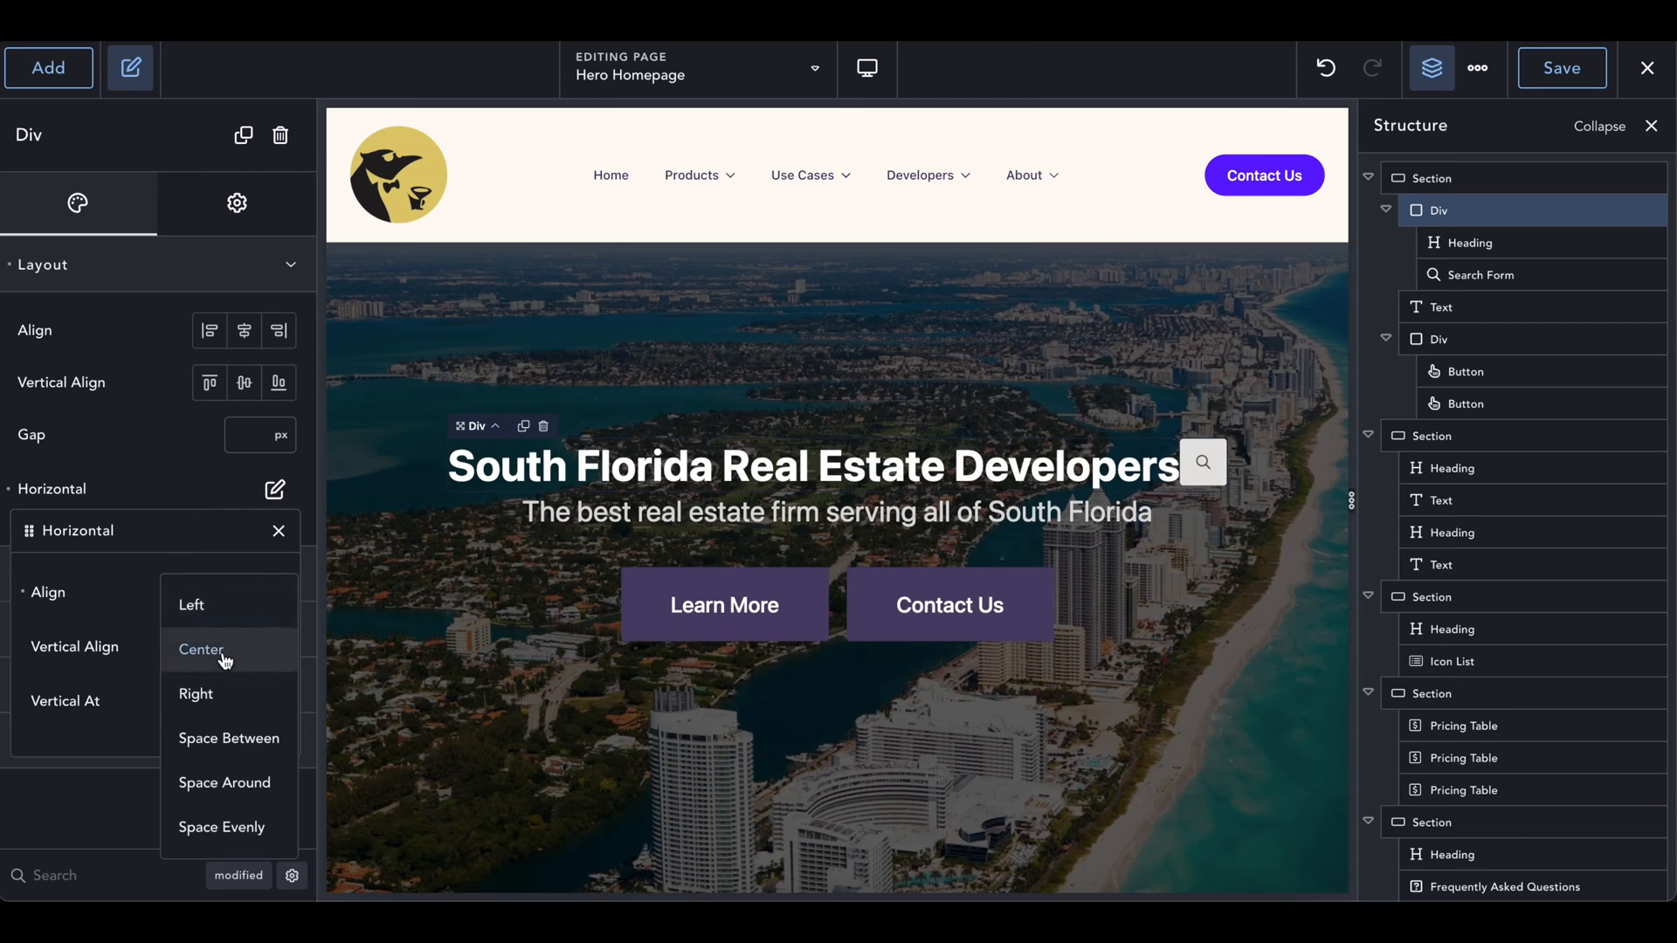
{"action": "left_click", "coordinate": [200, 650]}
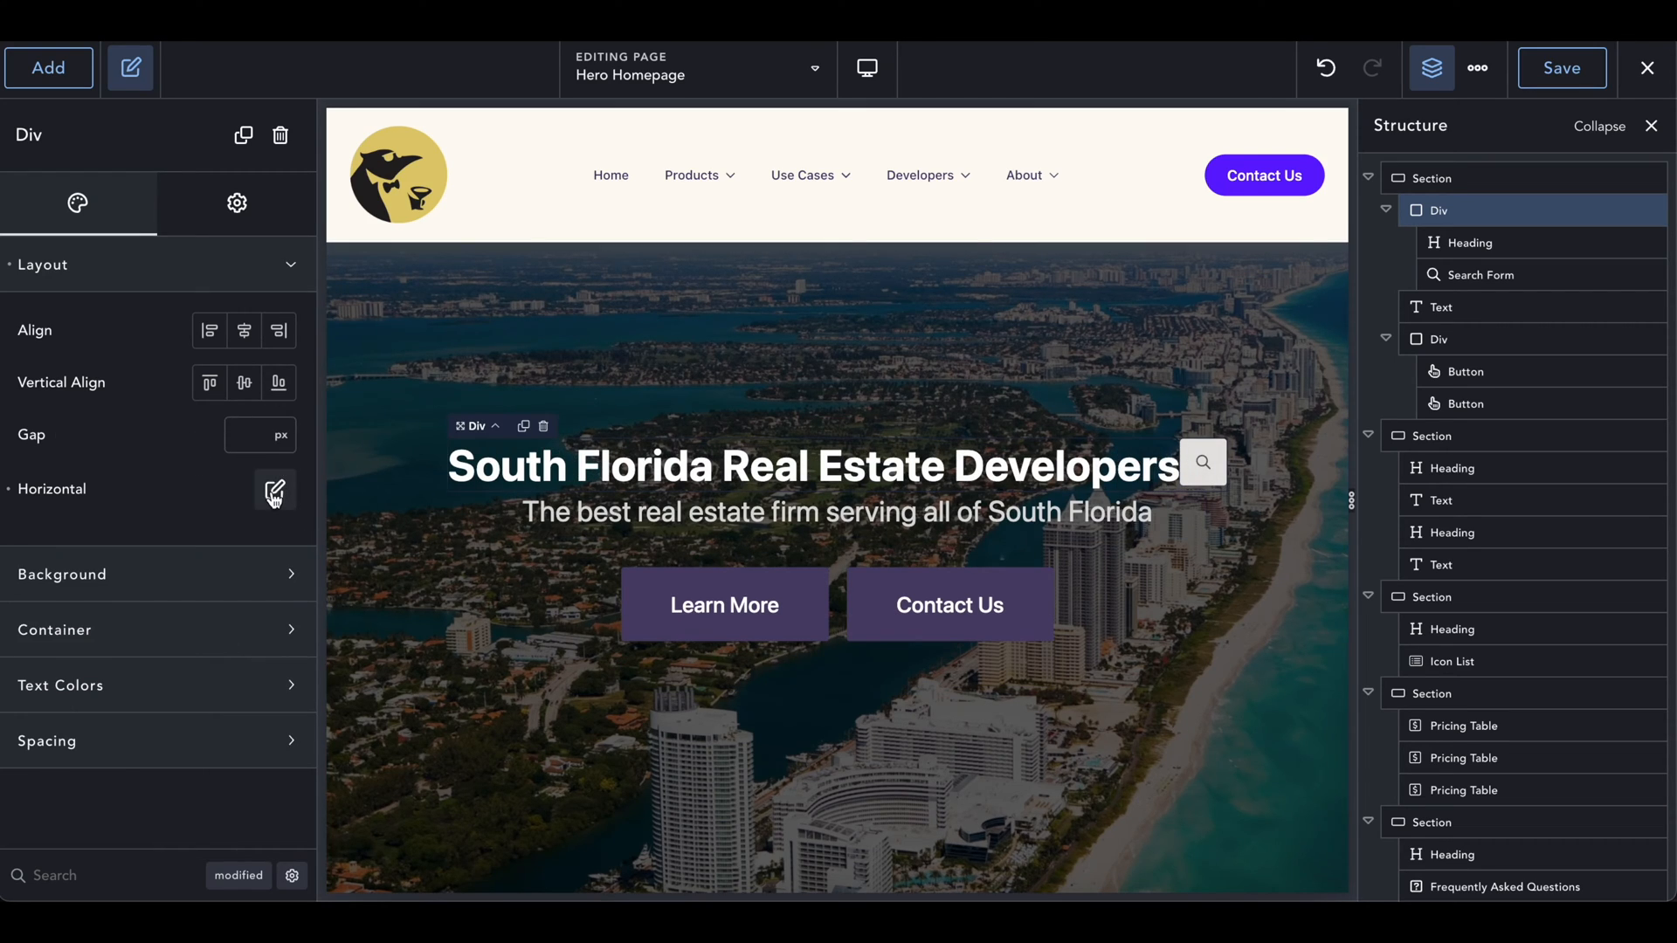
{"action": "left_click", "coordinate": [274, 489]}
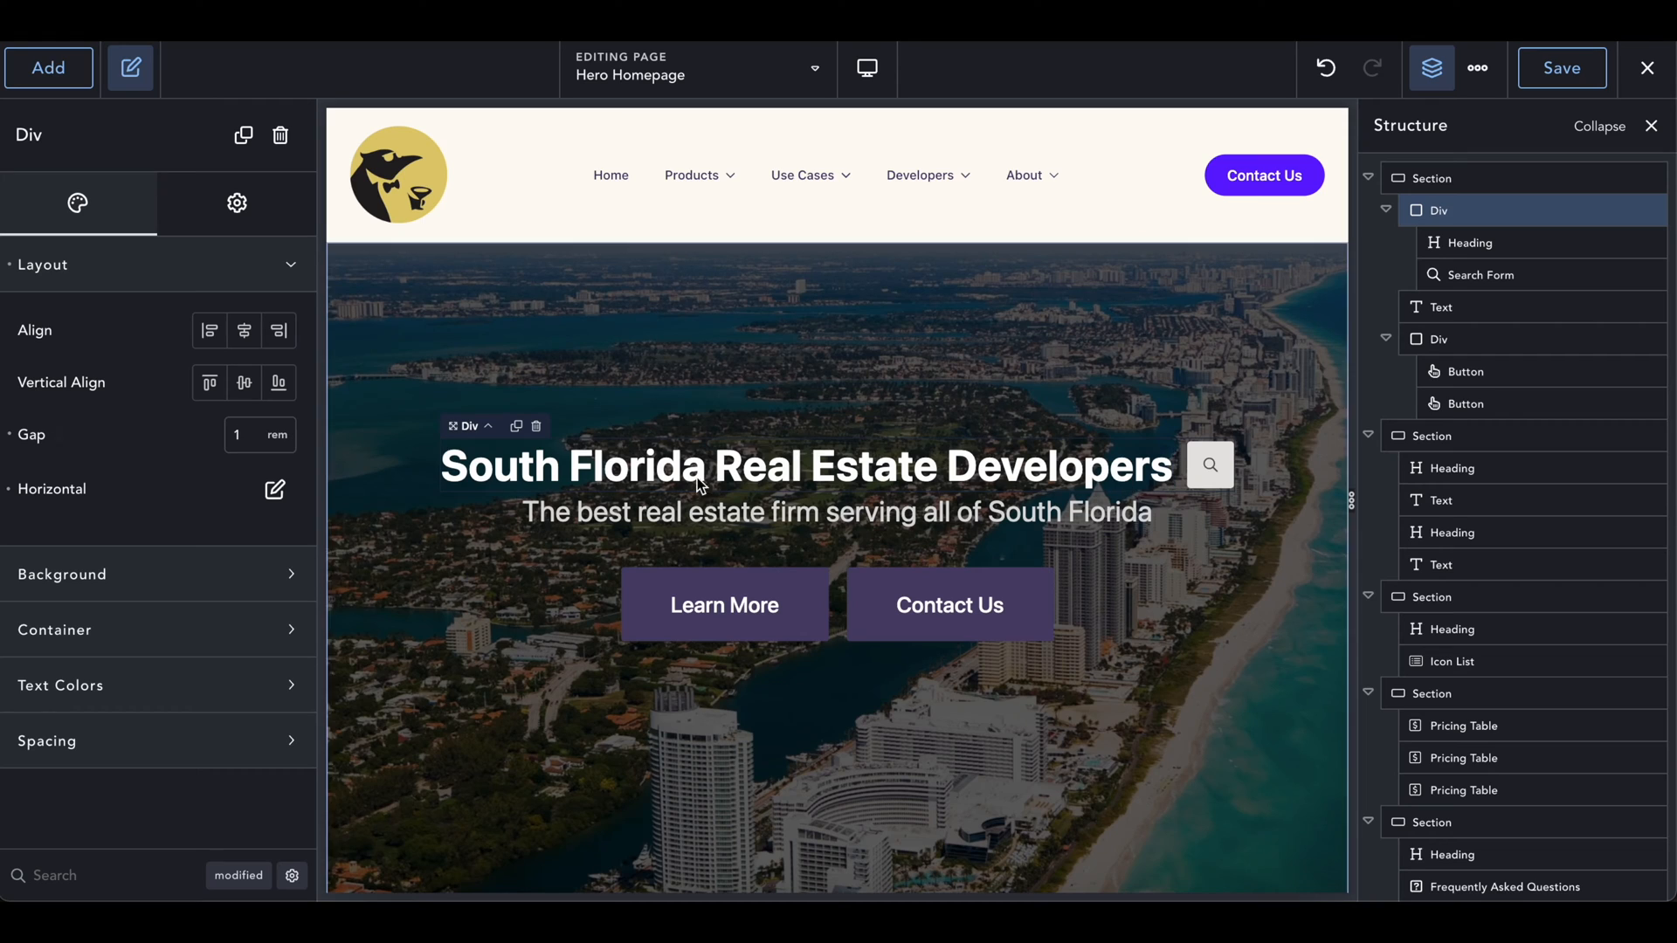
{"action": "left_click", "coordinate": [1559, 68]}
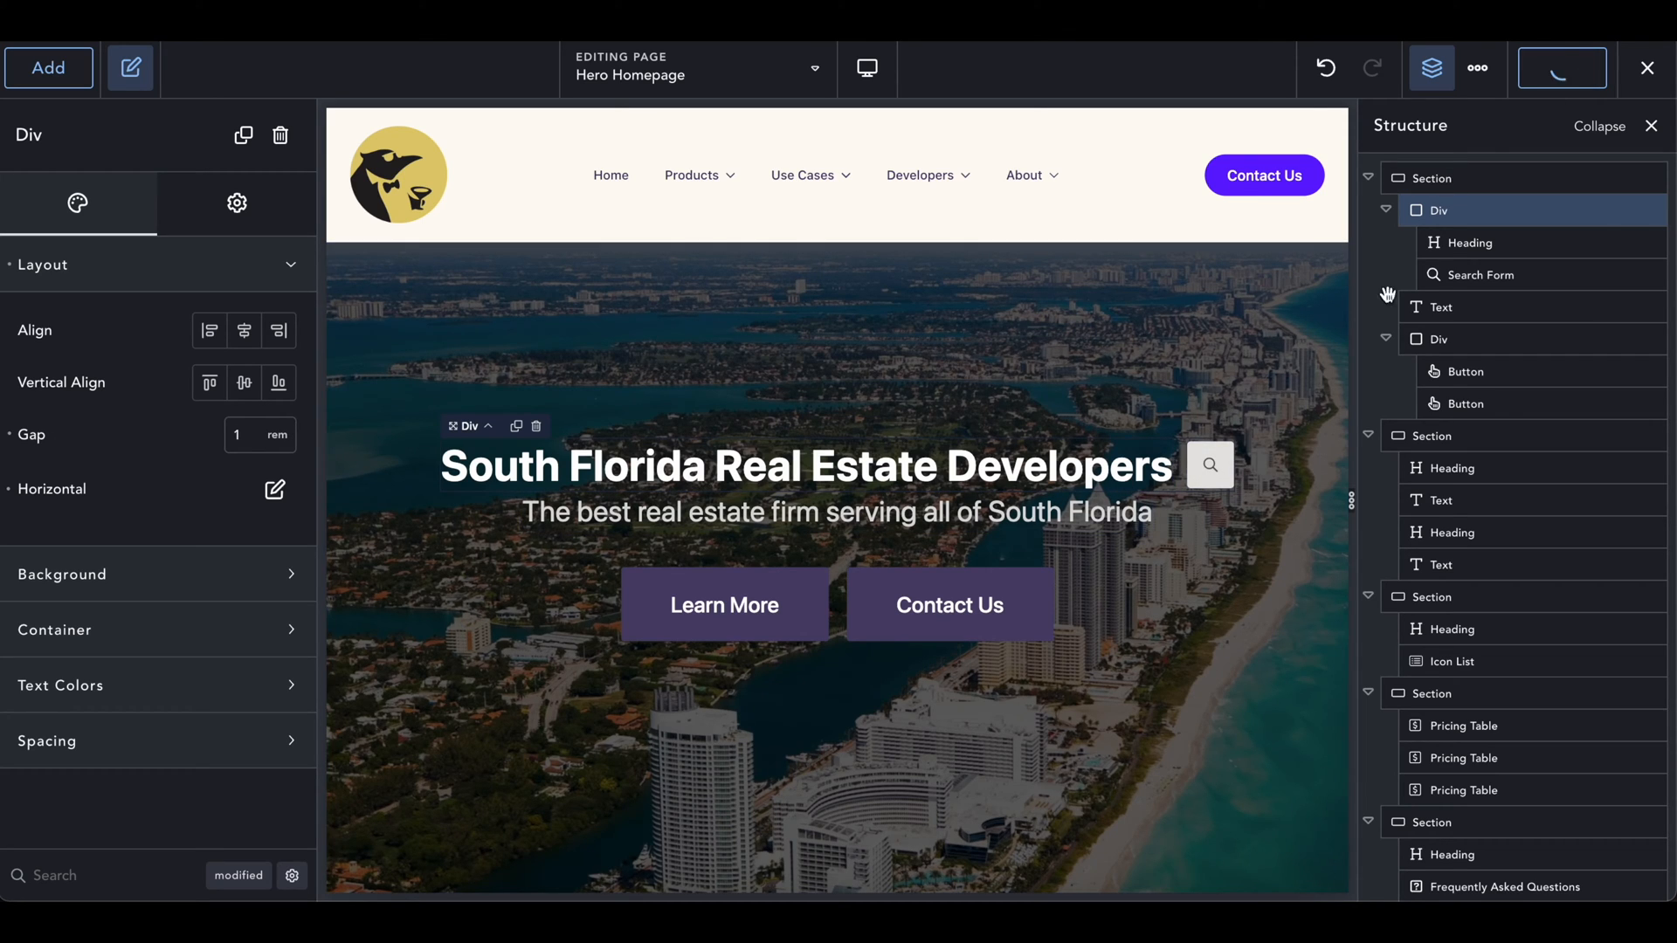
{"action": "left_click", "coordinate": [1481, 275]}
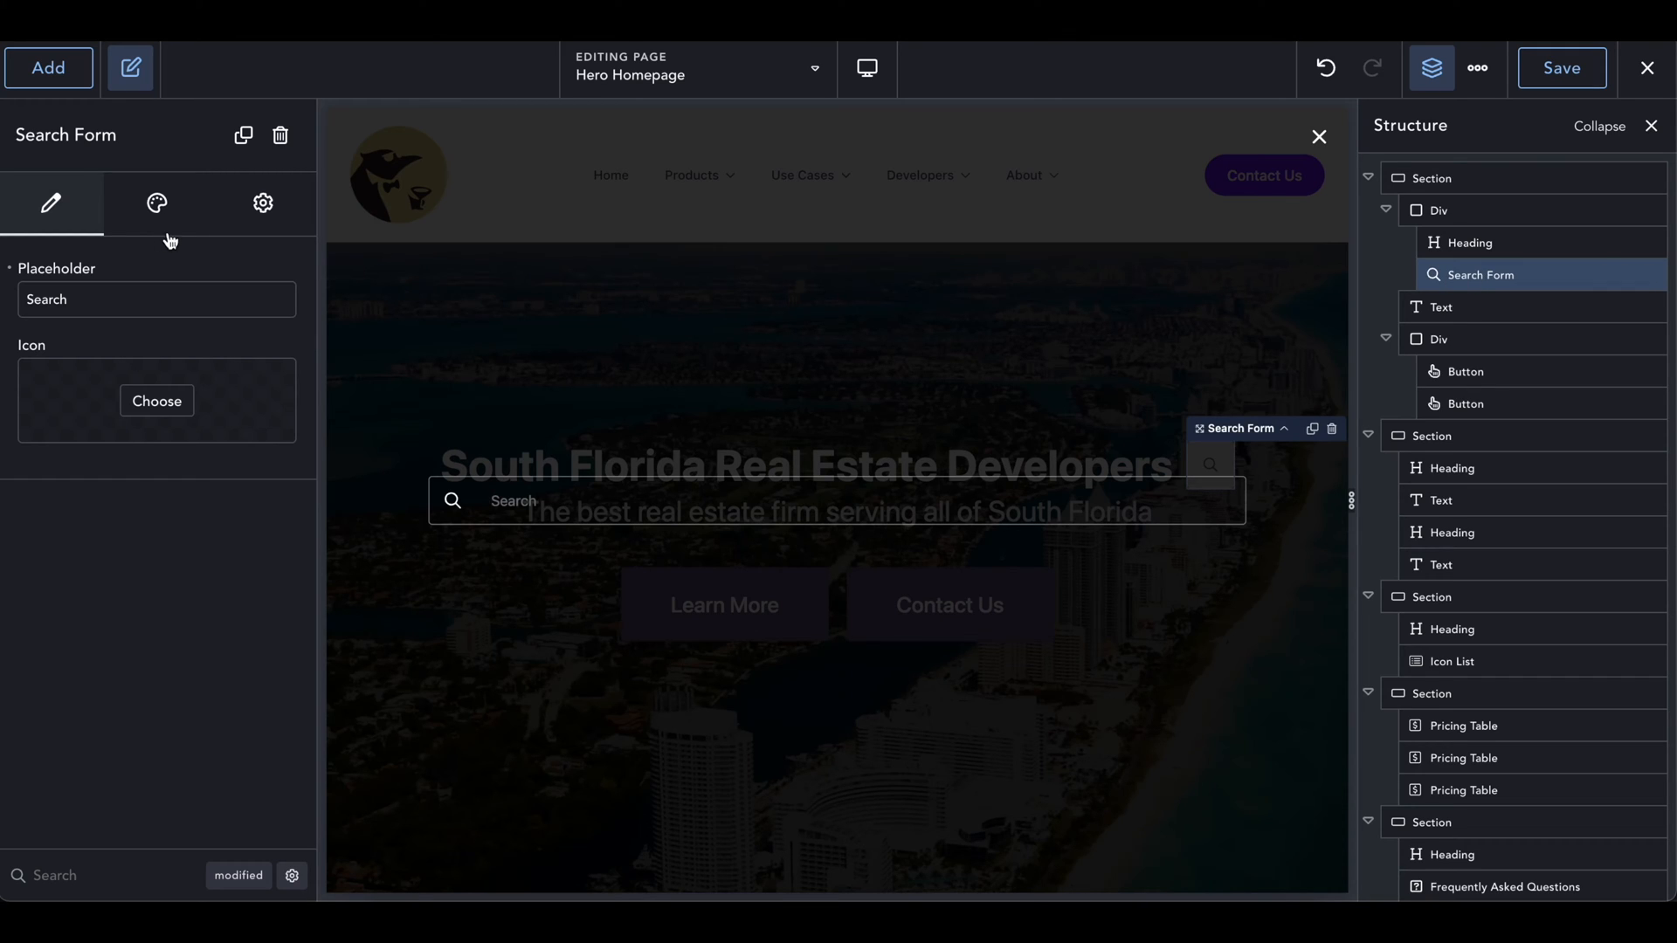
{"action": "left_click", "coordinate": [157, 203]}
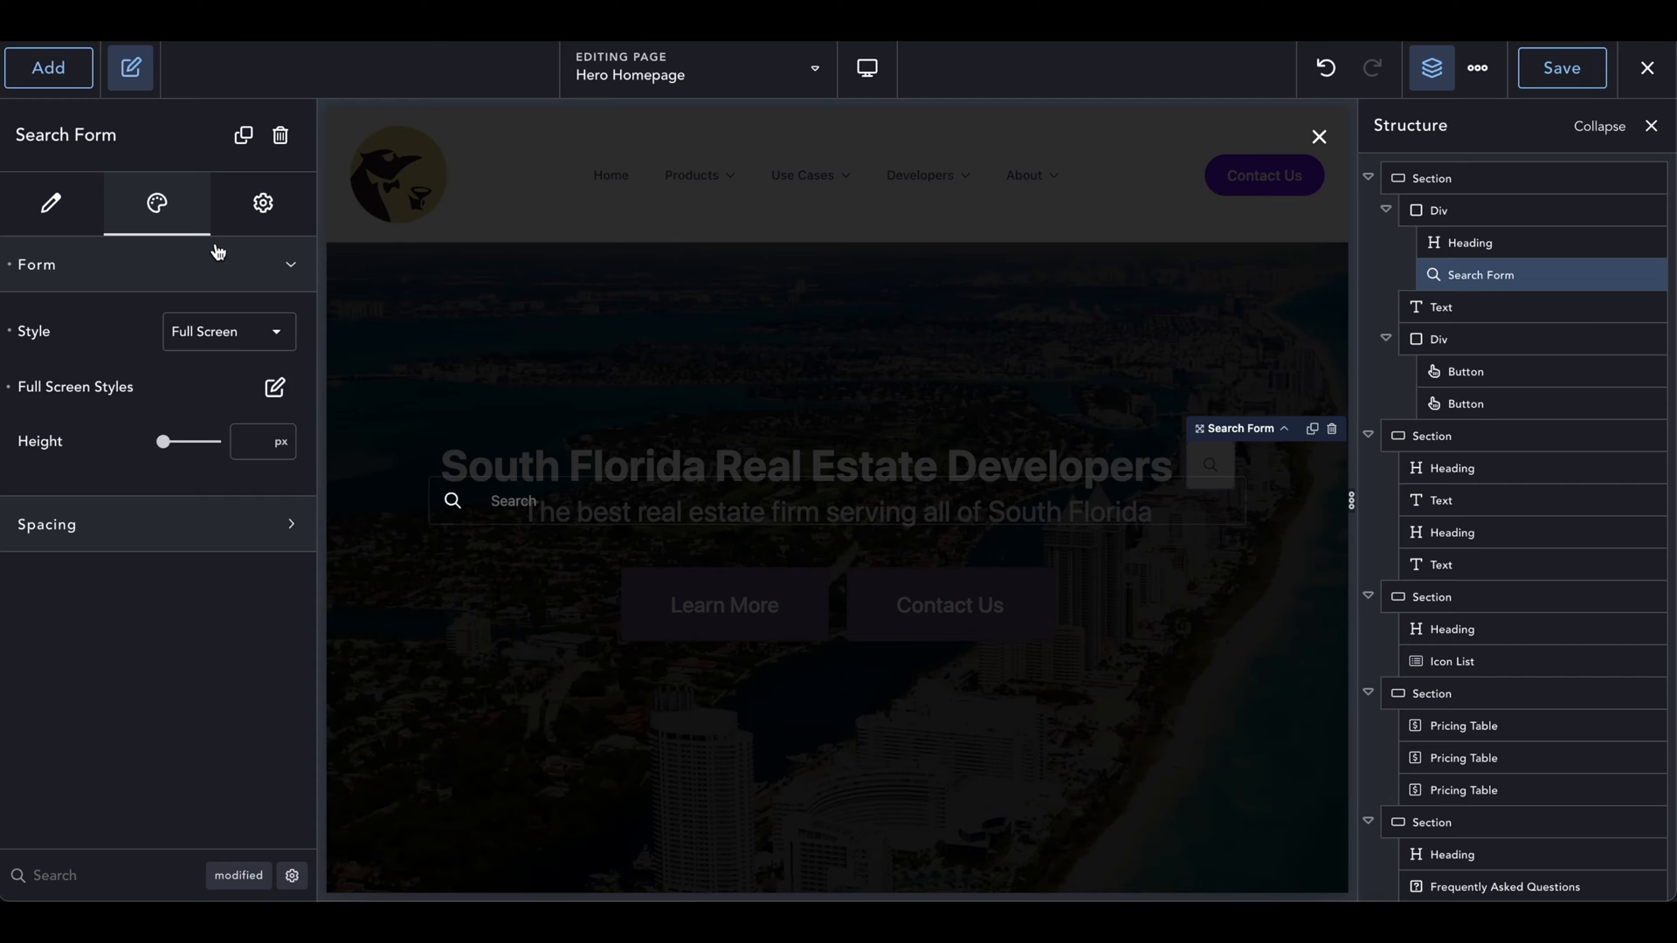
{"action": "left_click", "coordinate": [49, 203]}
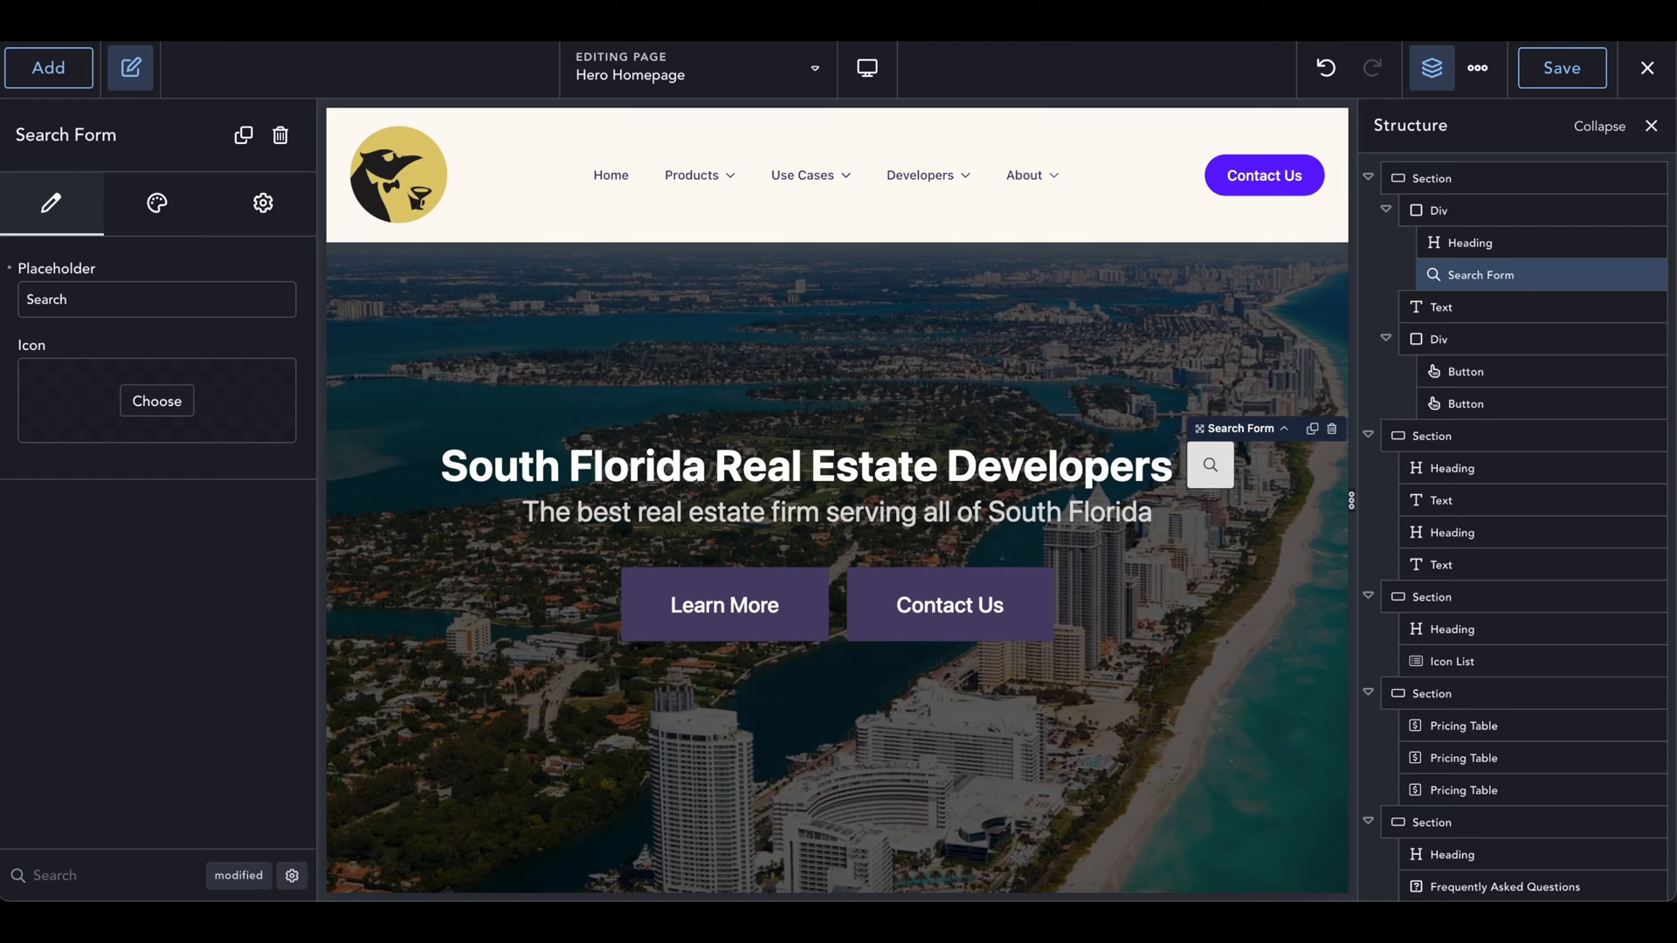
{"action": "mouse_move", "coordinate": [449, 45]}
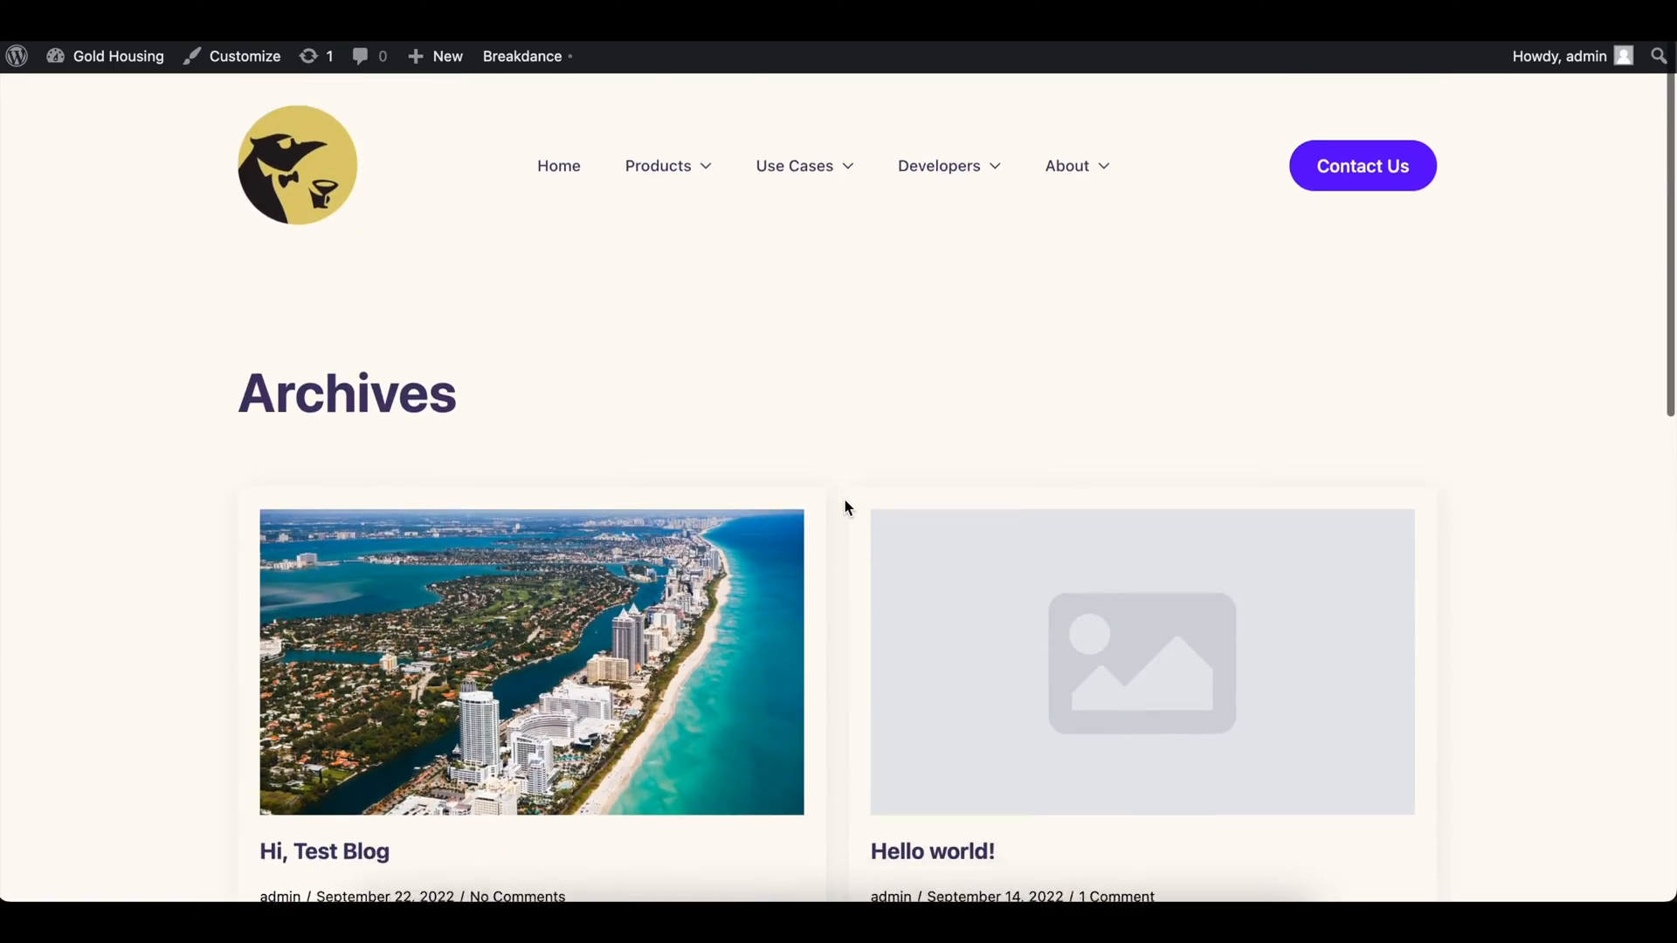
- Scroll the archive and the search results for 123 showing 123 House Ave
{"action": "scroll", "scroll_direction": "down", "scroll_amount": 3}
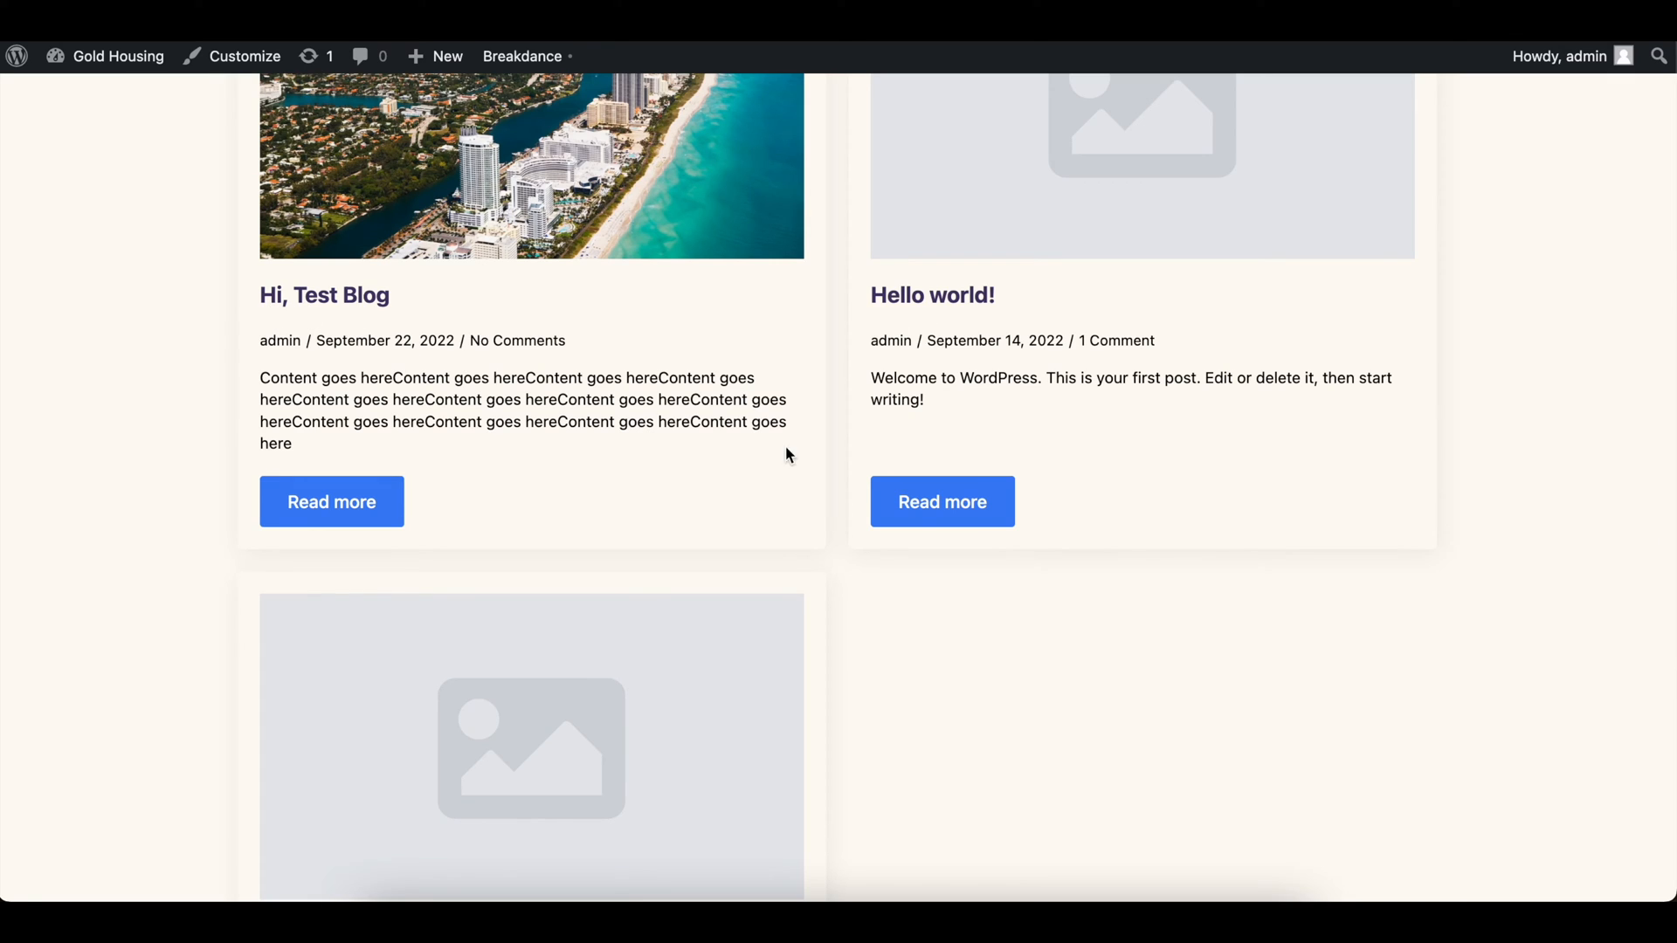
{"action": "scroll", "scroll_direction": "down", "scroll_amount": 3}
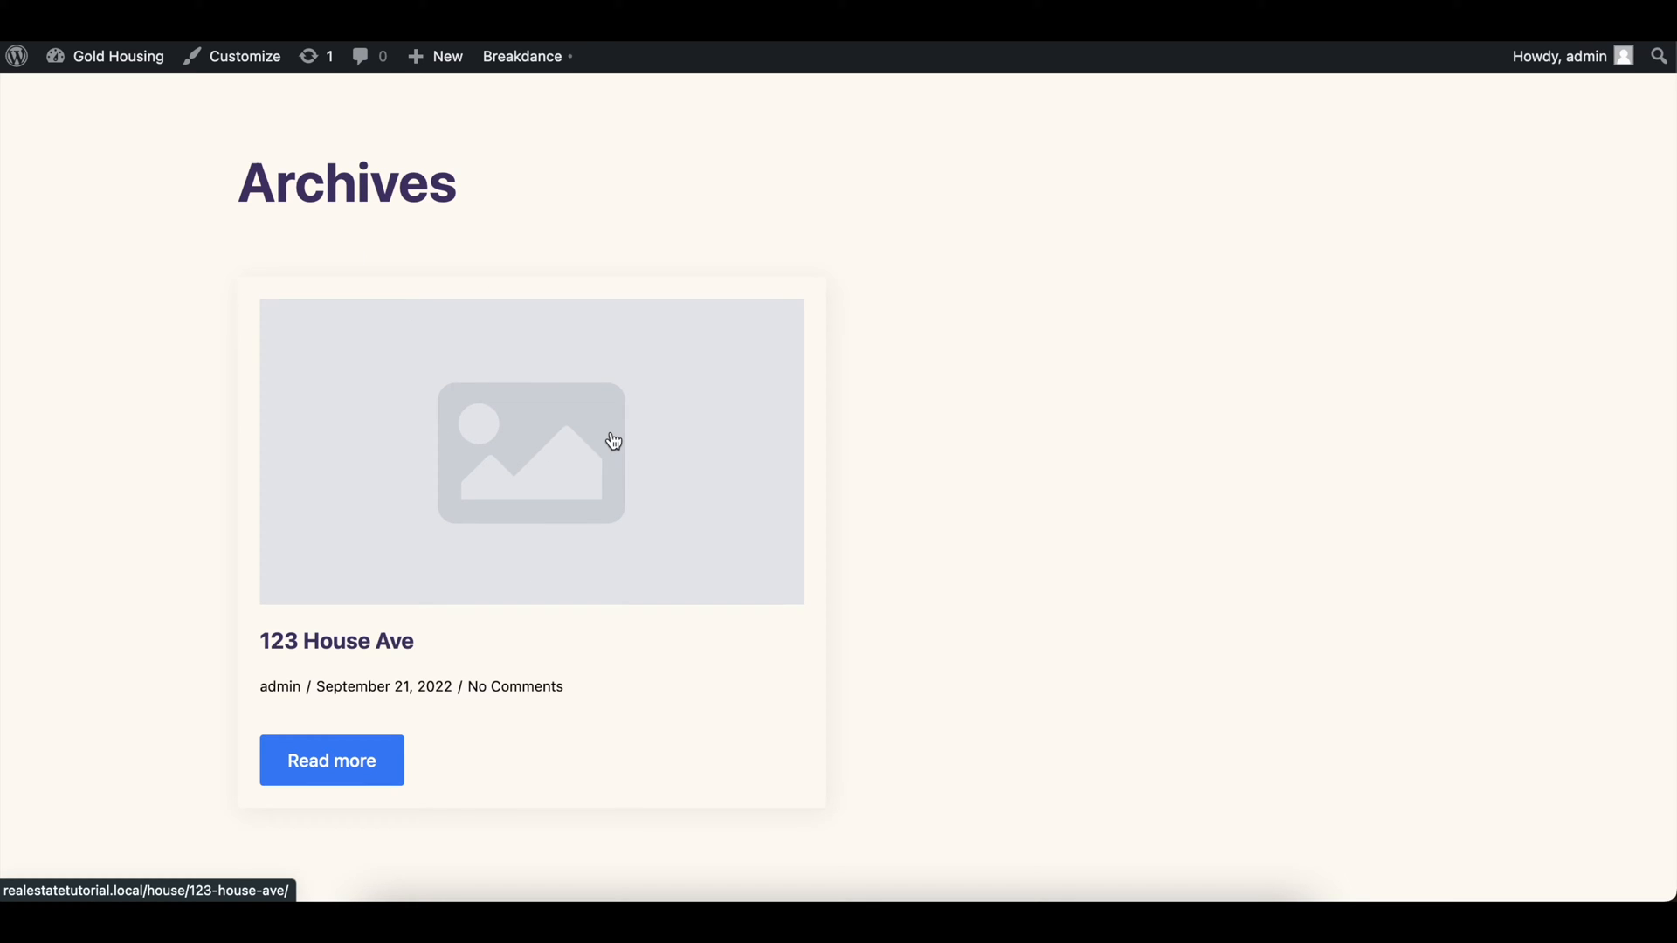
{"action": "mouse_move", "coordinate": [295, 655]}
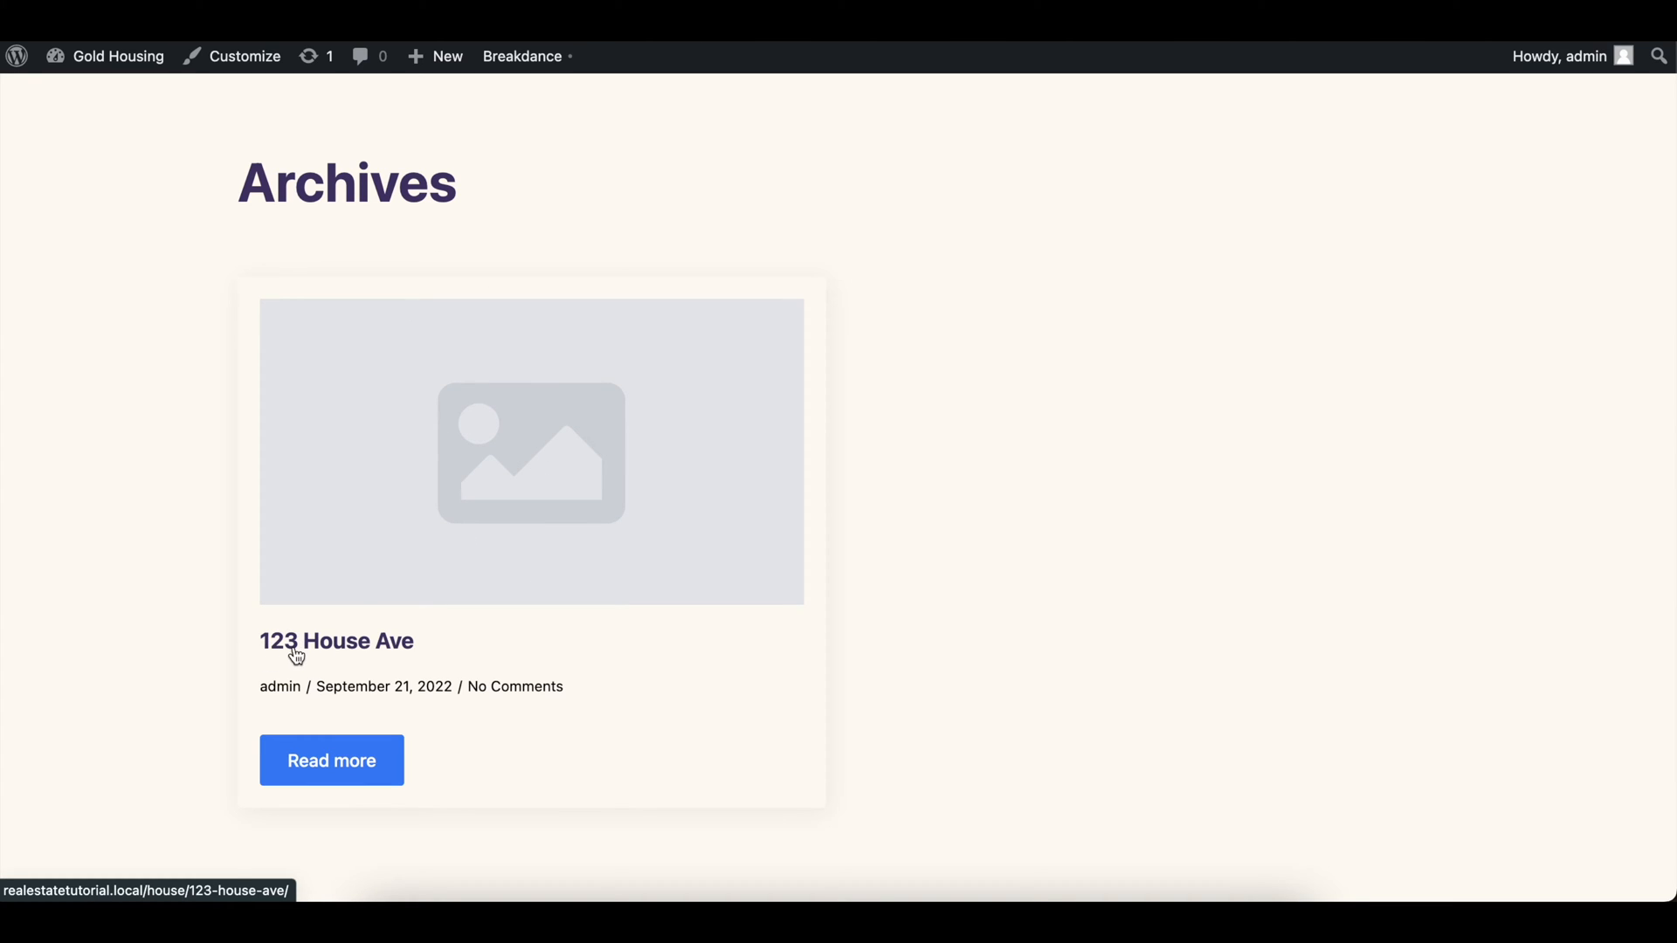
{"action": "mouse_move", "coordinate": [666, 465]}
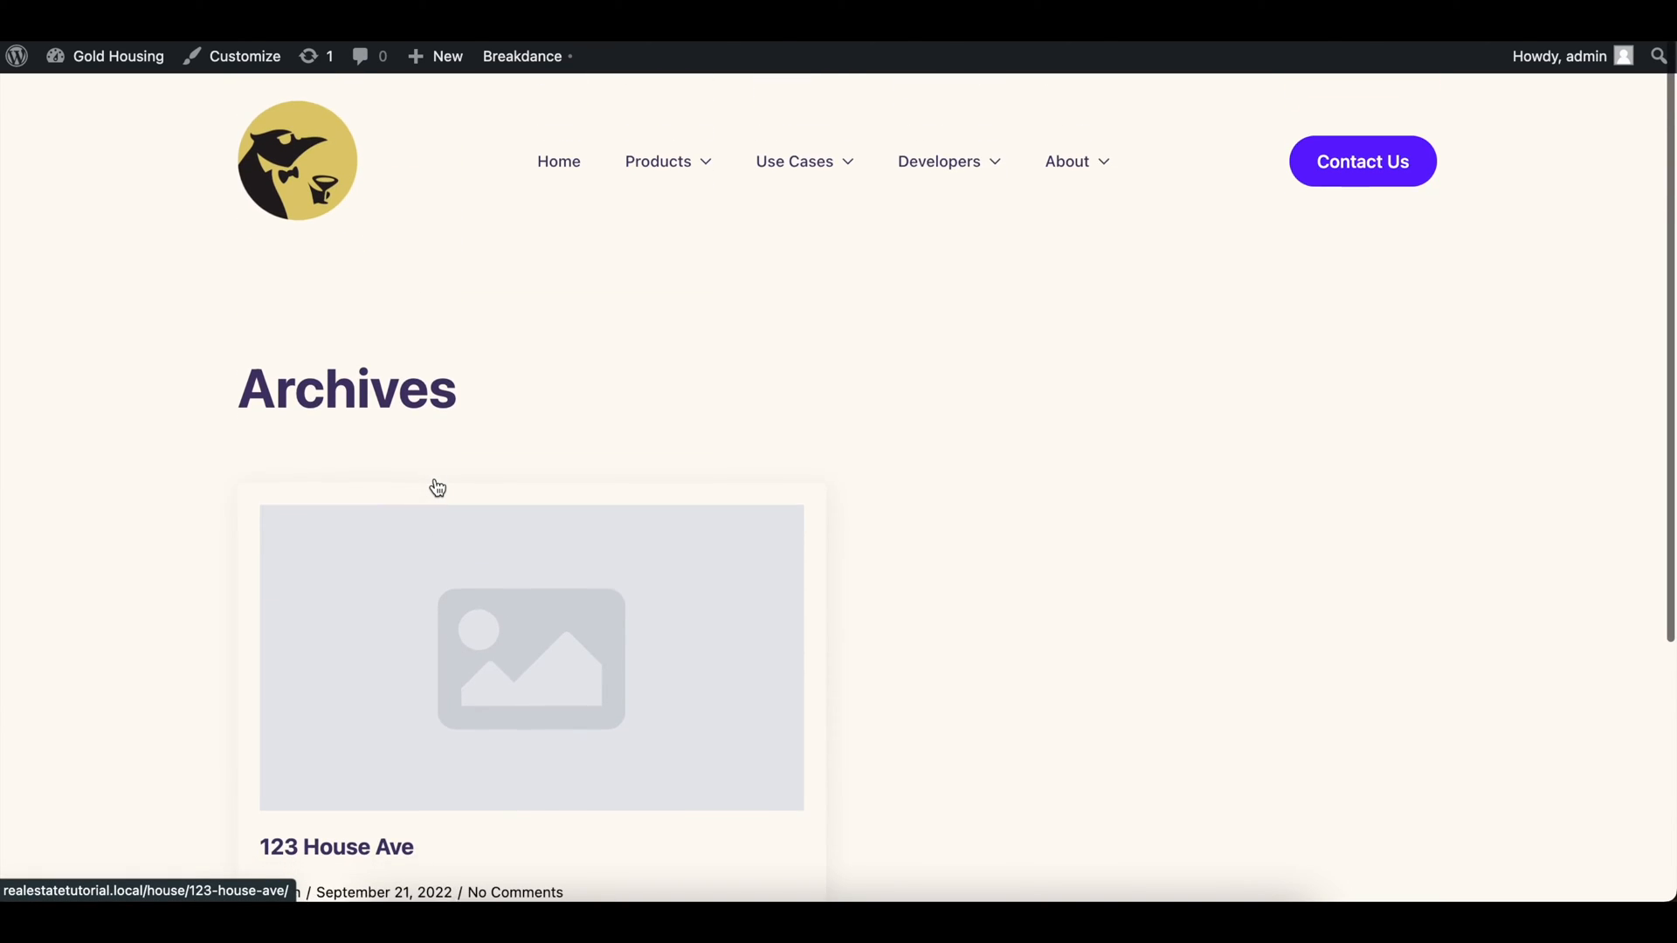
{"action": "scroll", "scroll_direction": "down", "scroll_amount": 3}
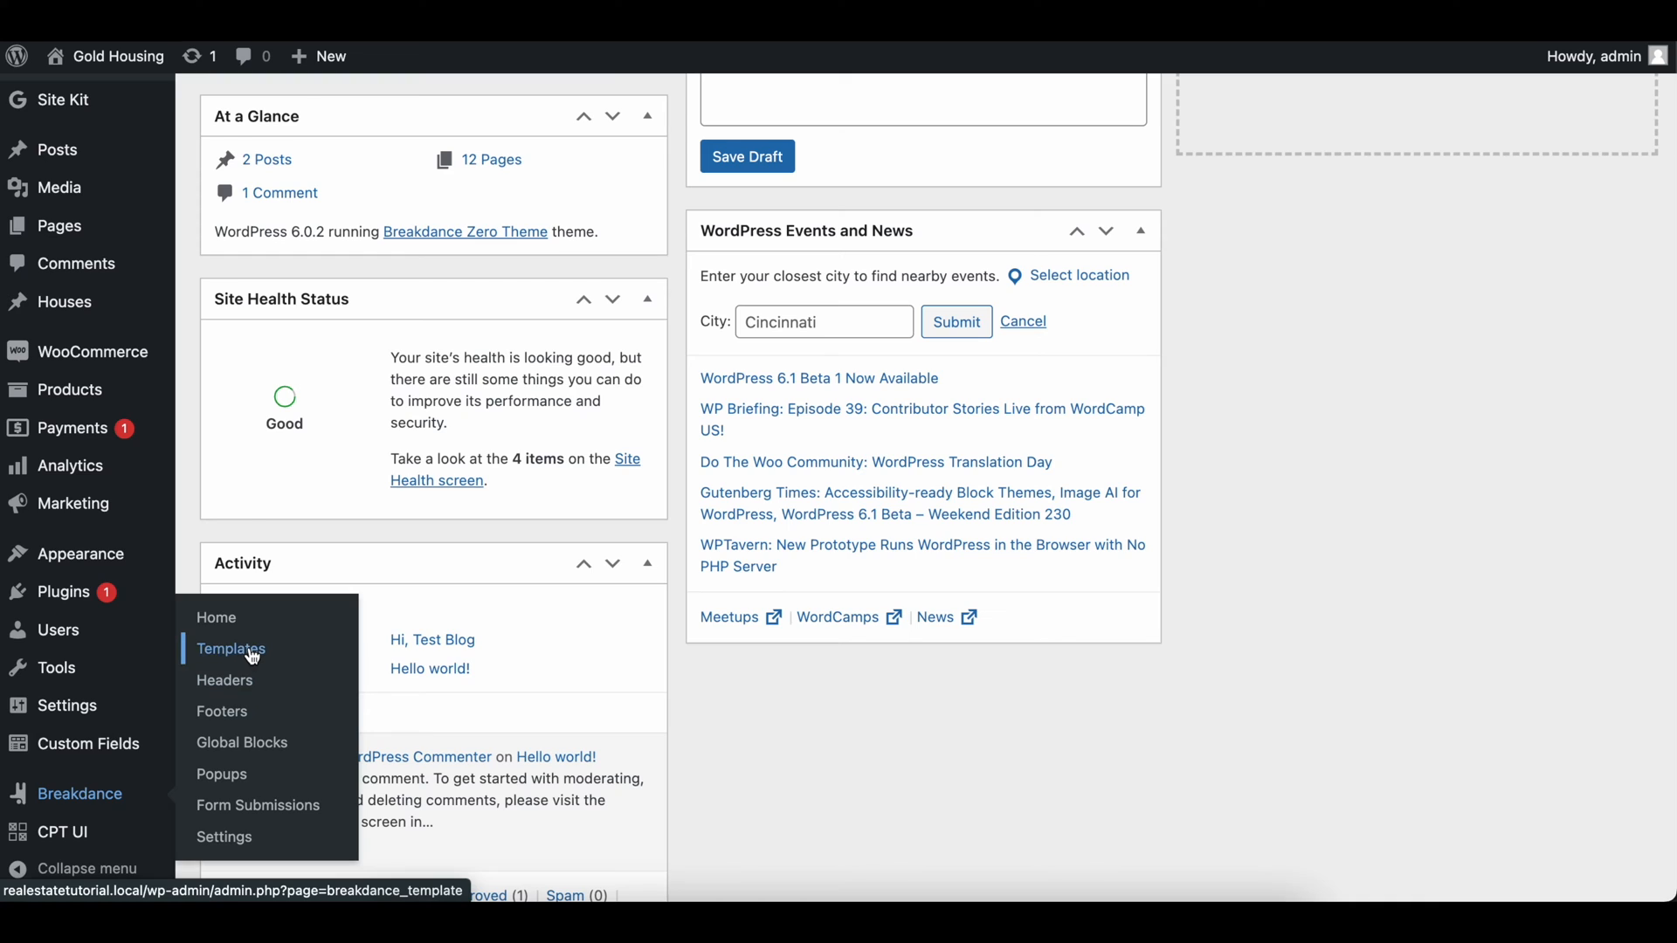
- Create a Search Results template from Breakdance > Templates and open its settings
{"action": "left_click", "coordinate": [230, 650]}
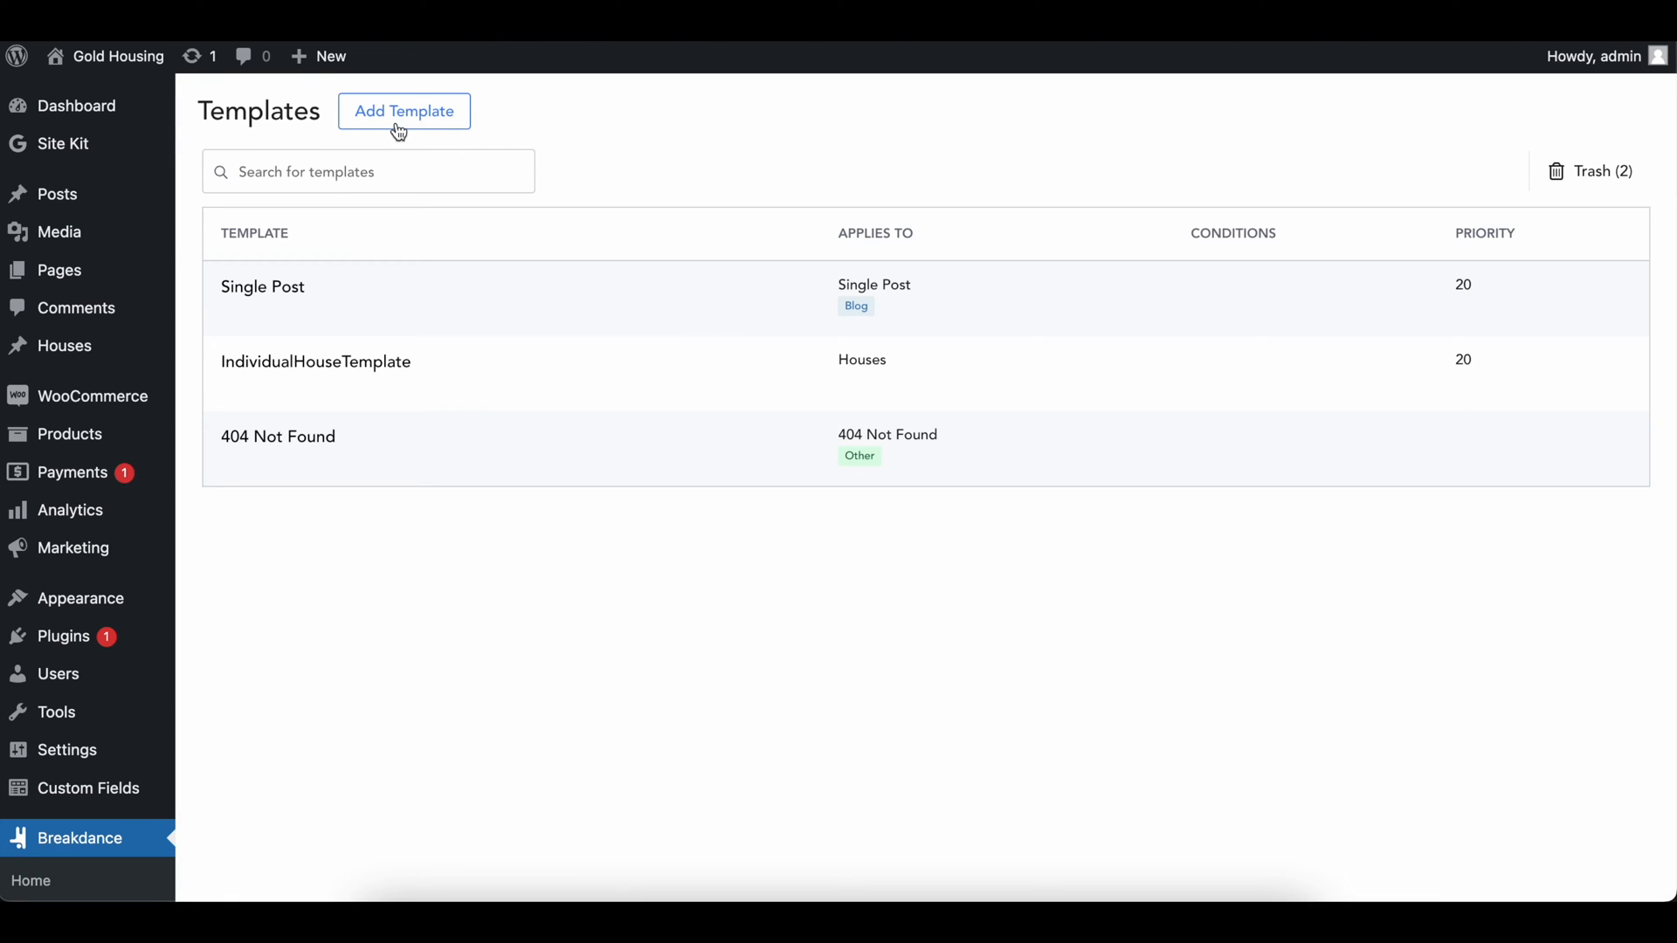
{"action": "left_click", "coordinate": [403, 110]}
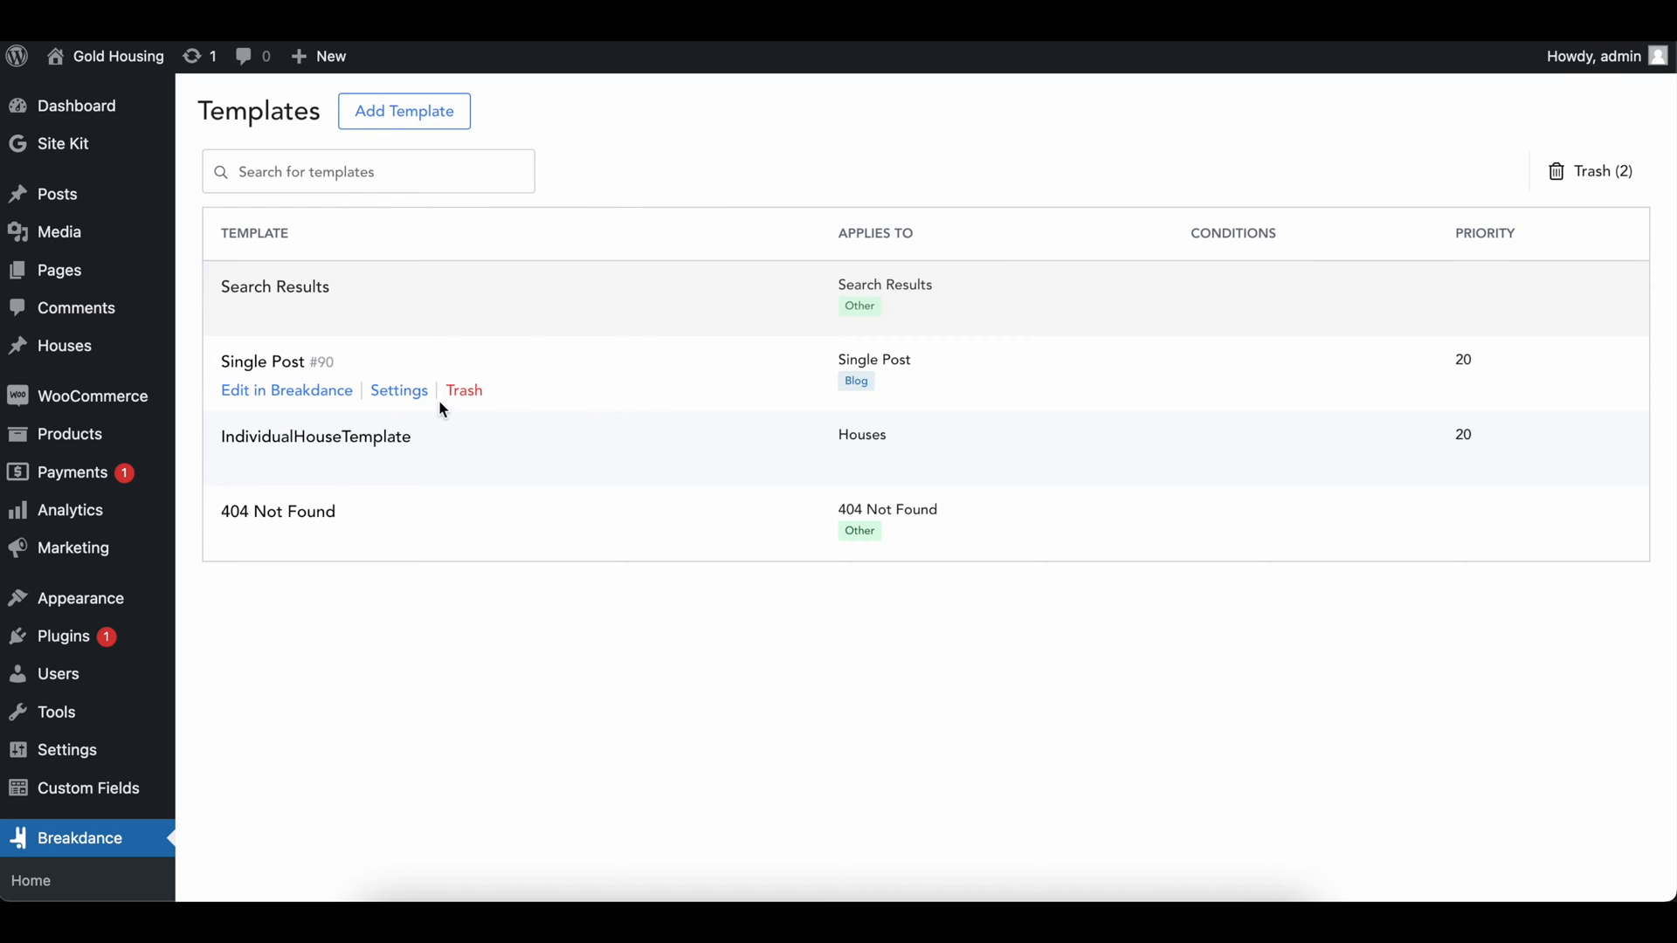
{"action": "left_click", "coordinate": [398, 389]}
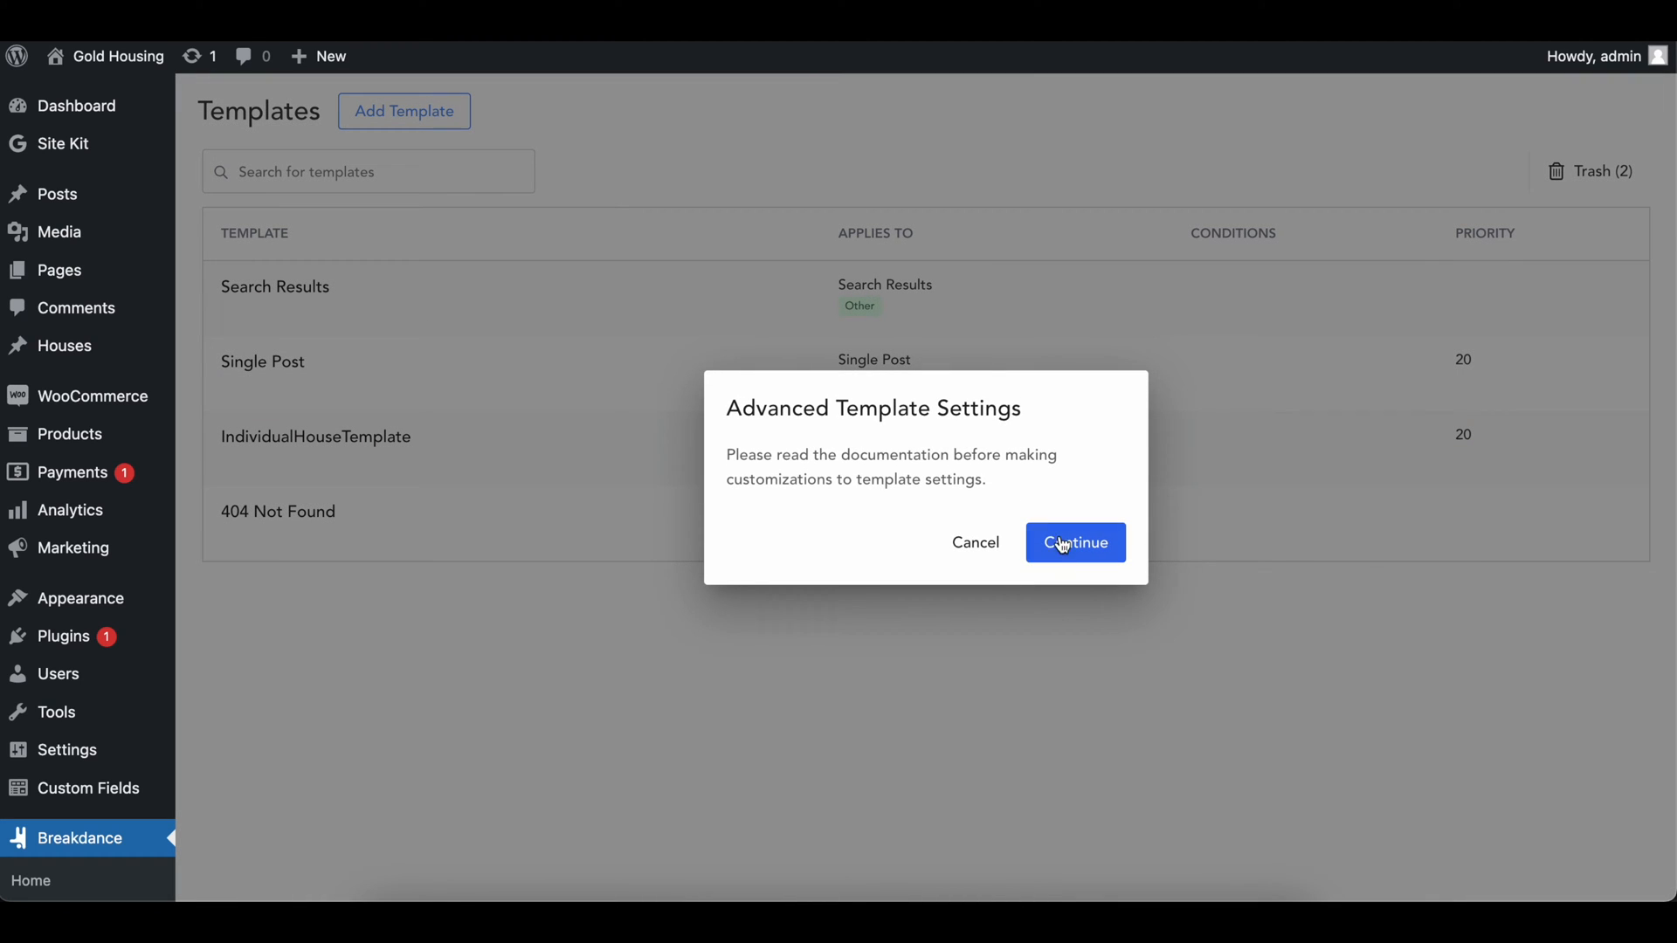
- Continue past the settings warning and look through the Add Condition types
{"action": "left_click", "coordinate": [1074, 542]}
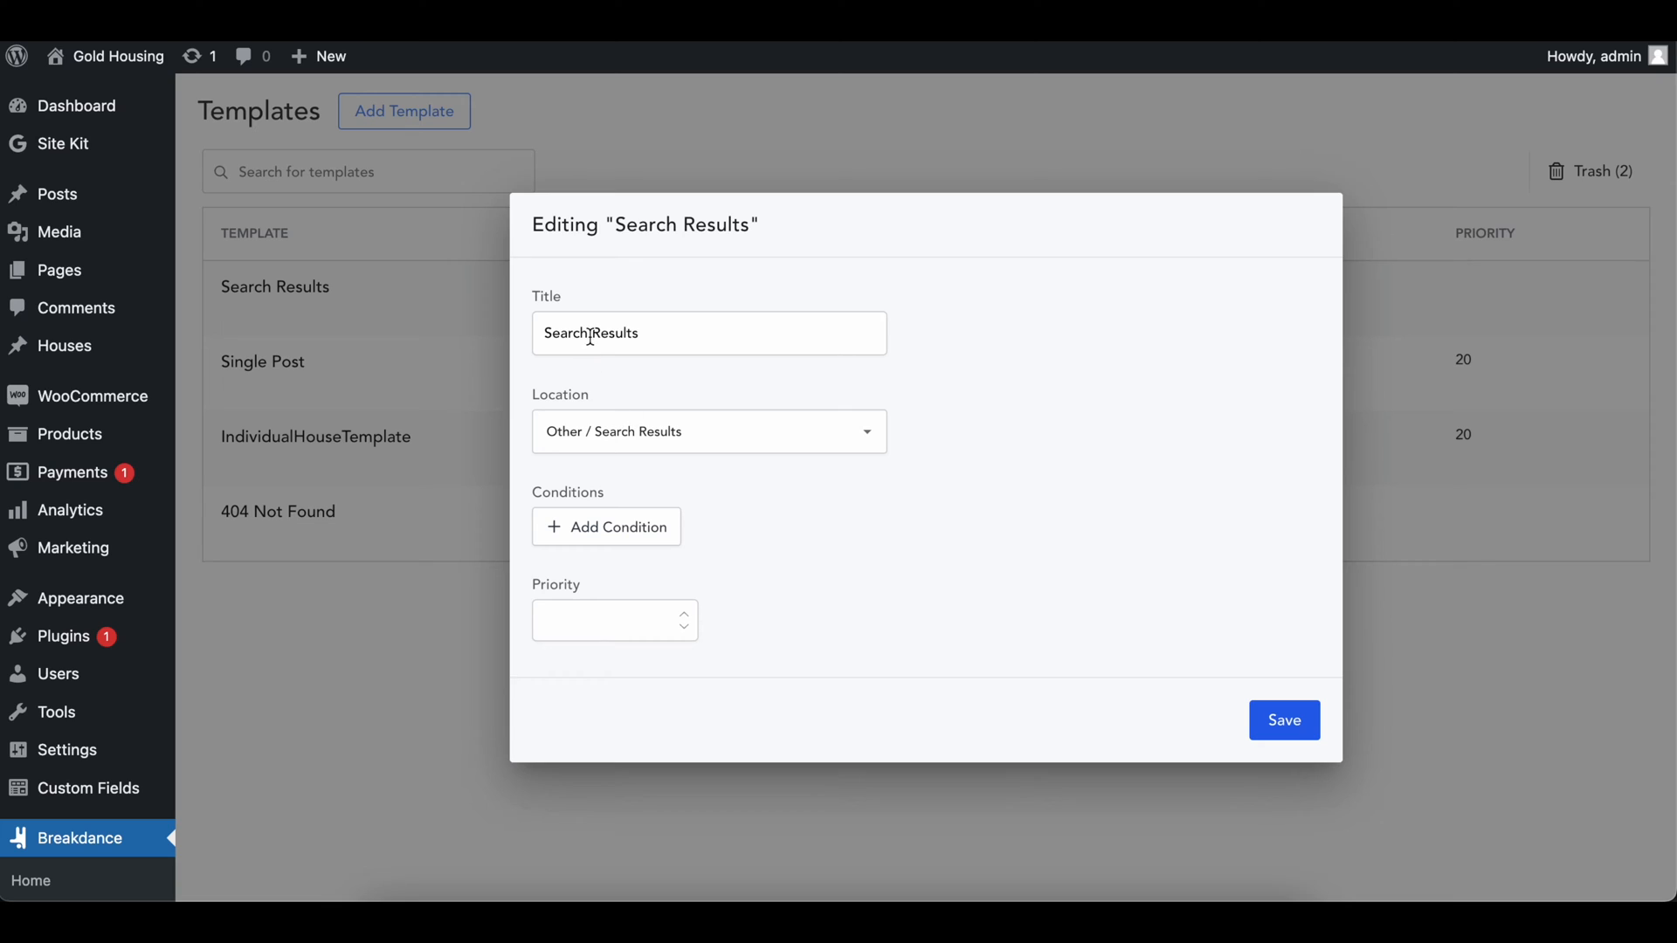
{"action": "left_click", "coordinate": [707, 432]}
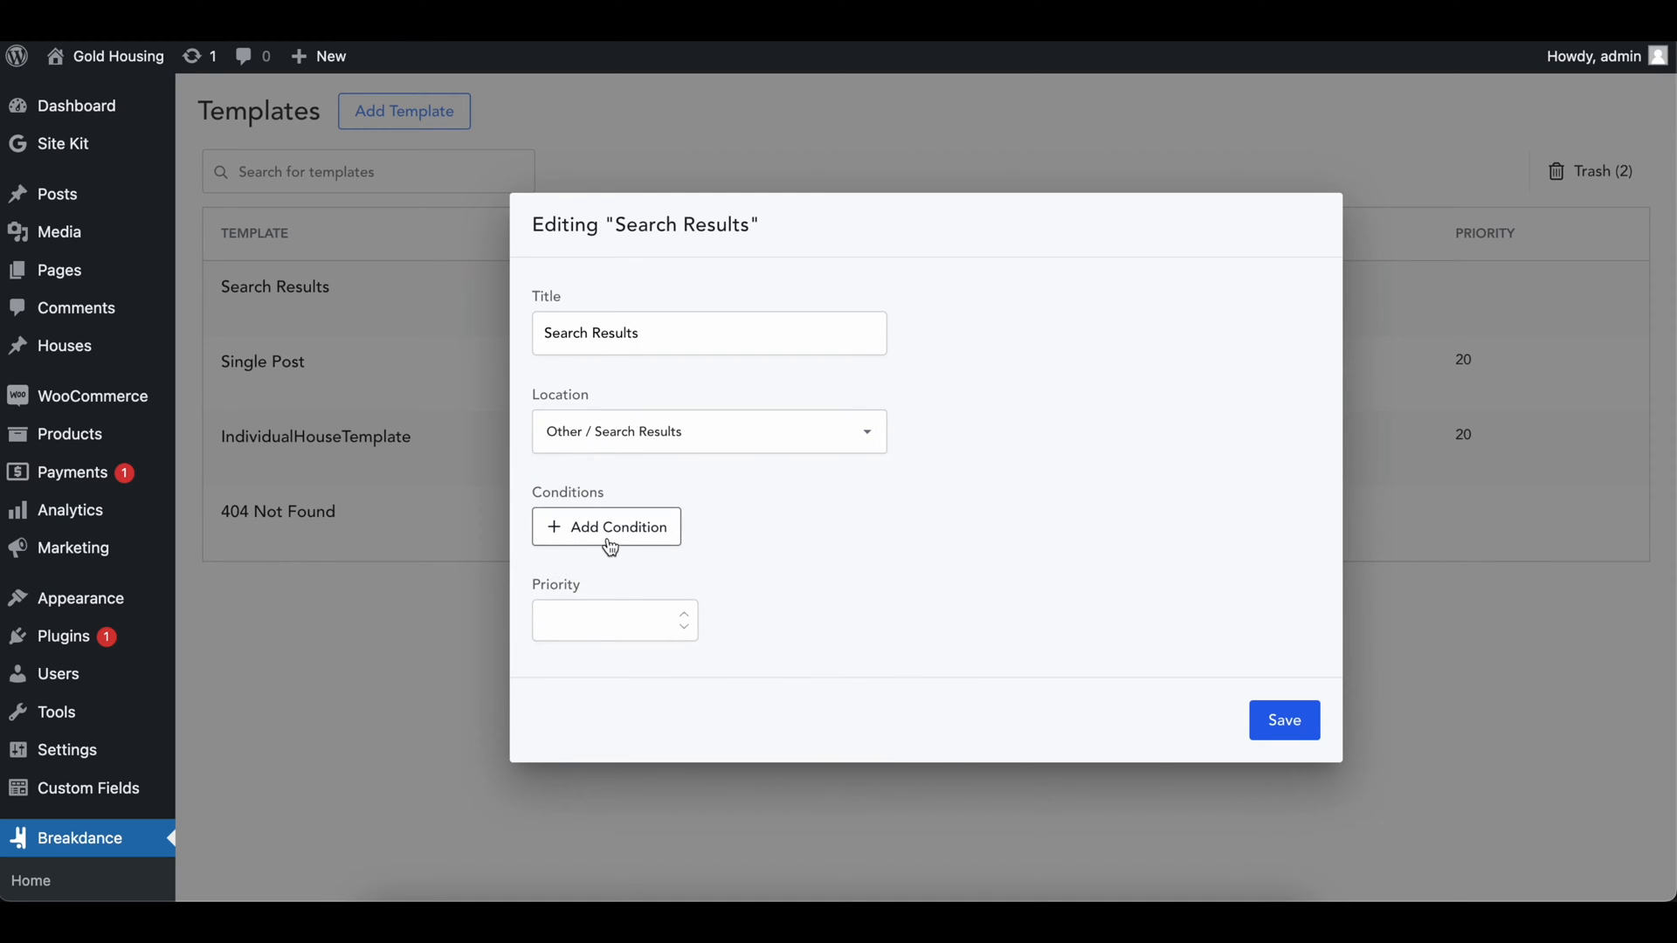
{"action": "left_click", "coordinate": [606, 526]}
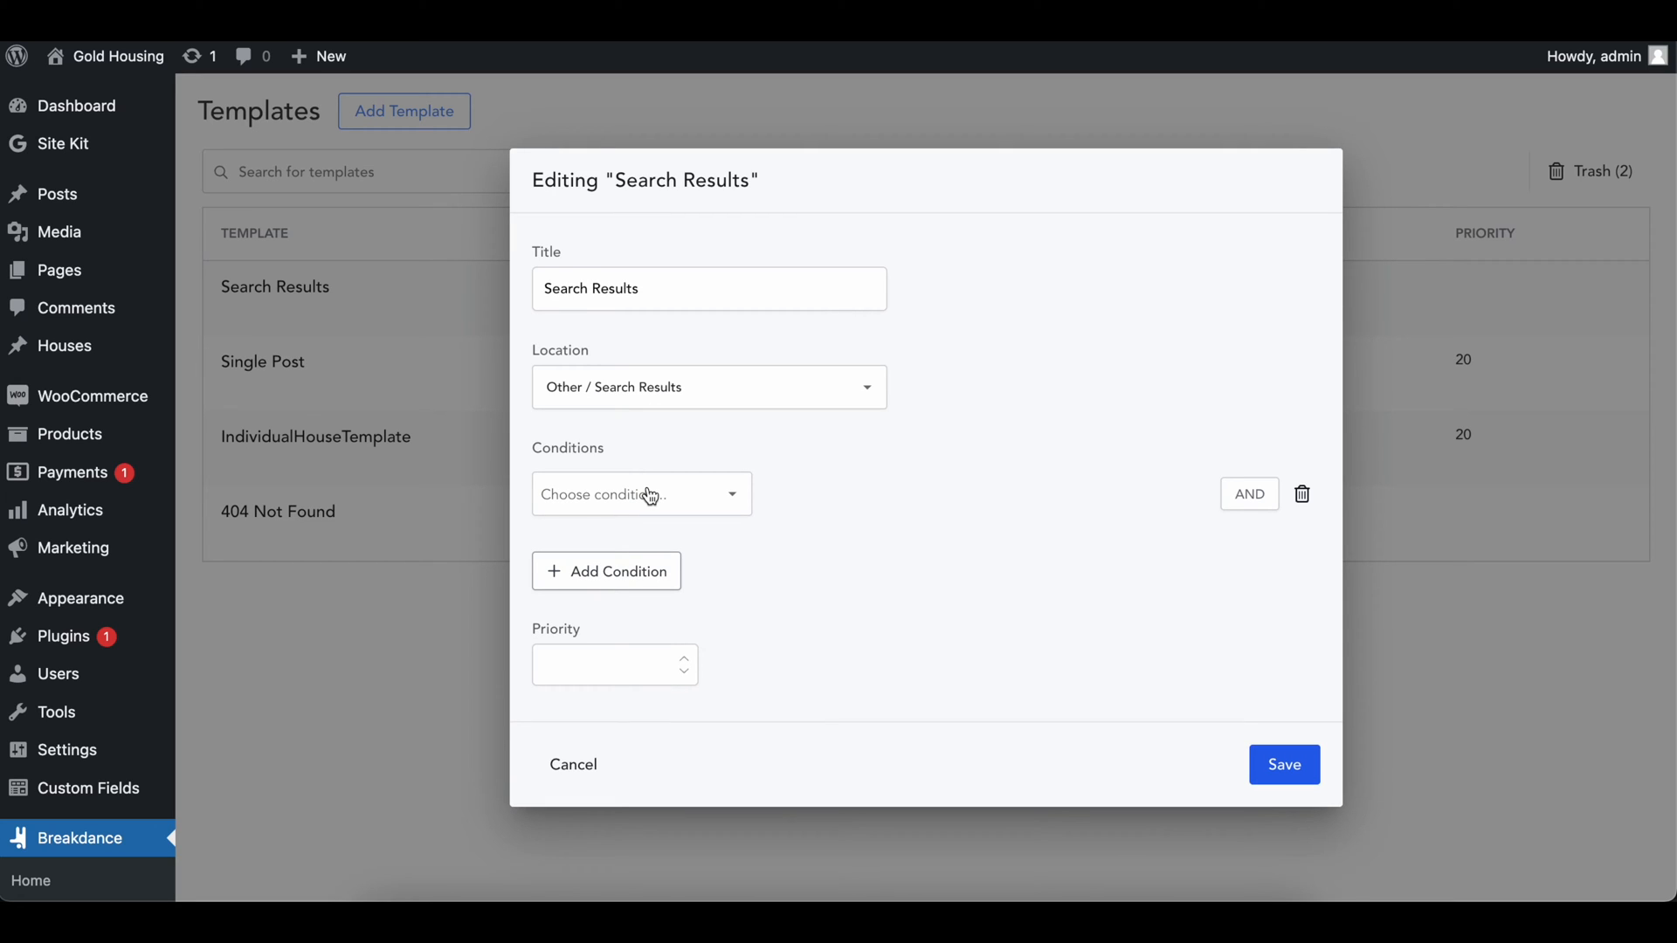
{"action": "left_click", "coordinate": [641, 493]}
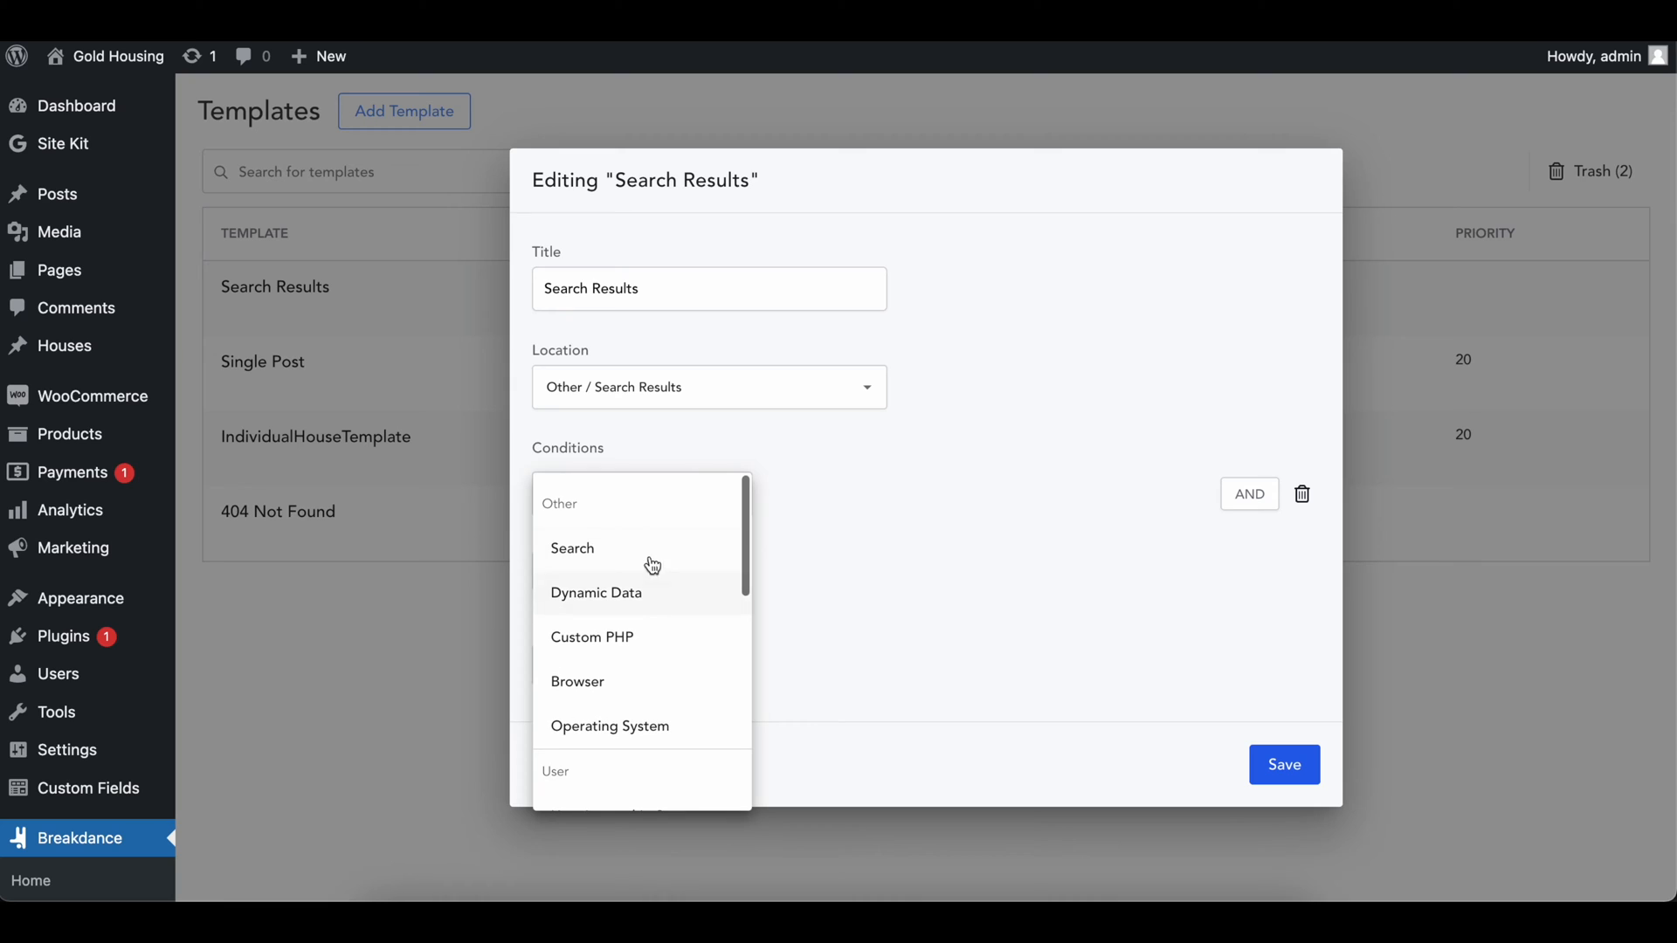
{"action": "scroll", "scroll_direction": "down", "scroll_amount": 3}
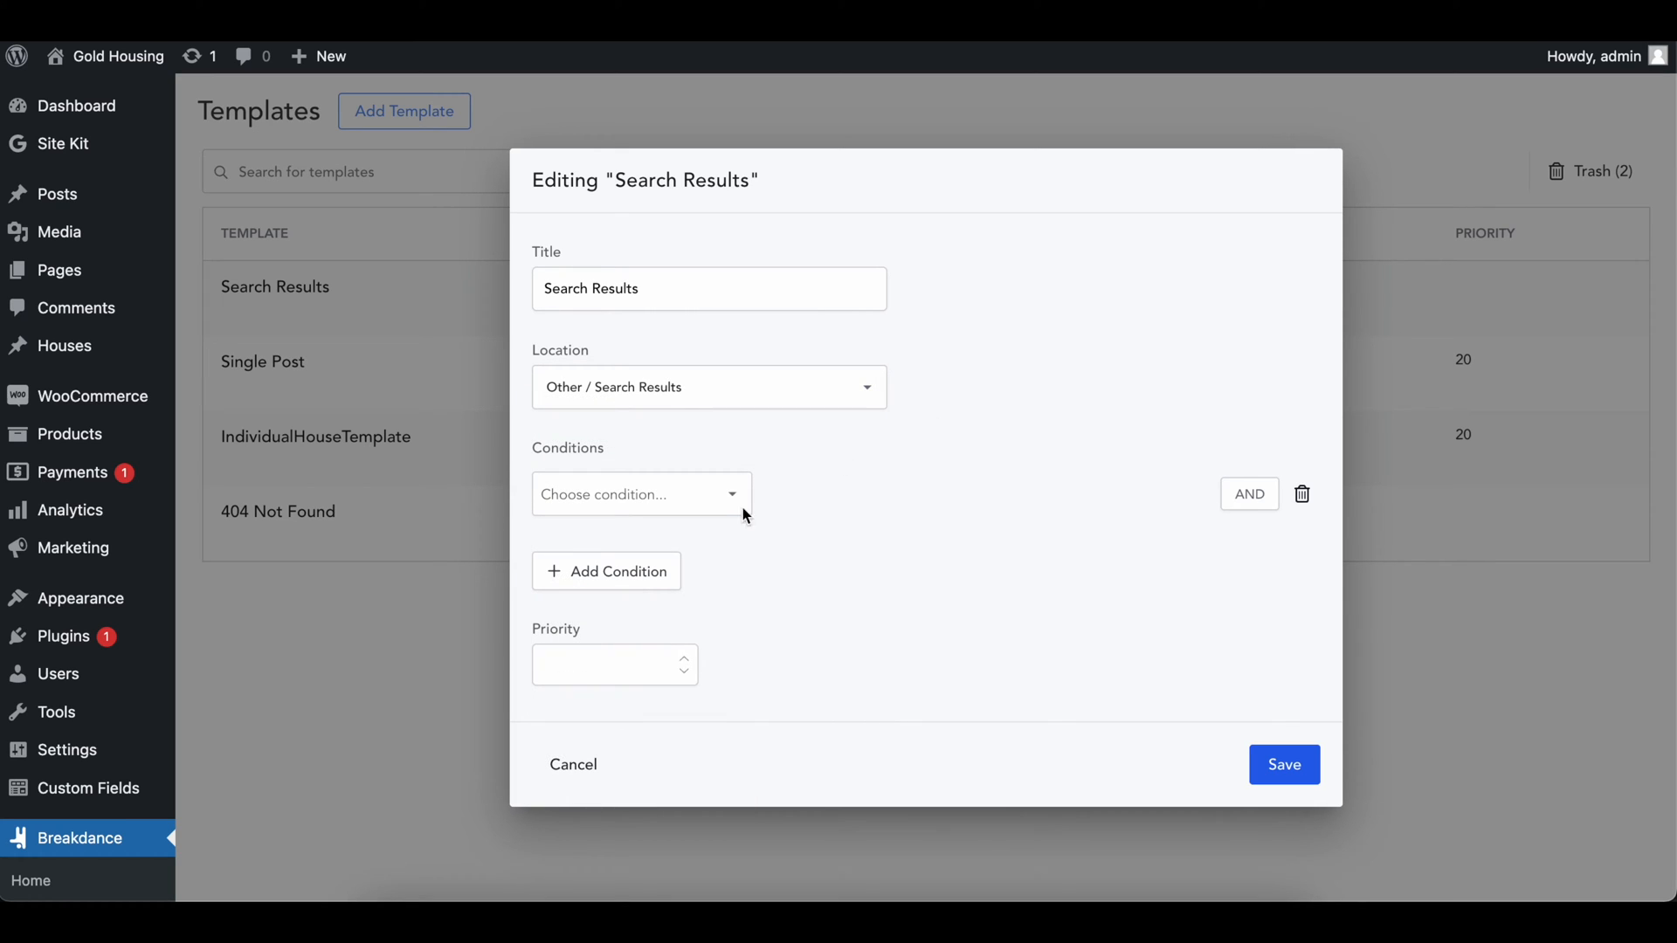
- Set the template priority to 20, save, and open Search Results for editing
{"action": "left_click", "coordinate": [1301, 492]}
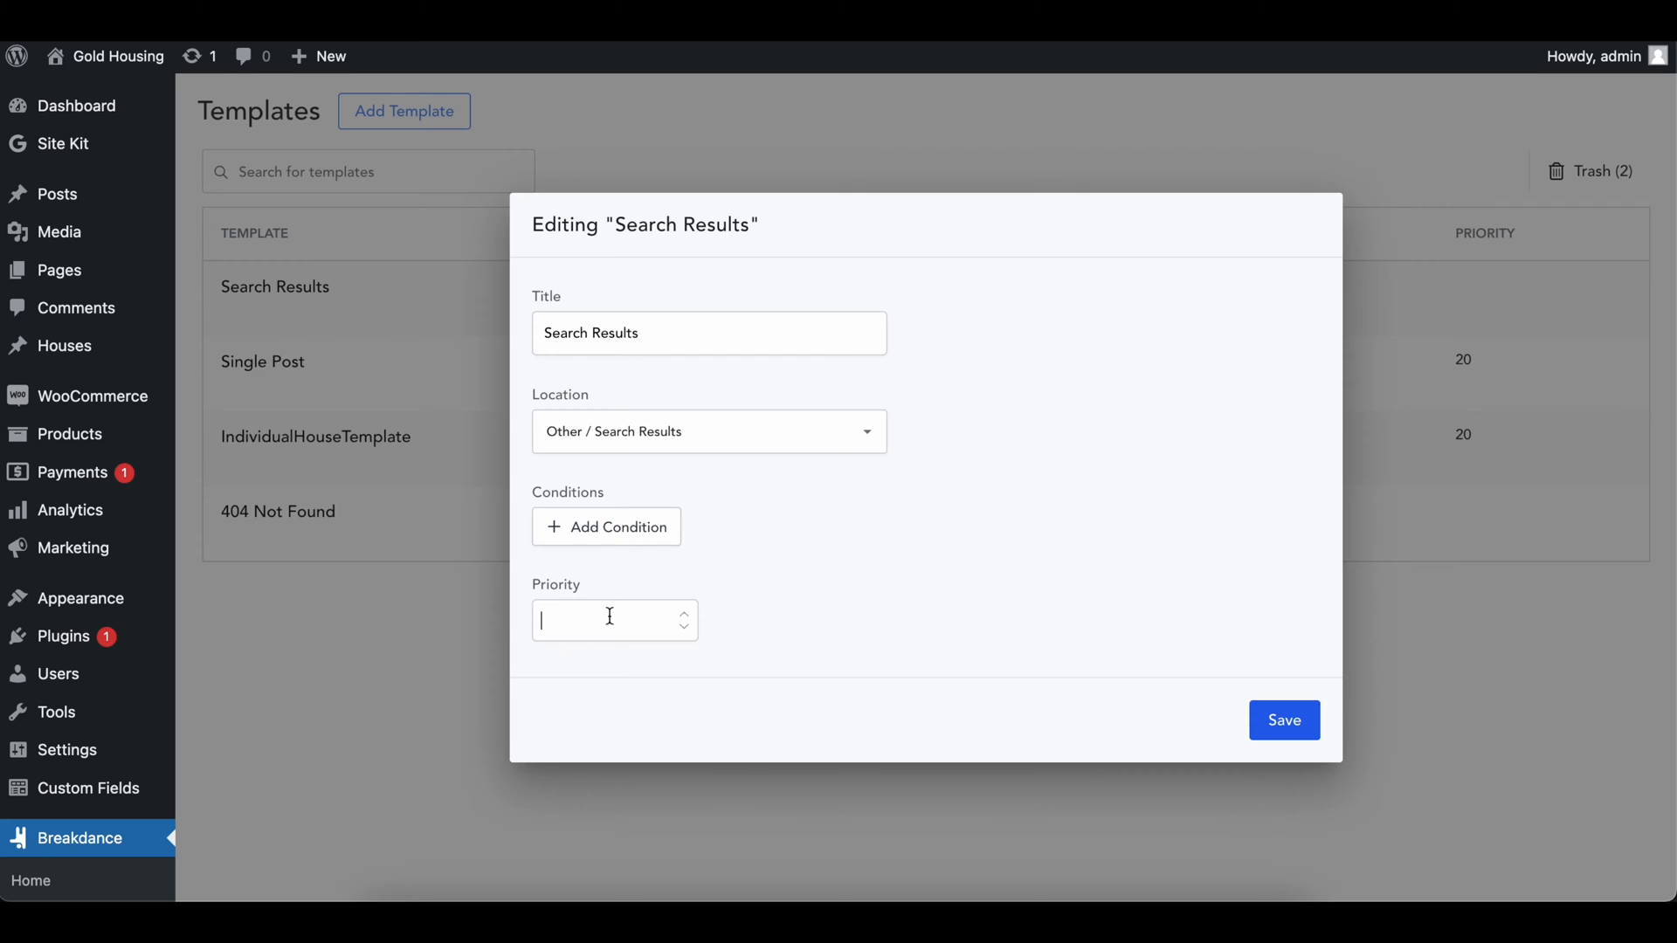
{"action": "type", "text": "20"}
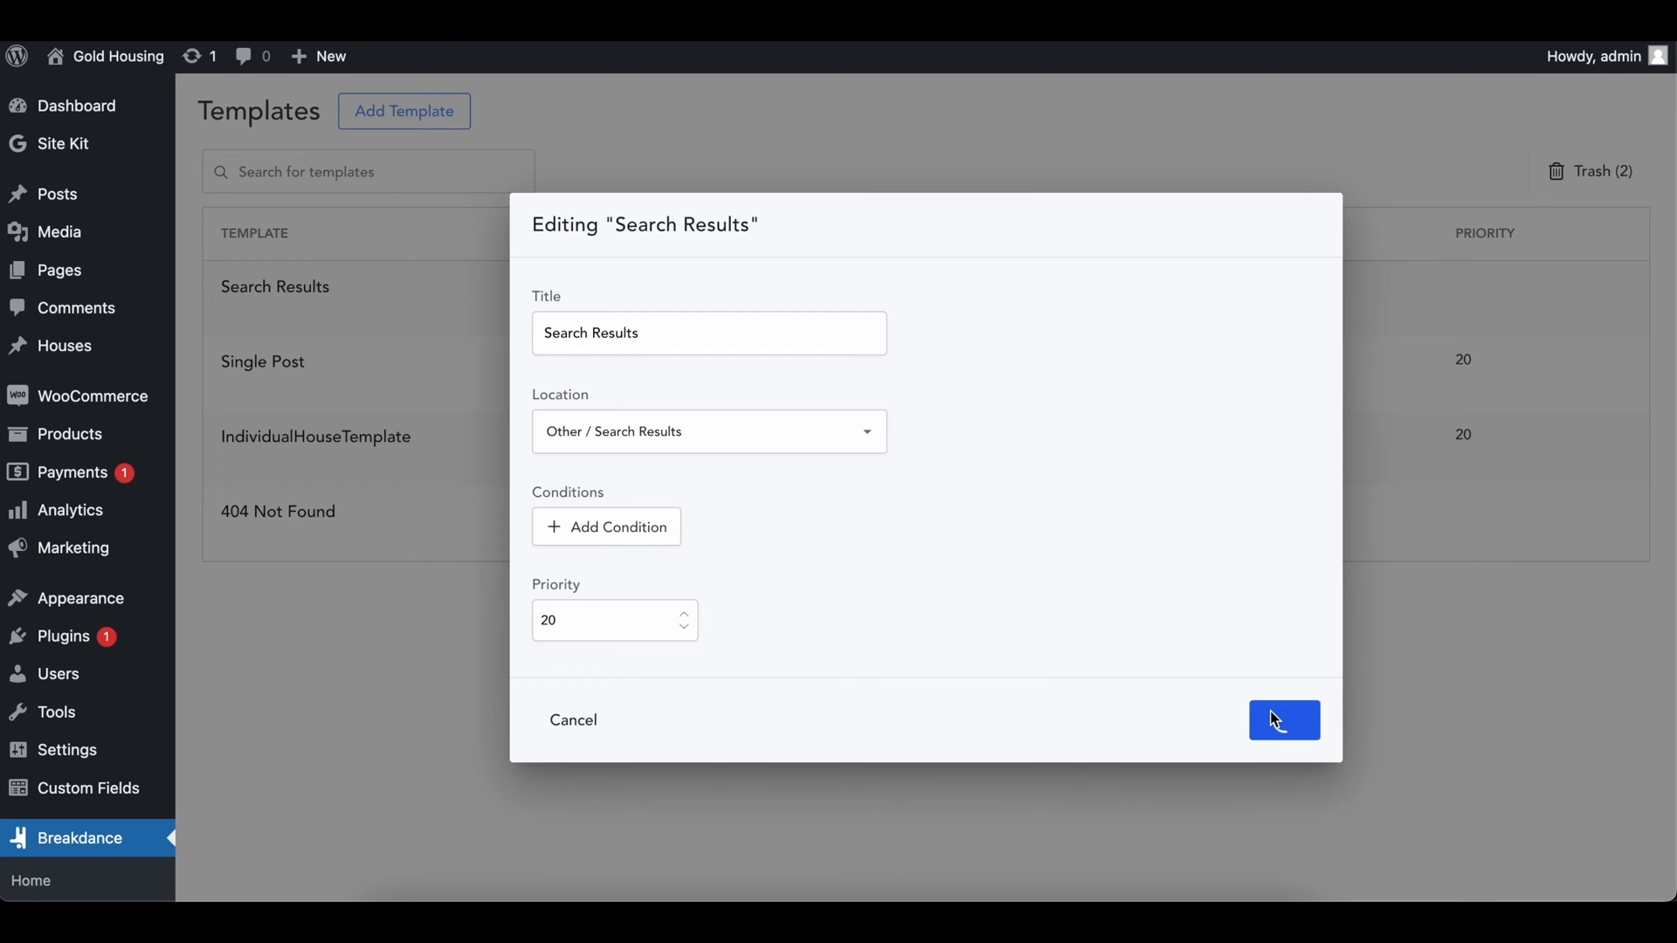
{"action": "left_click", "coordinate": [1283, 719]}
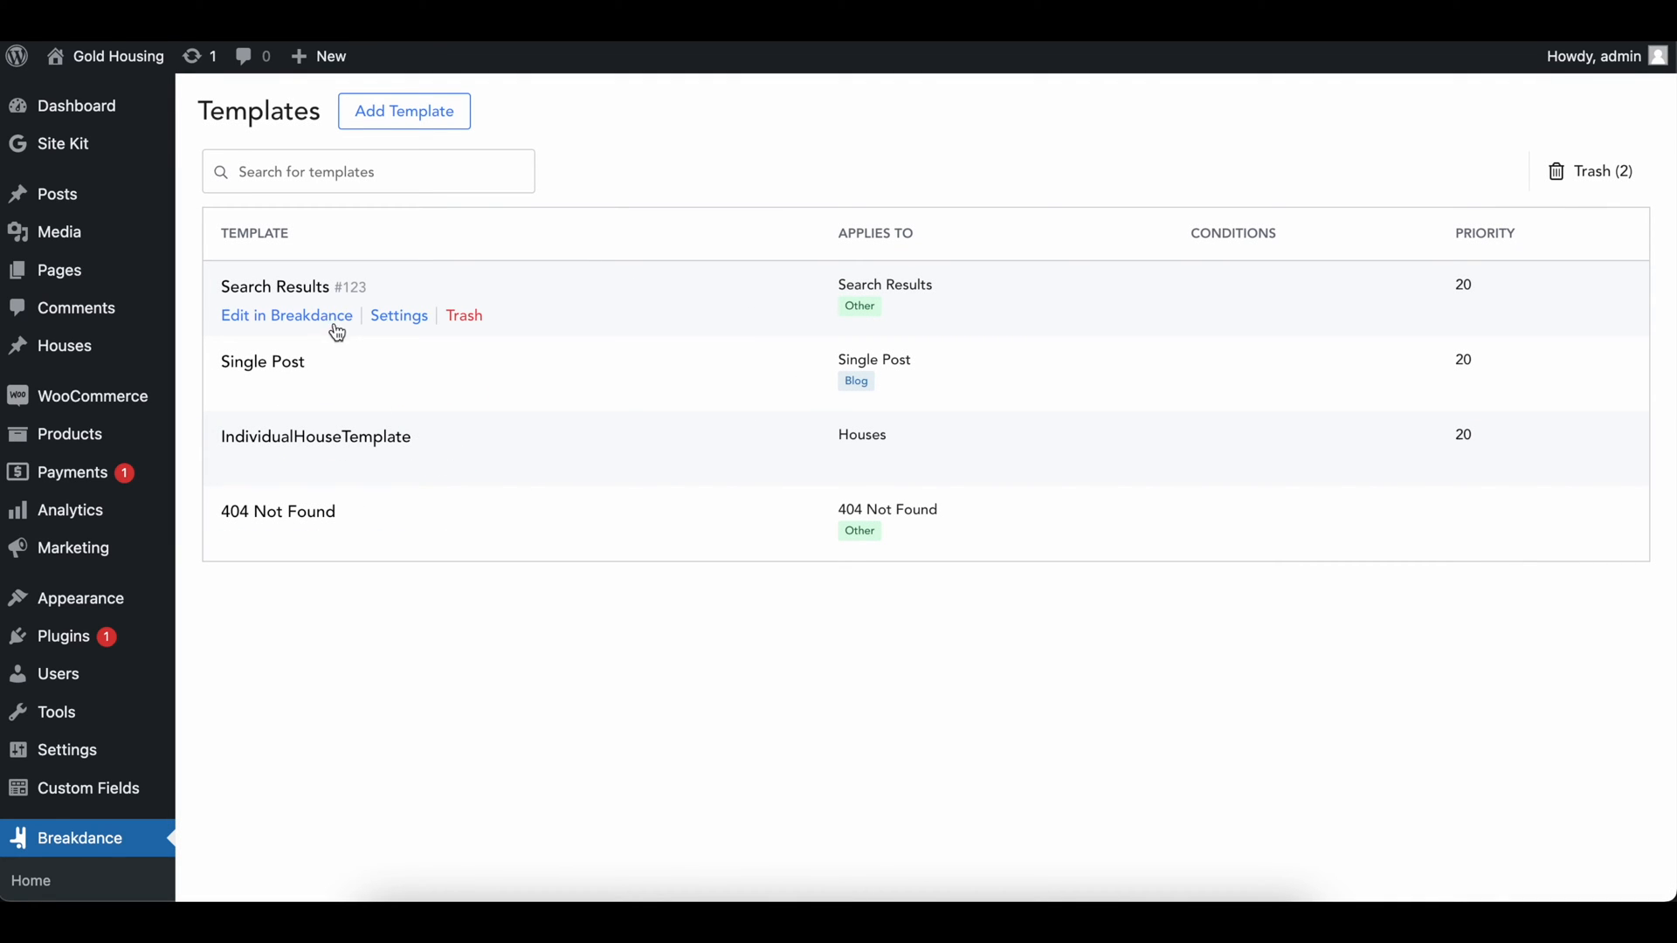
{"action": "left_click", "coordinate": [285, 314]}
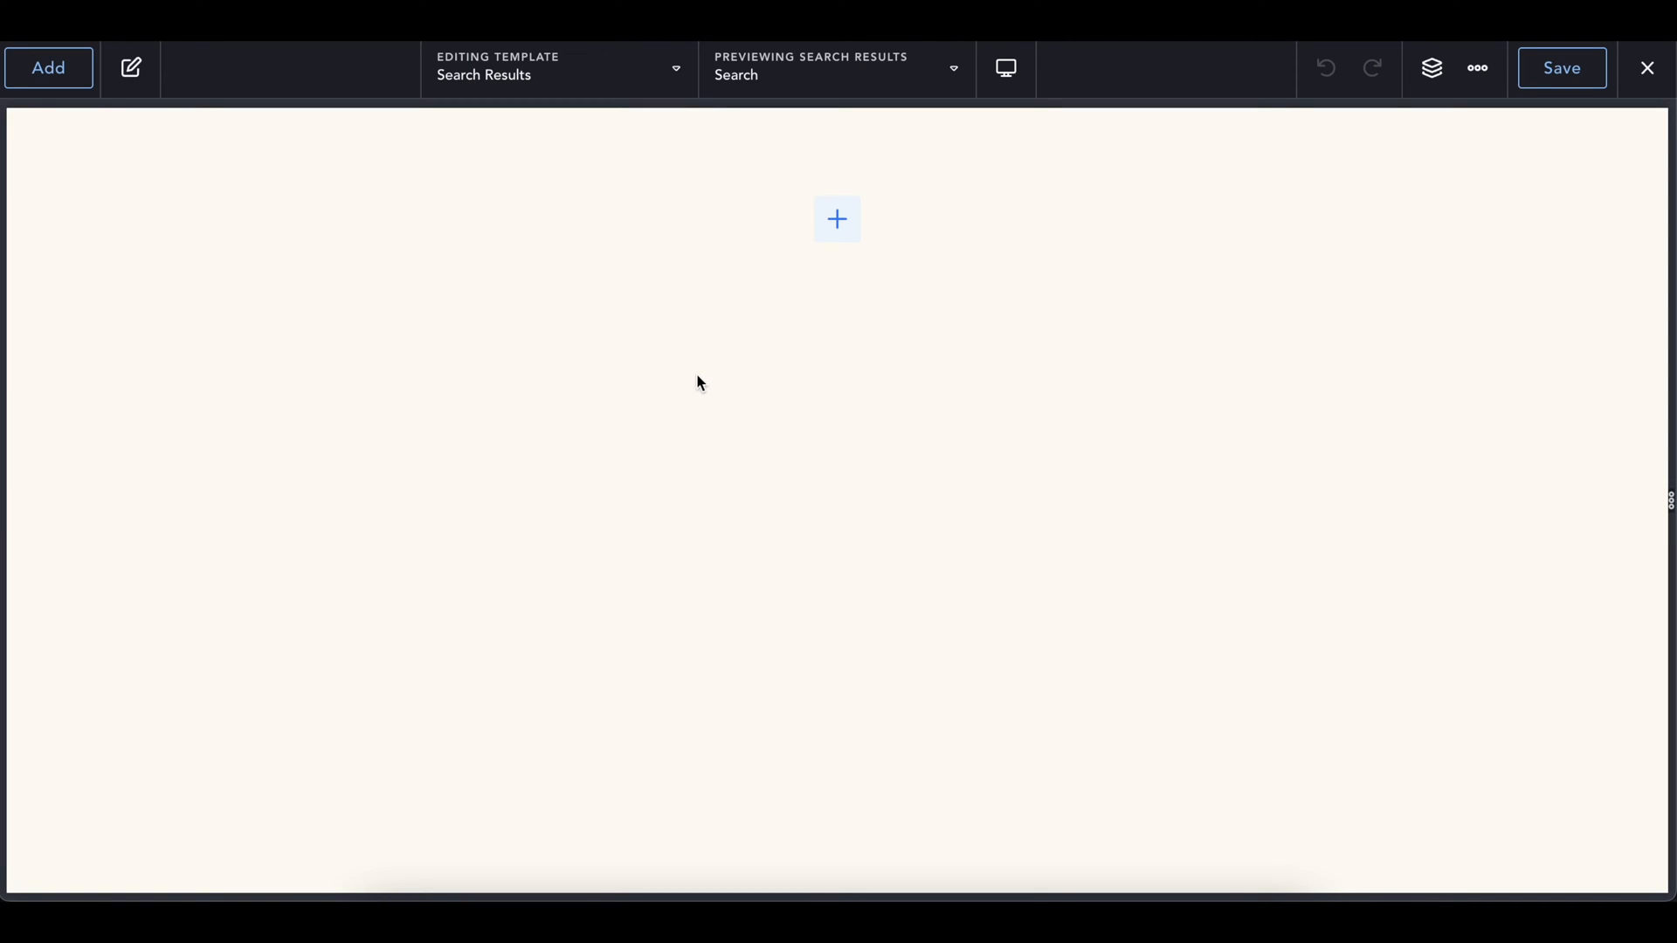
- Add a Section to the empty template with a Heading inside it
{"action": "left_click", "coordinate": [49, 69]}
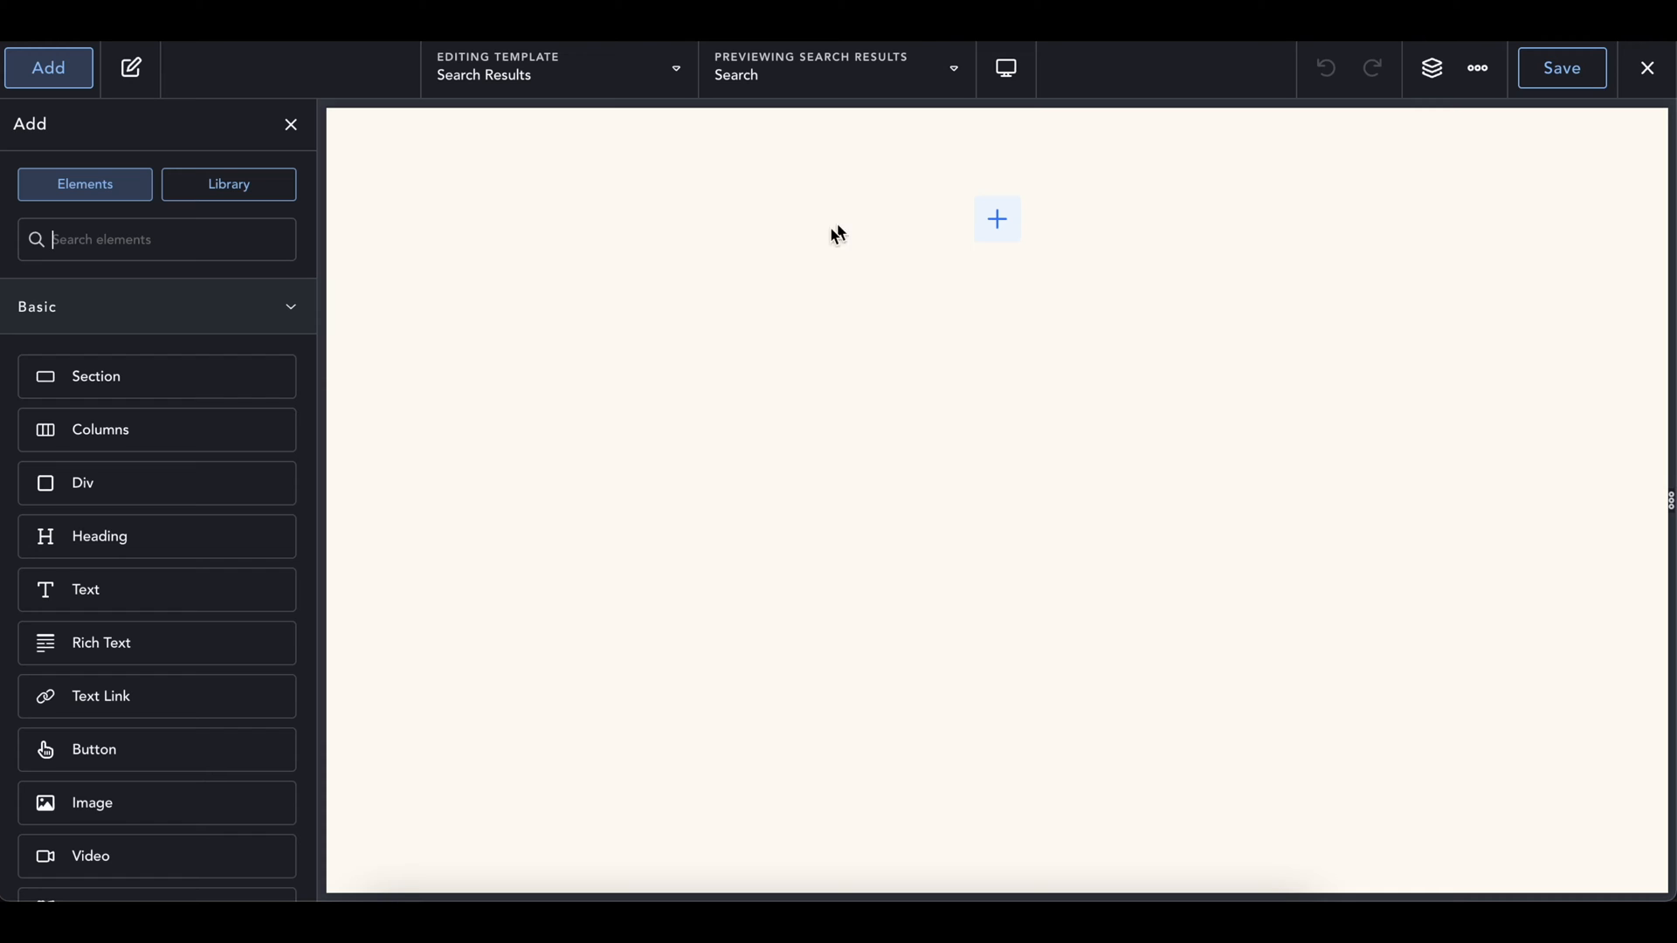
{"action": "left_click", "coordinate": [129, 68]}
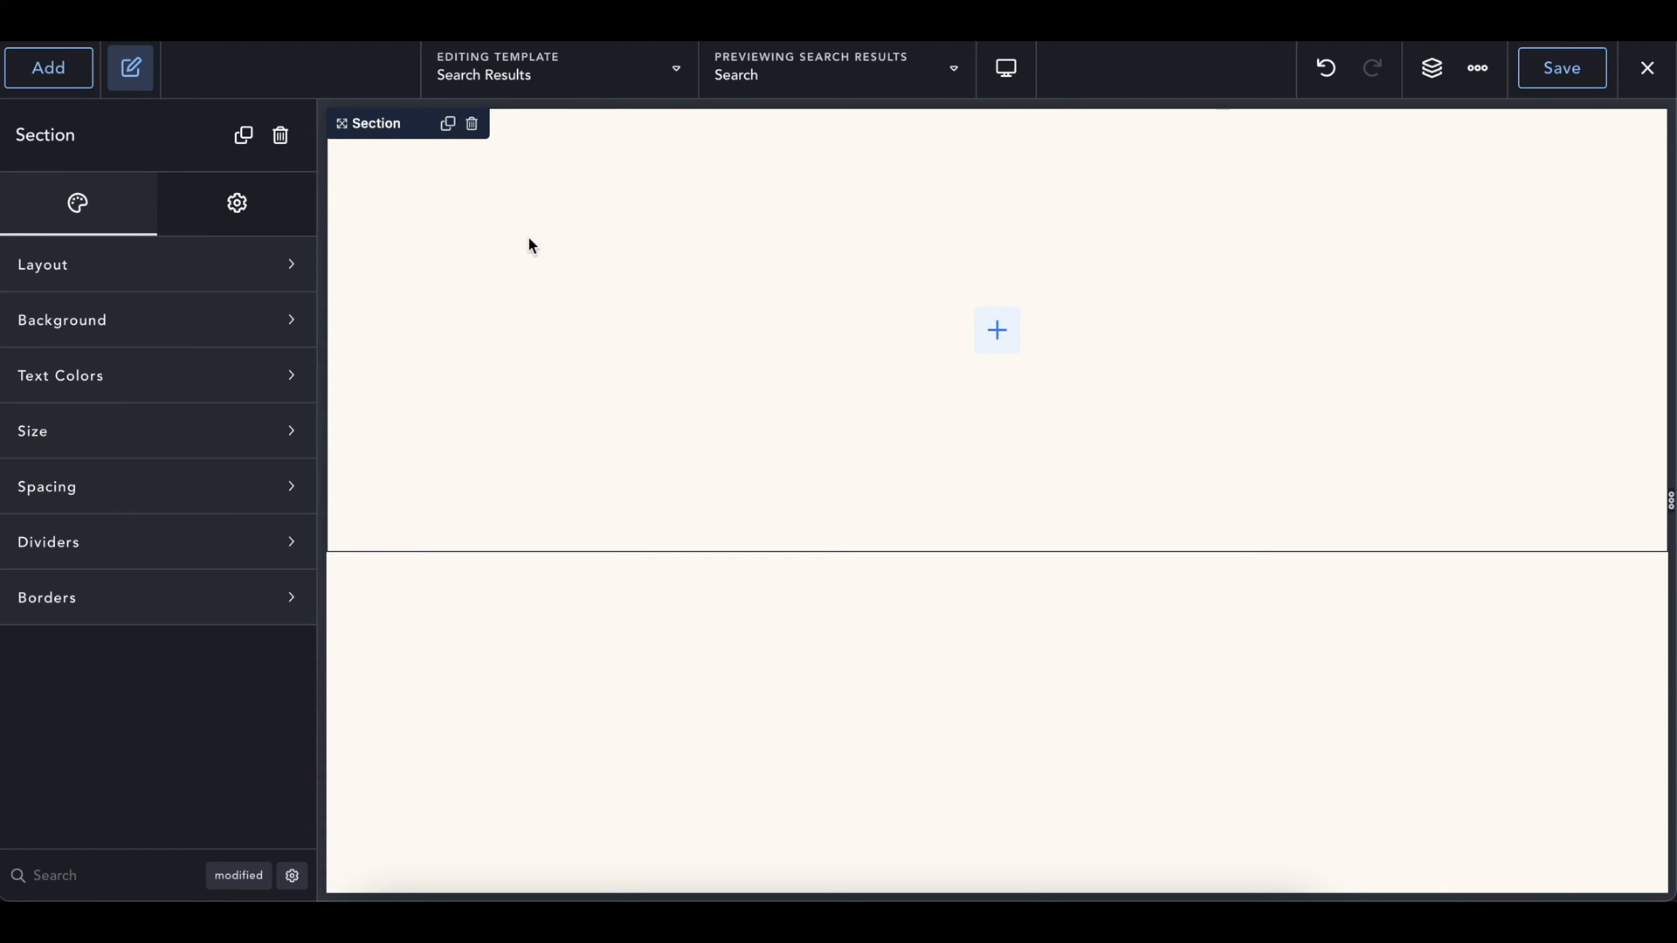
{"action": "mouse_move", "coordinate": [715, 257]}
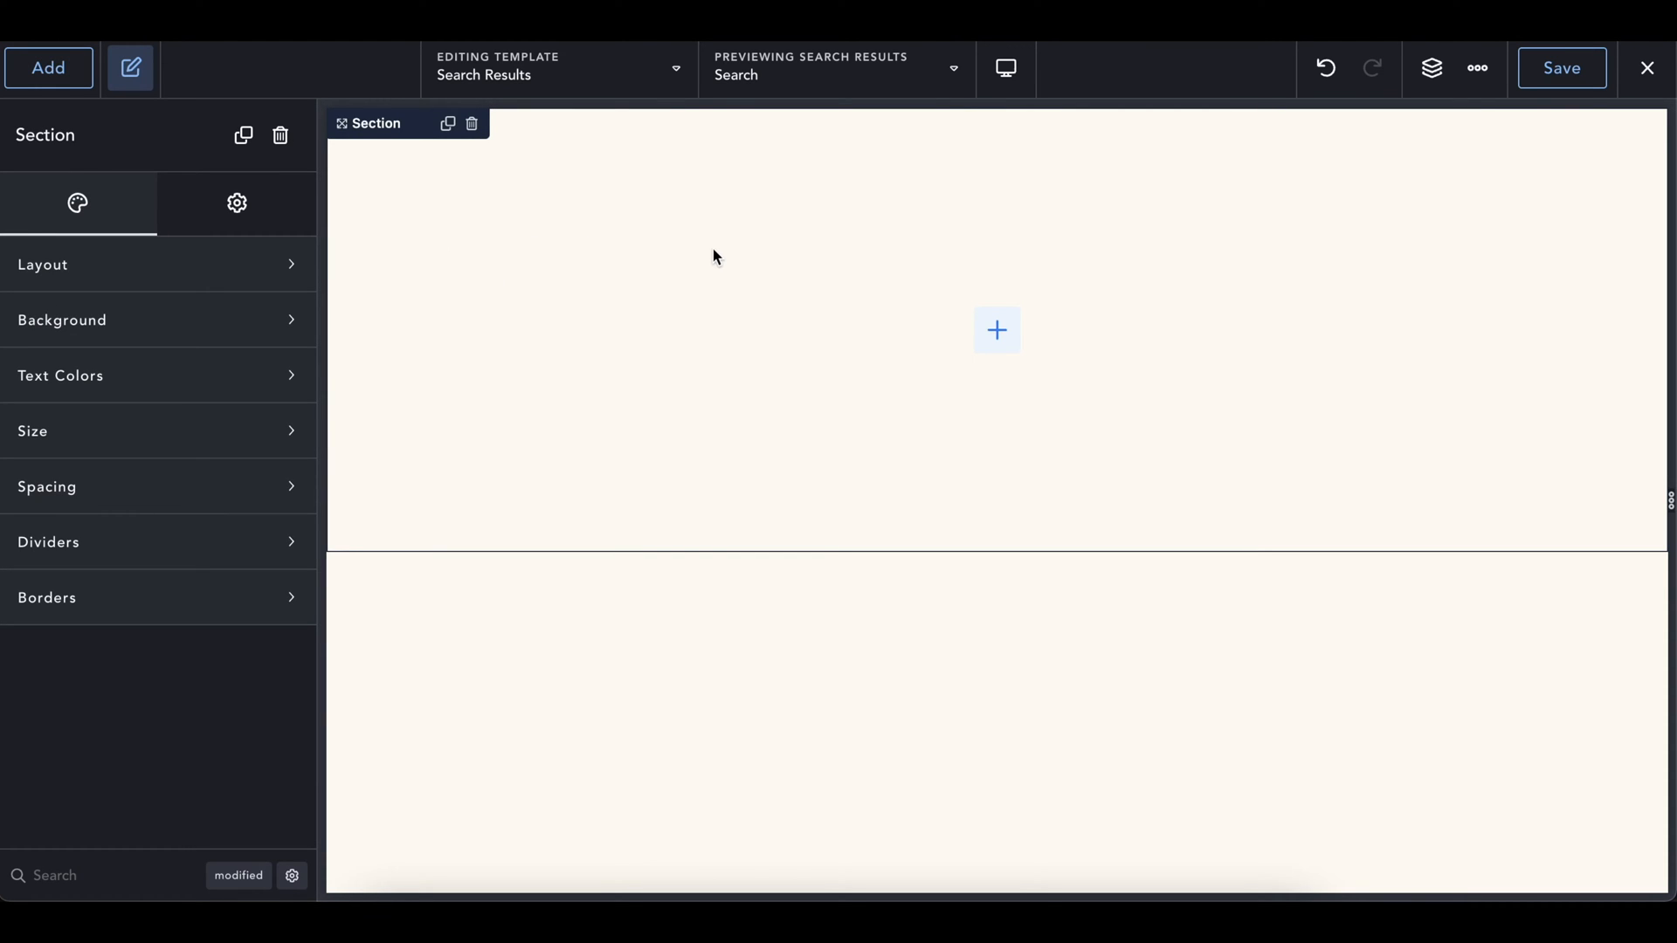
{"action": "mouse_move", "coordinate": [296, 260]}
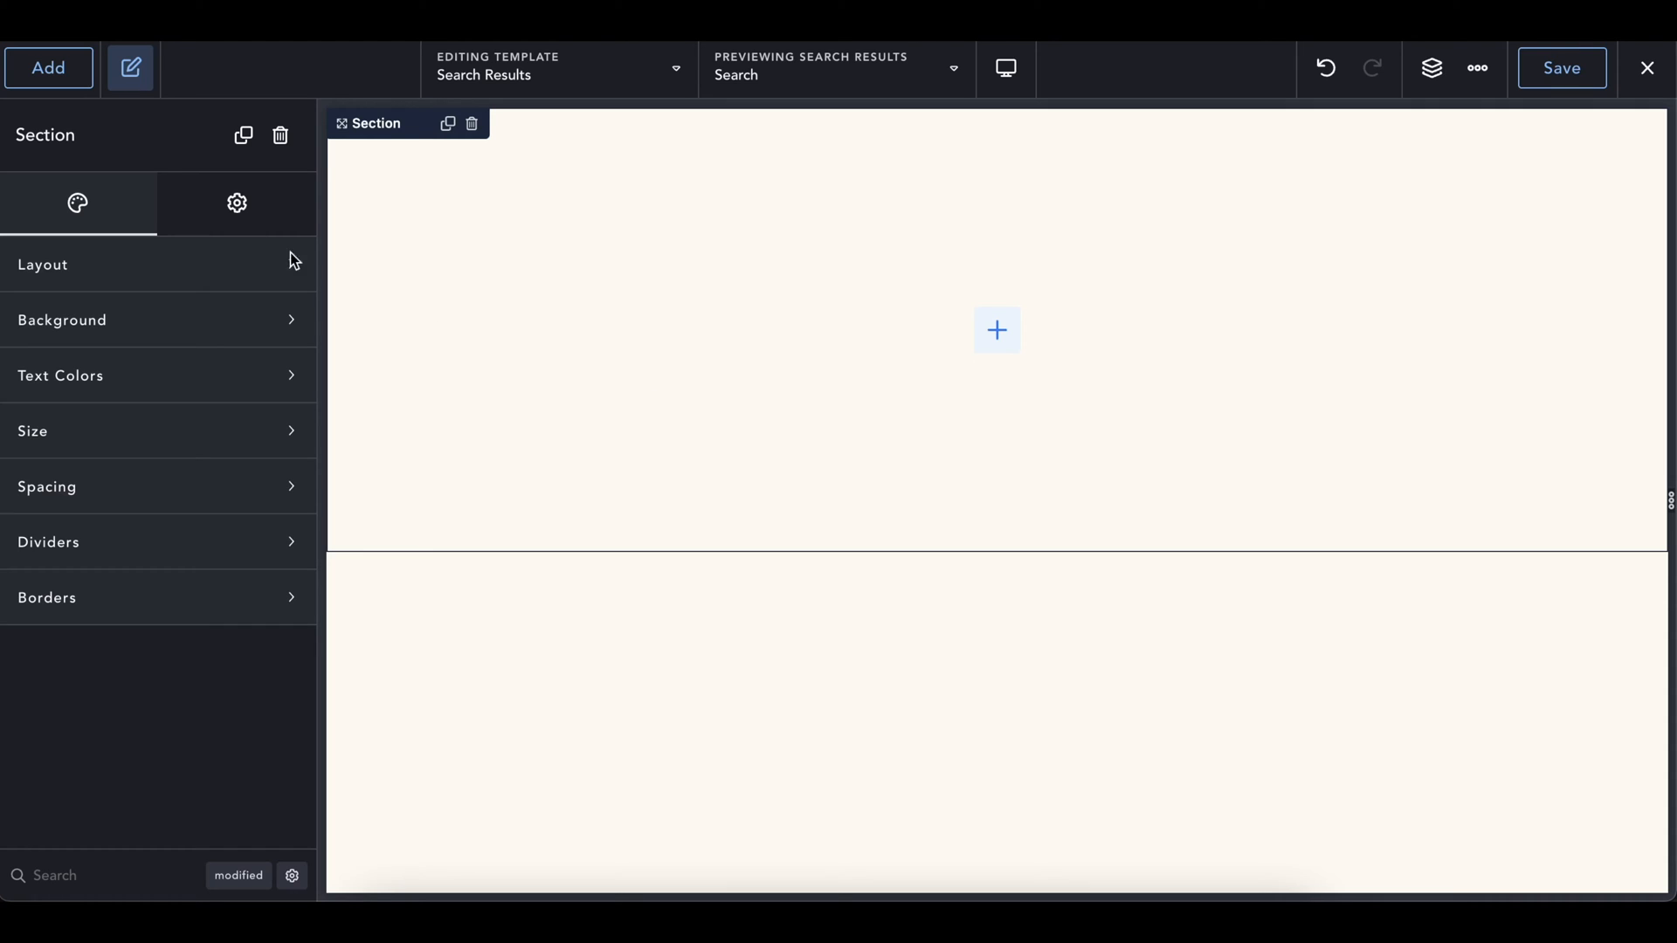
{"action": "left_click", "coordinate": [49, 68]}
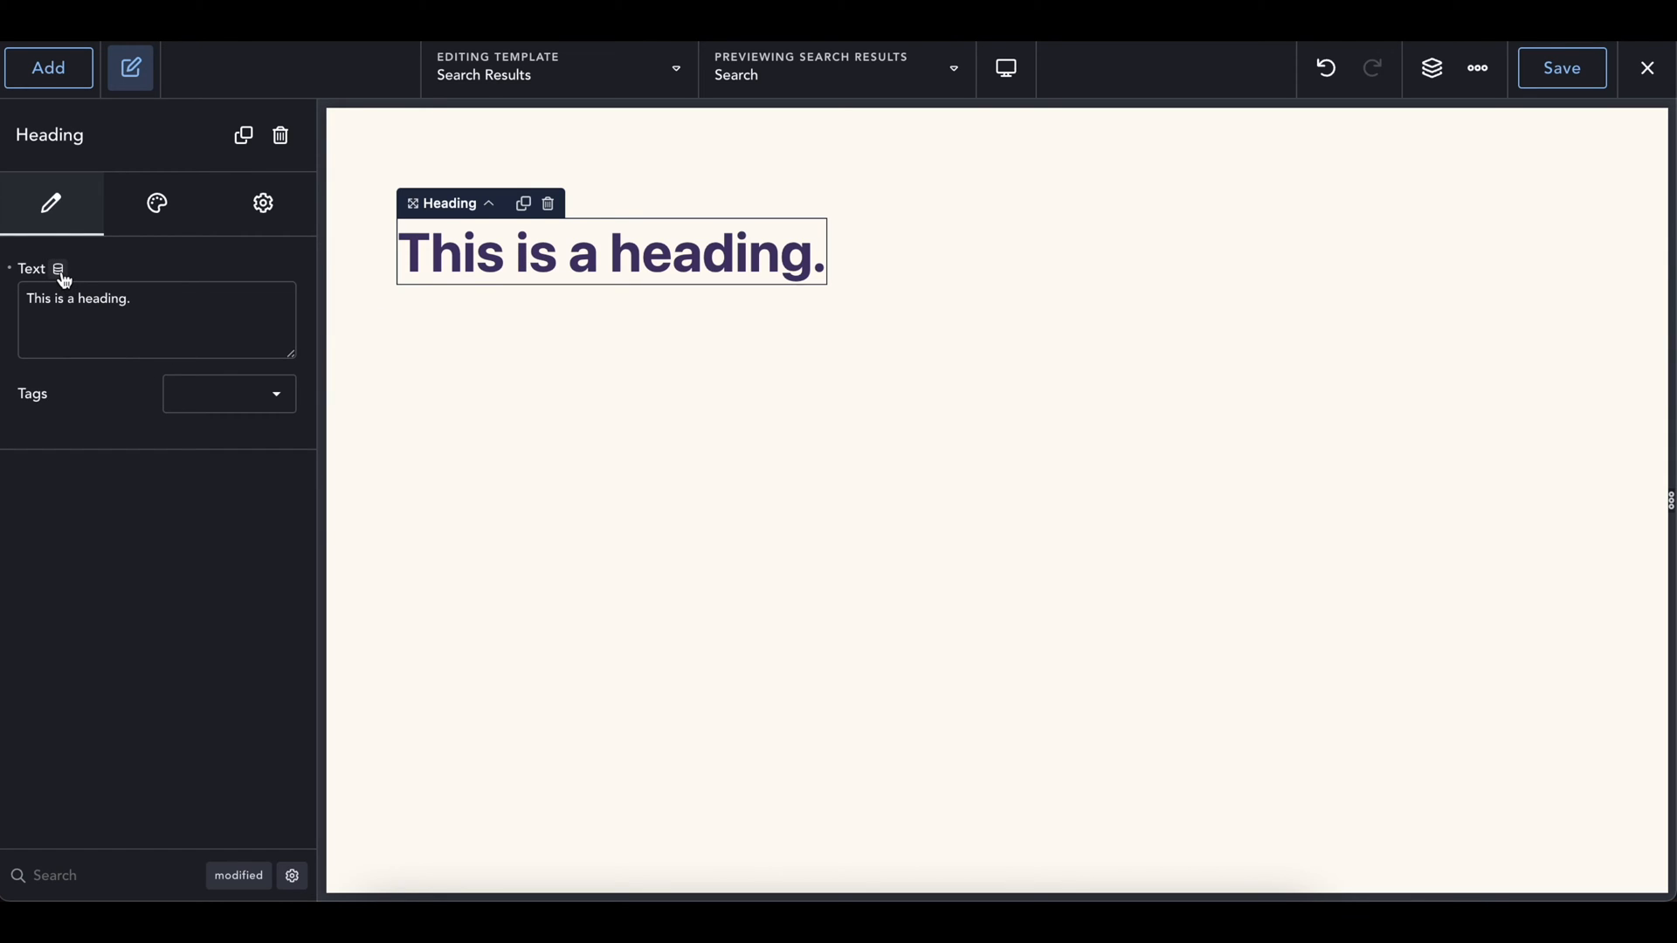
- Bind the heading text to the URL Parameter dynamic data source
{"action": "left_click", "coordinate": [60, 270]}
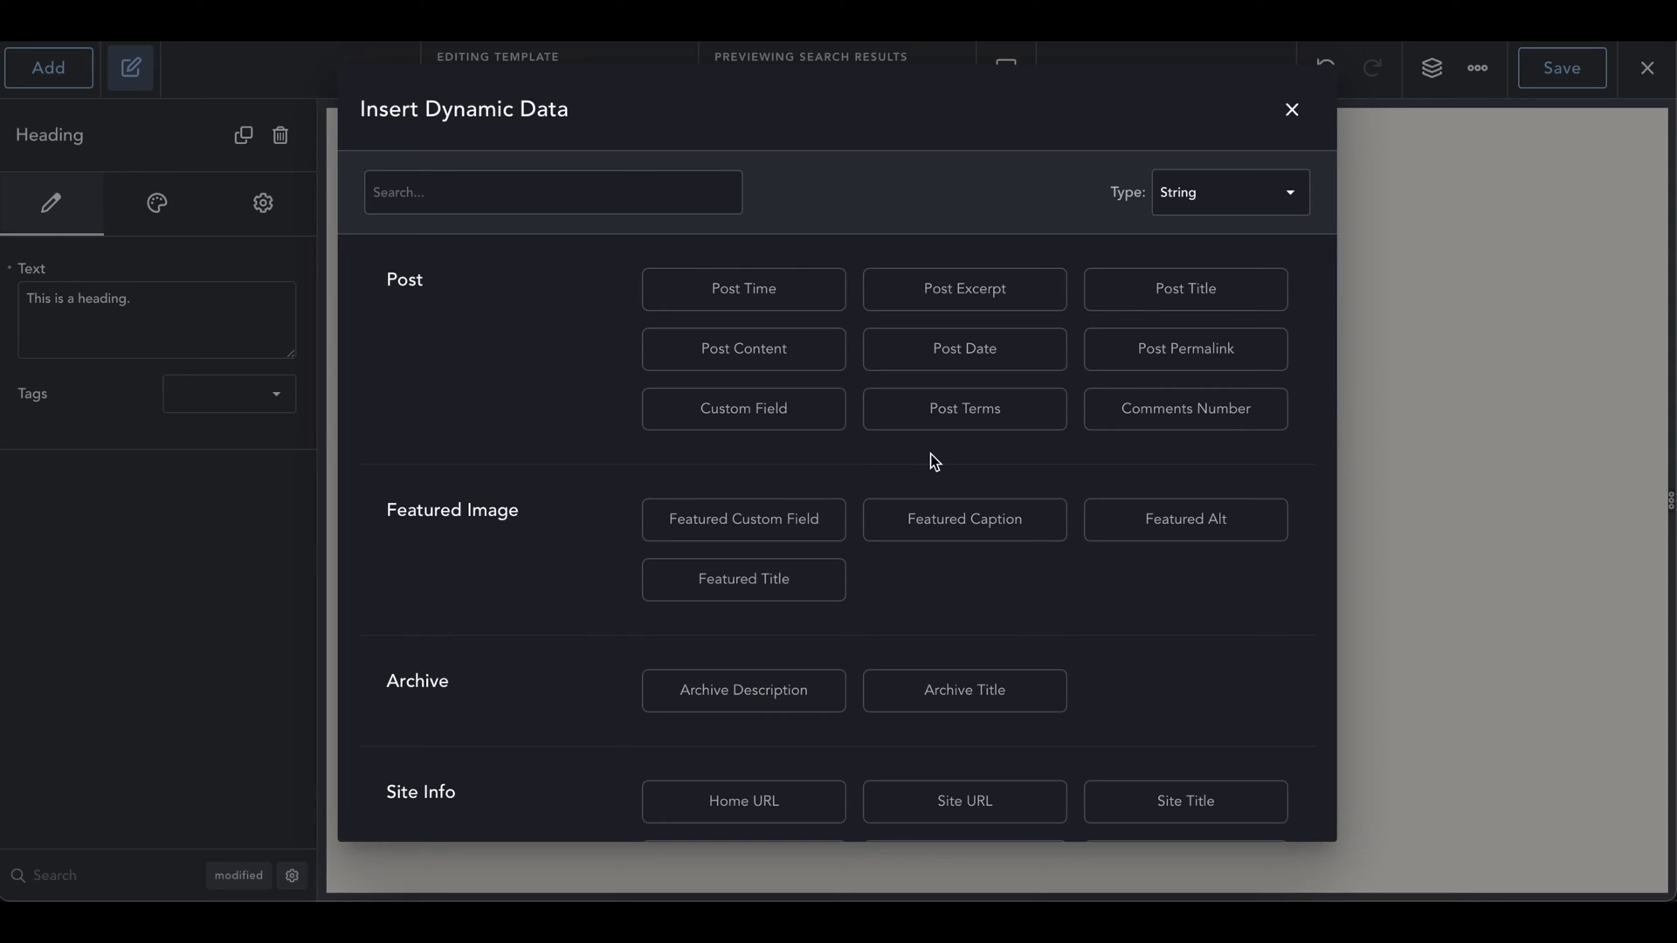
{"action": "scroll", "scroll_direction": "down", "scroll_amount": 3}
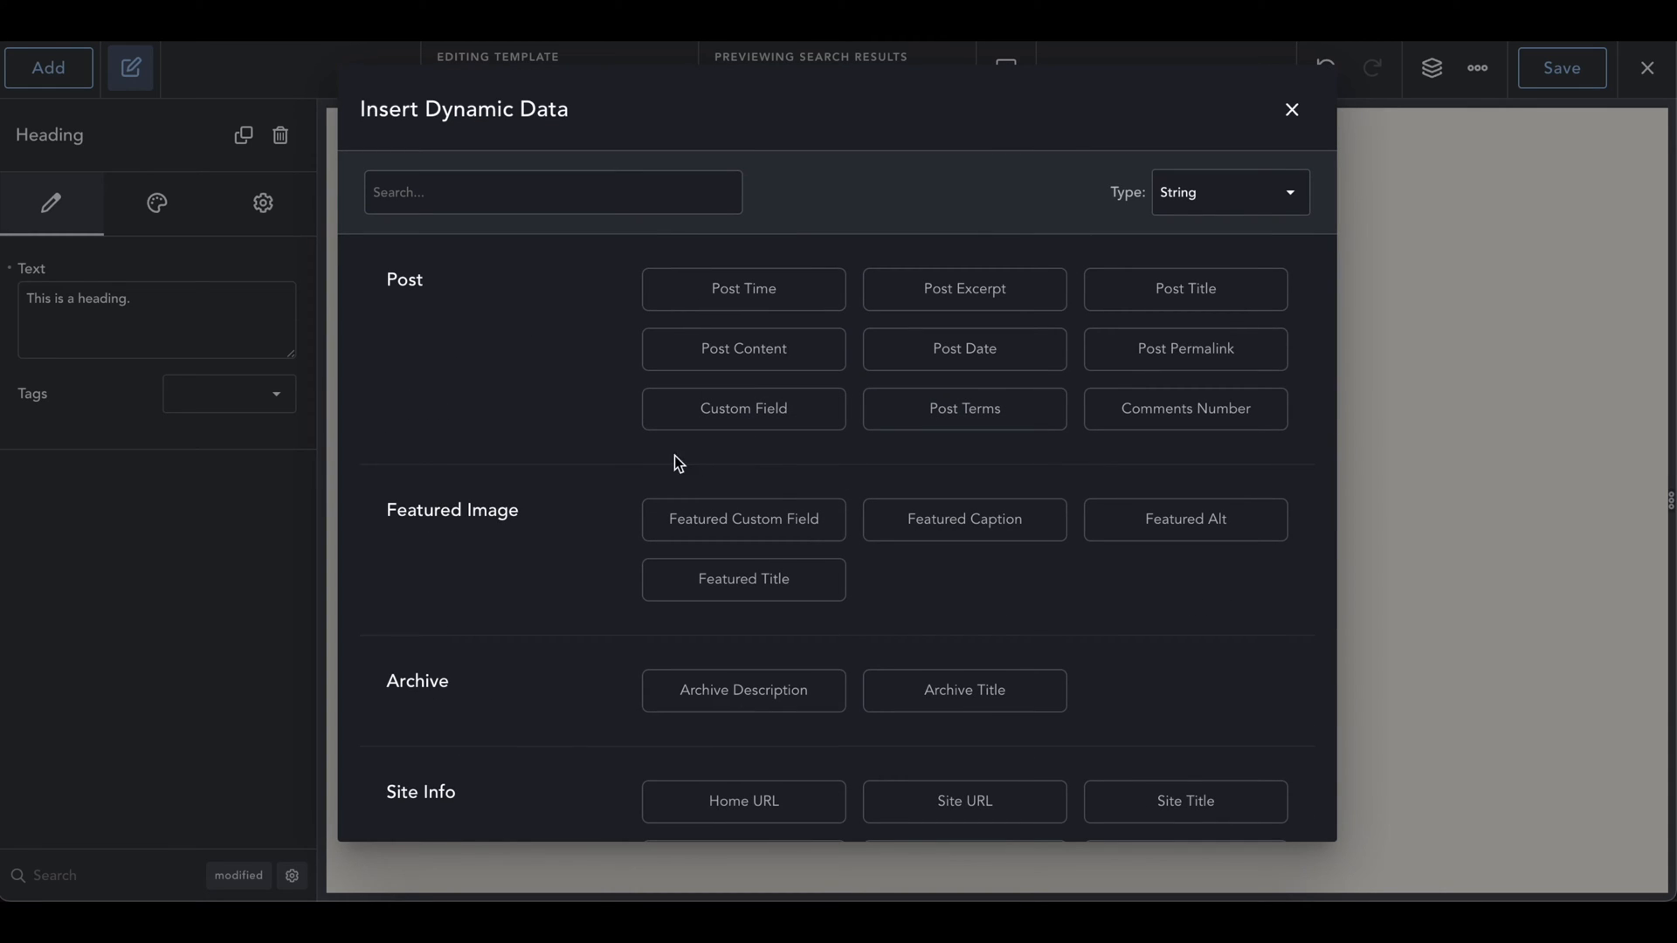
{"action": "scroll", "scroll_direction": "down", "scroll_amount": 3}
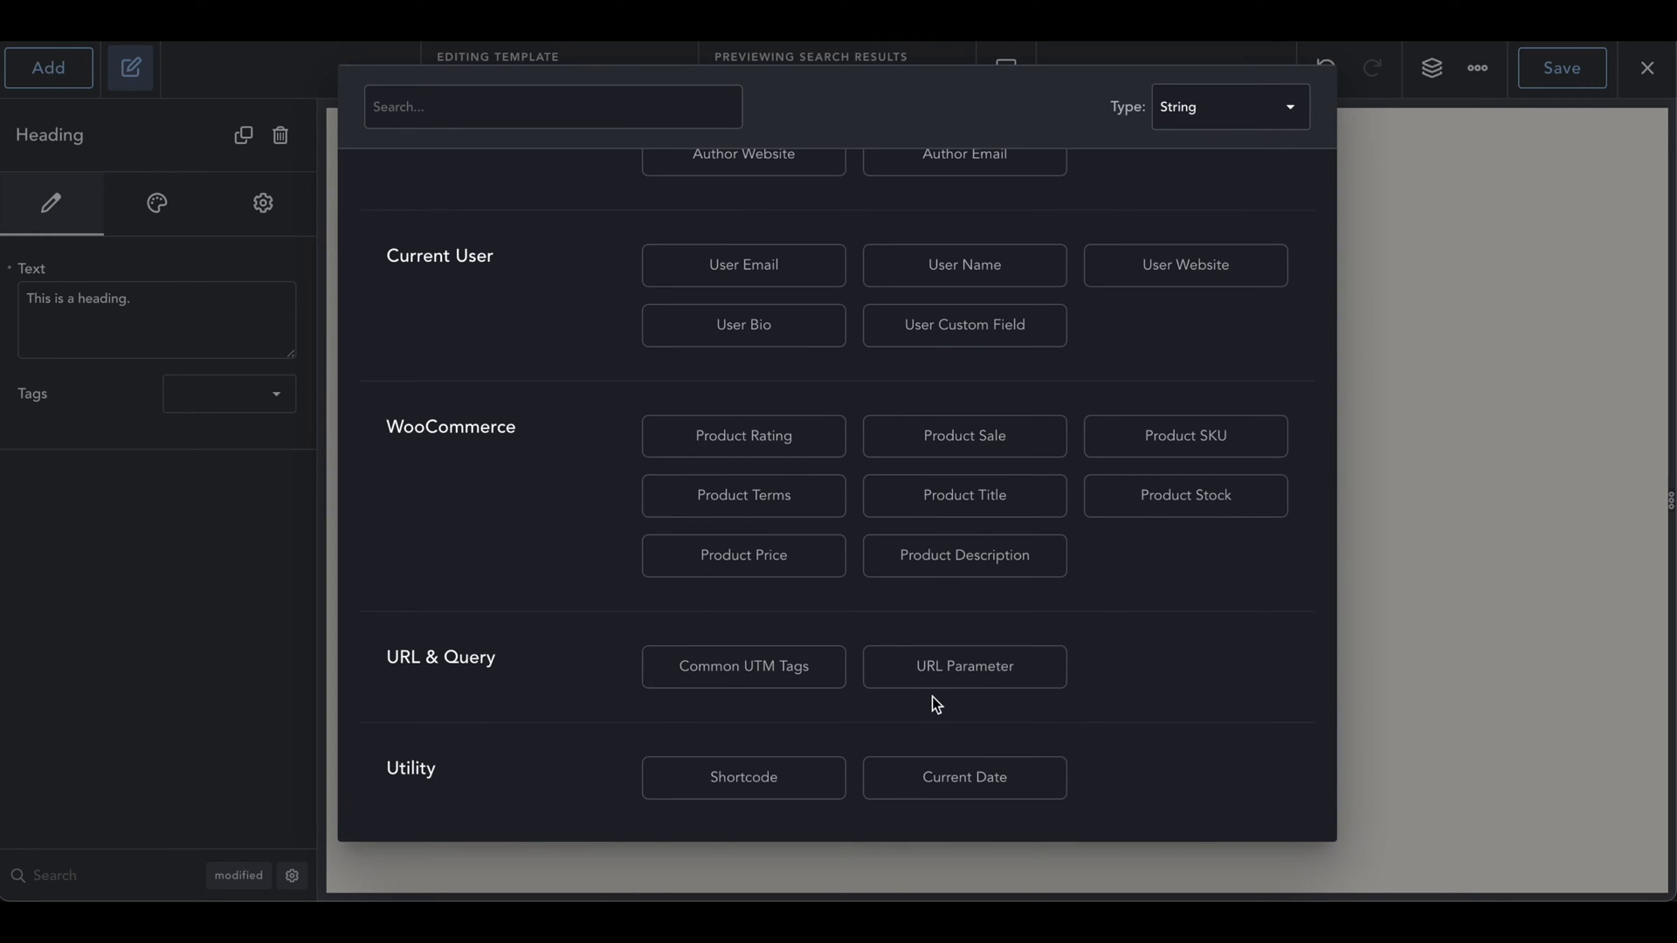
{"action": "mouse_move", "coordinate": [444, 664]}
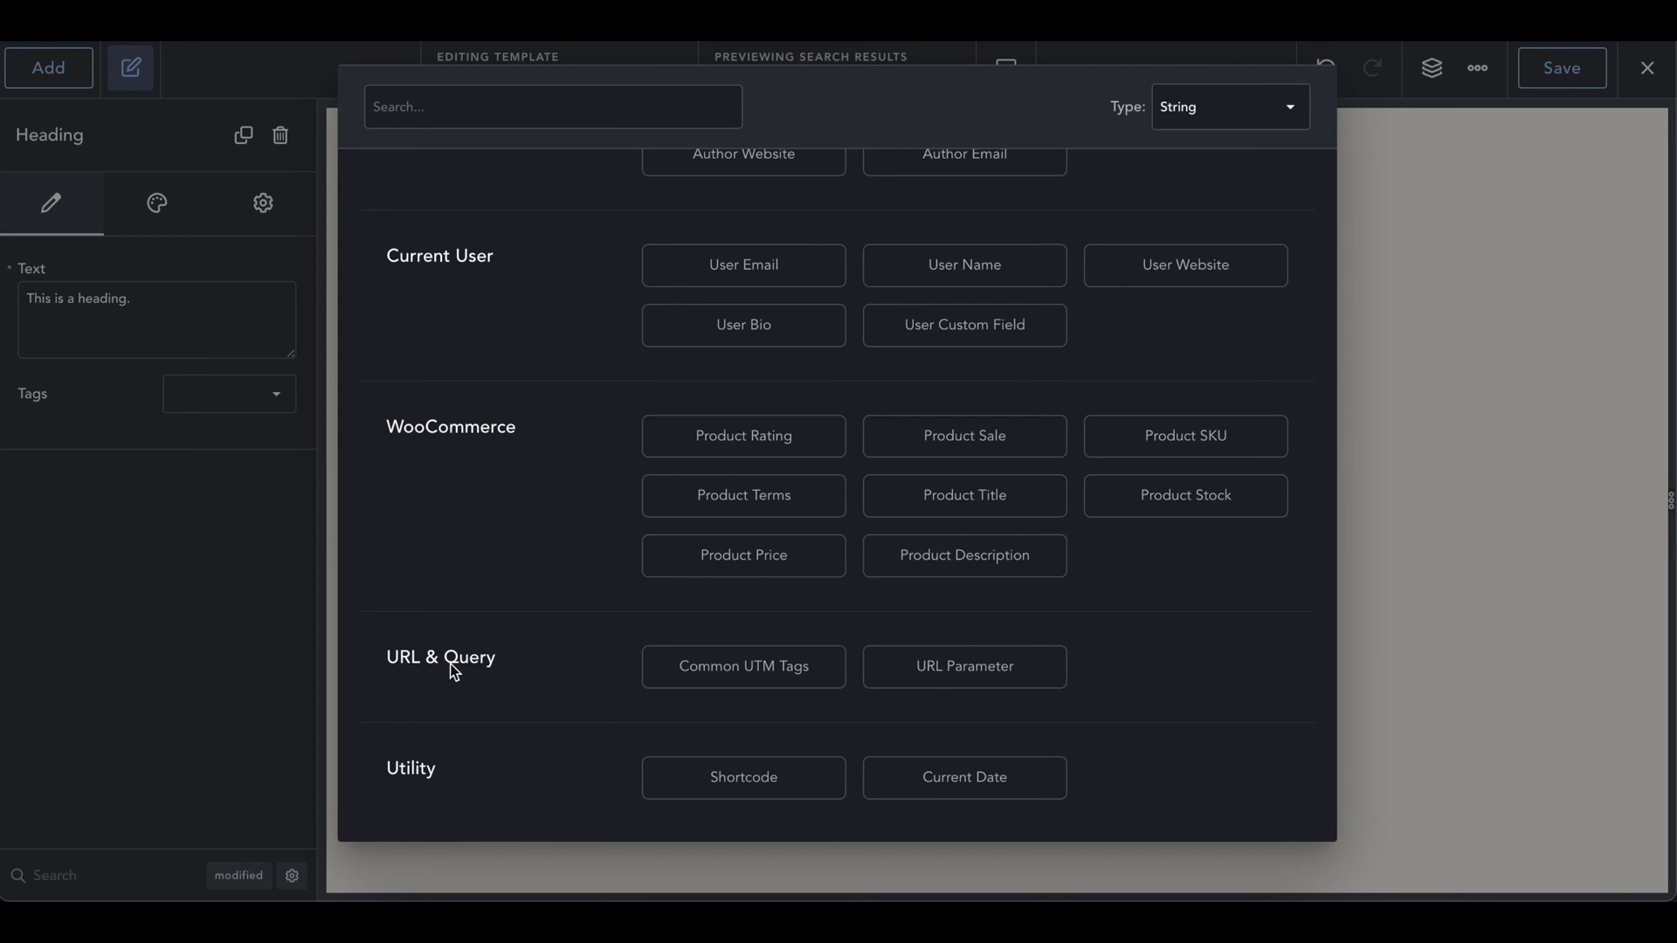
{"action": "left_click", "coordinate": [960, 666]}
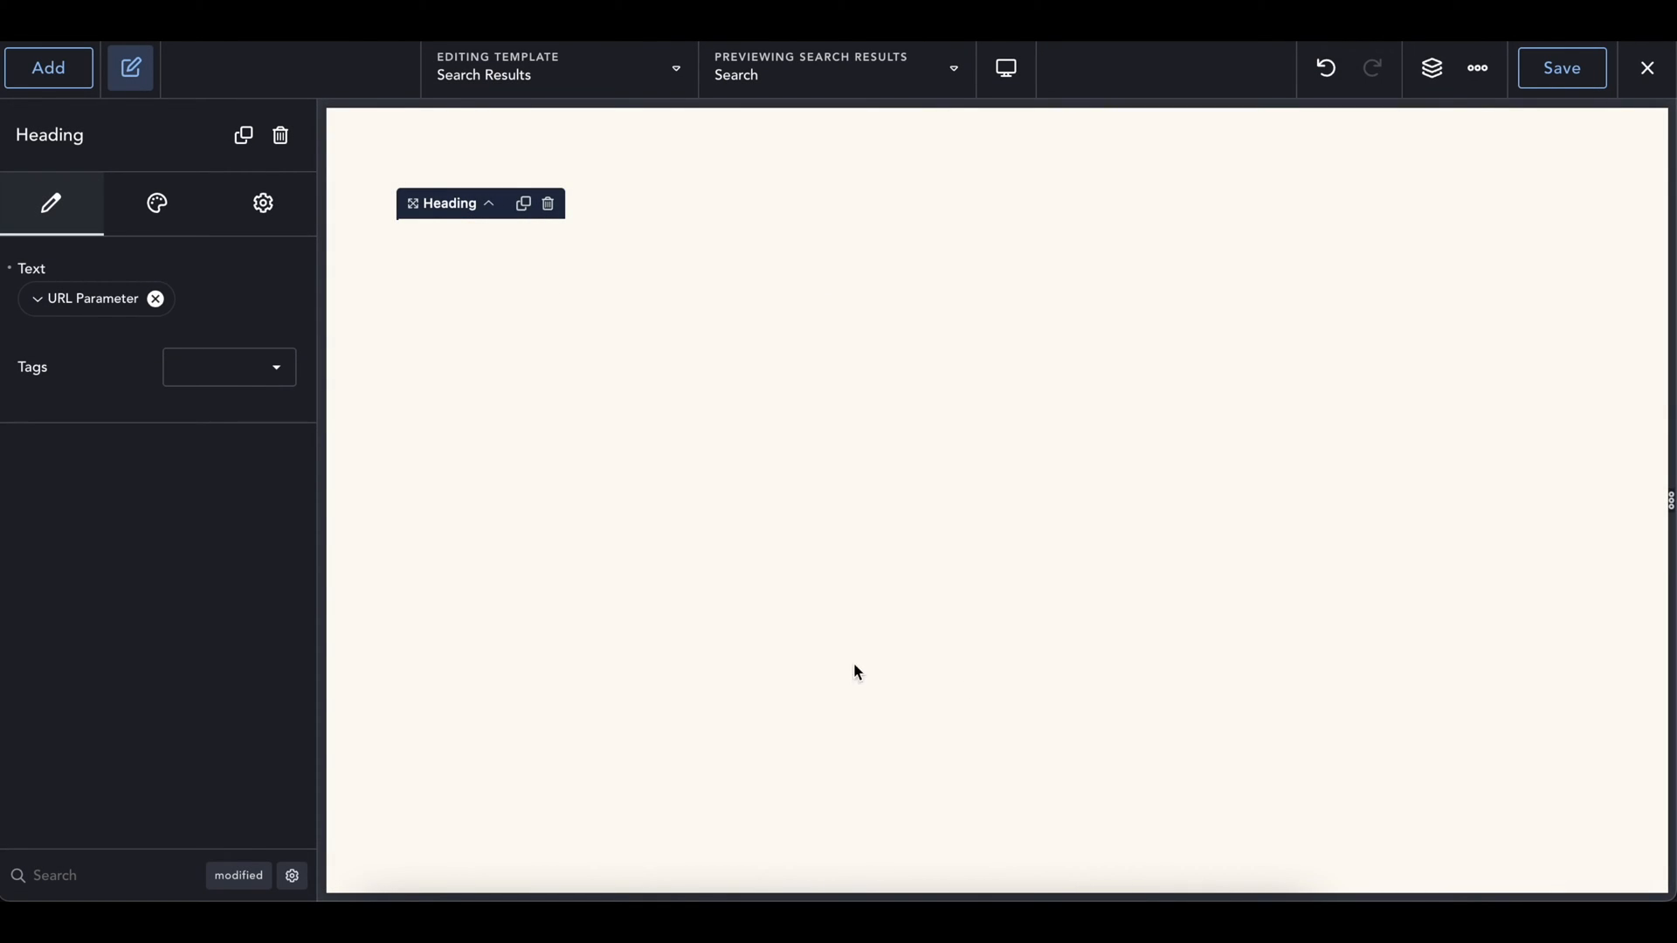
- Set the URL Parameter name to s and expand its advanced options
{"action": "left_click", "coordinate": [95, 299]}
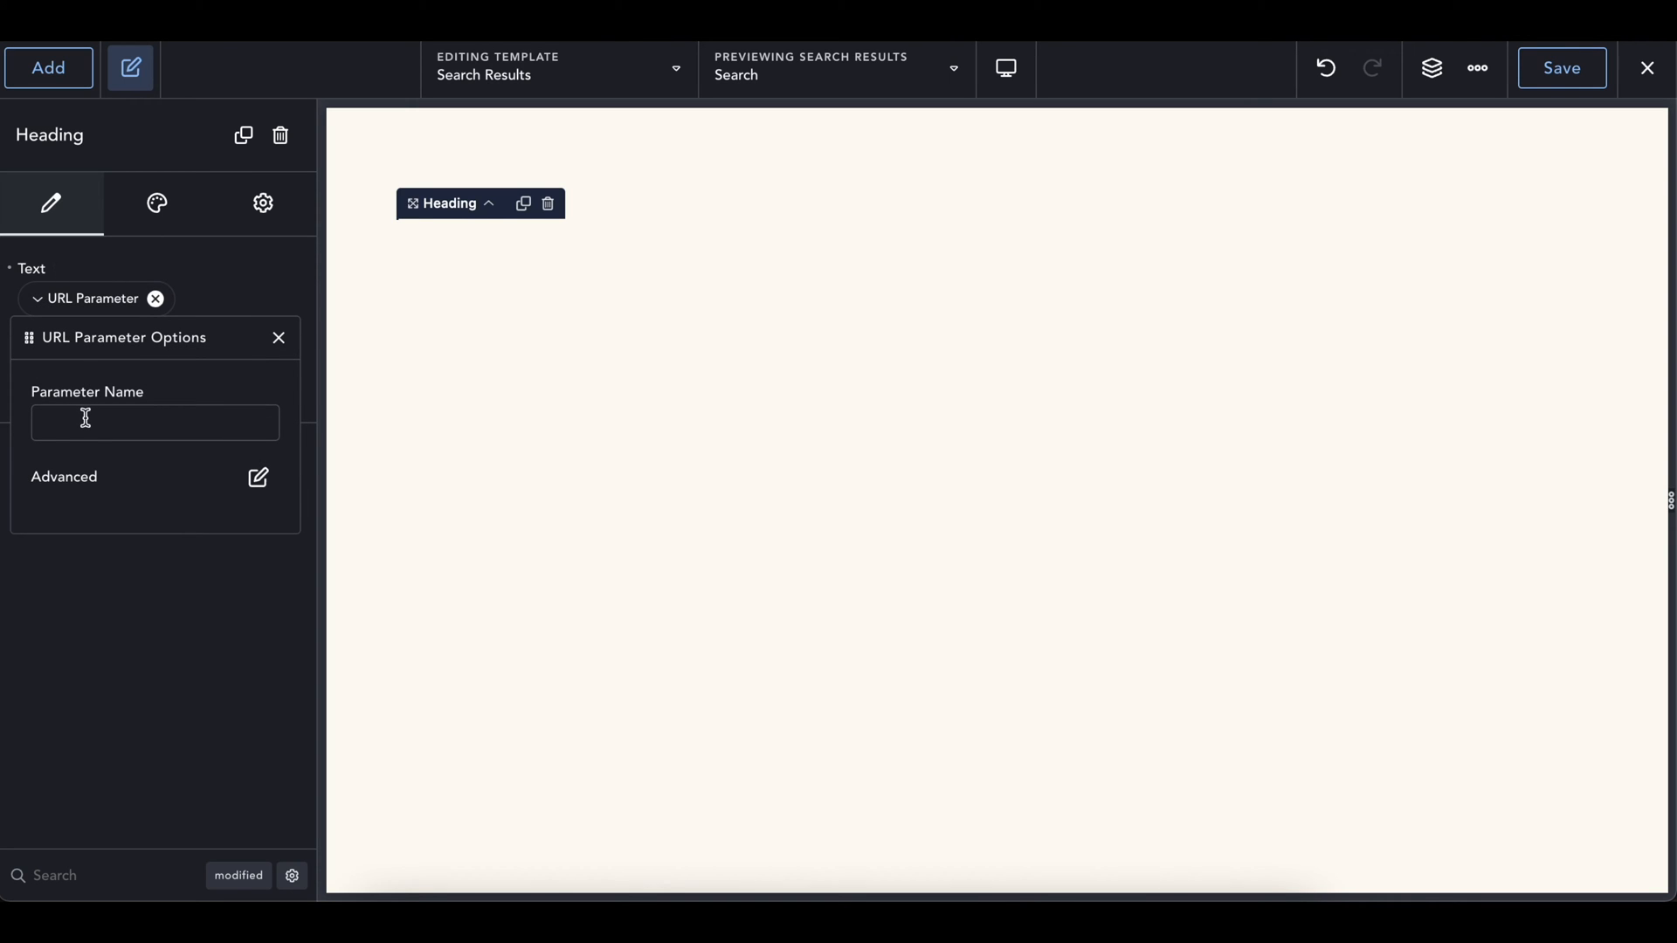
{"action": "type", "text": "s"}
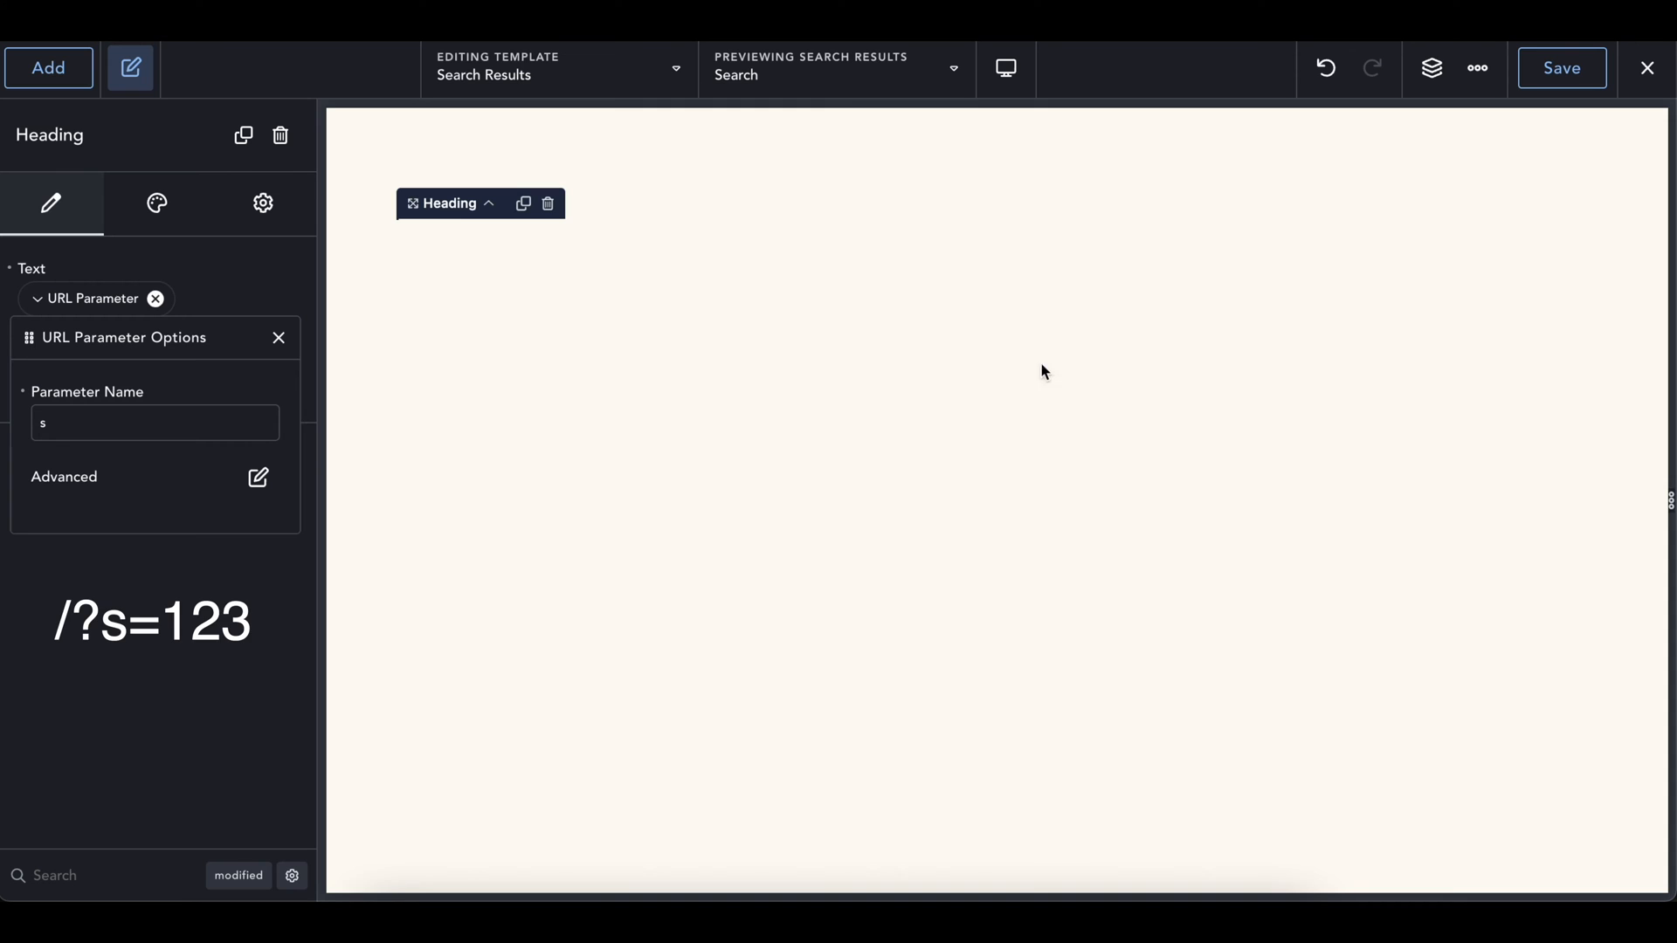
{"action": "mouse_move", "coordinate": [1074, 422]}
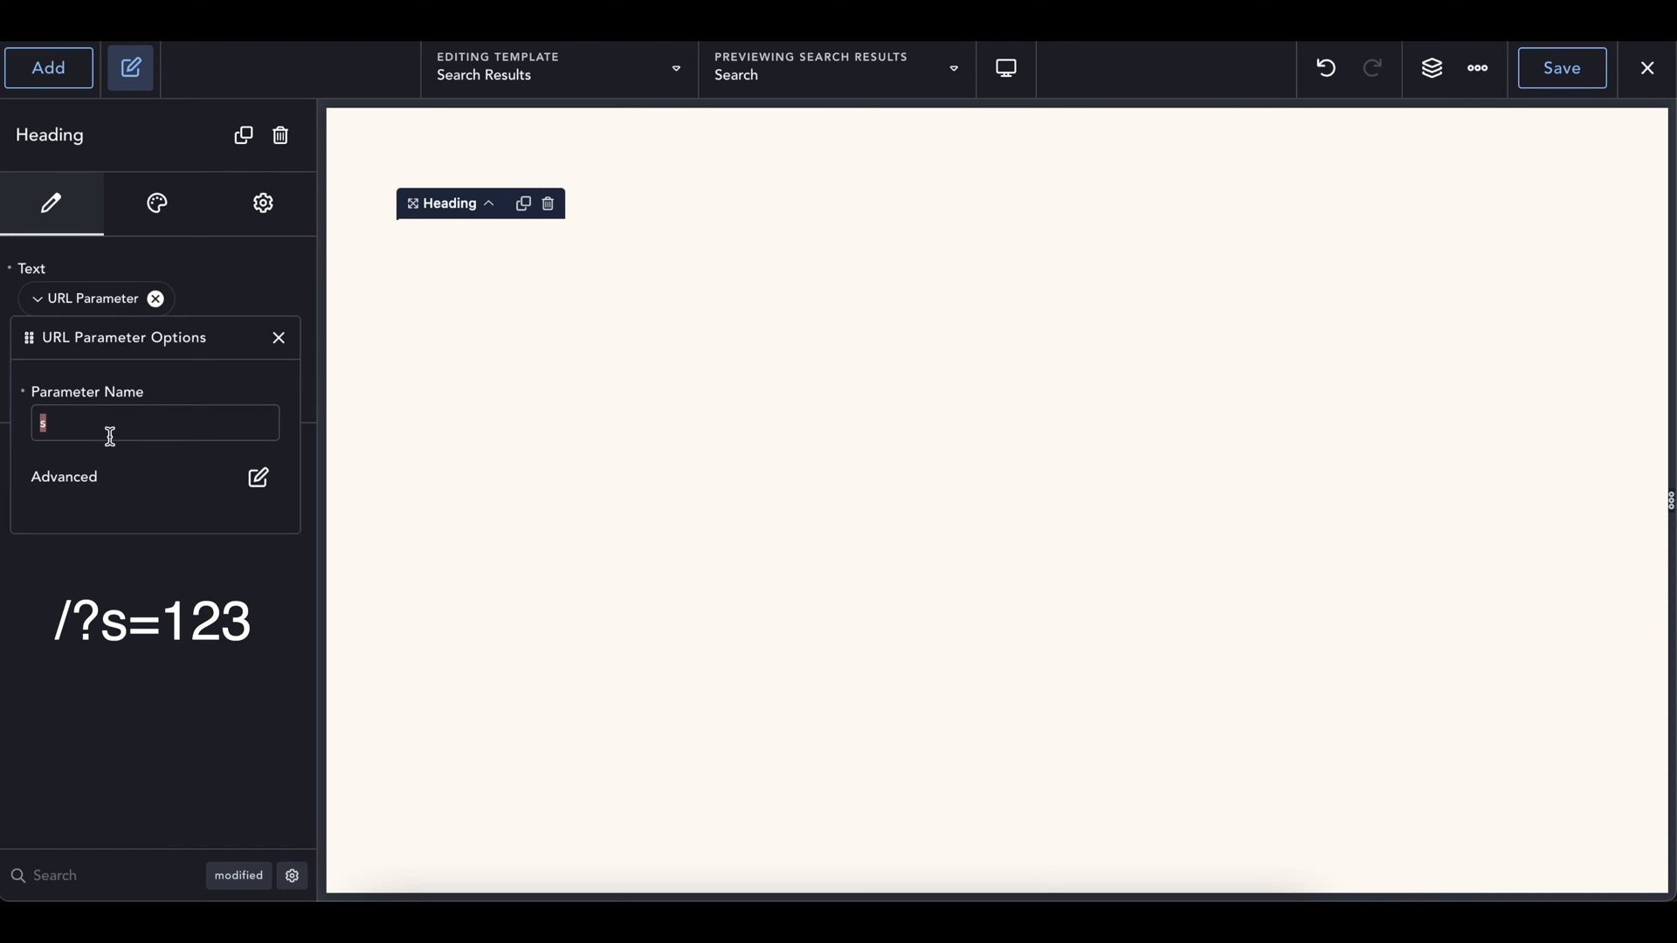
{"action": "left_click", "coordinate": [258, 477]}
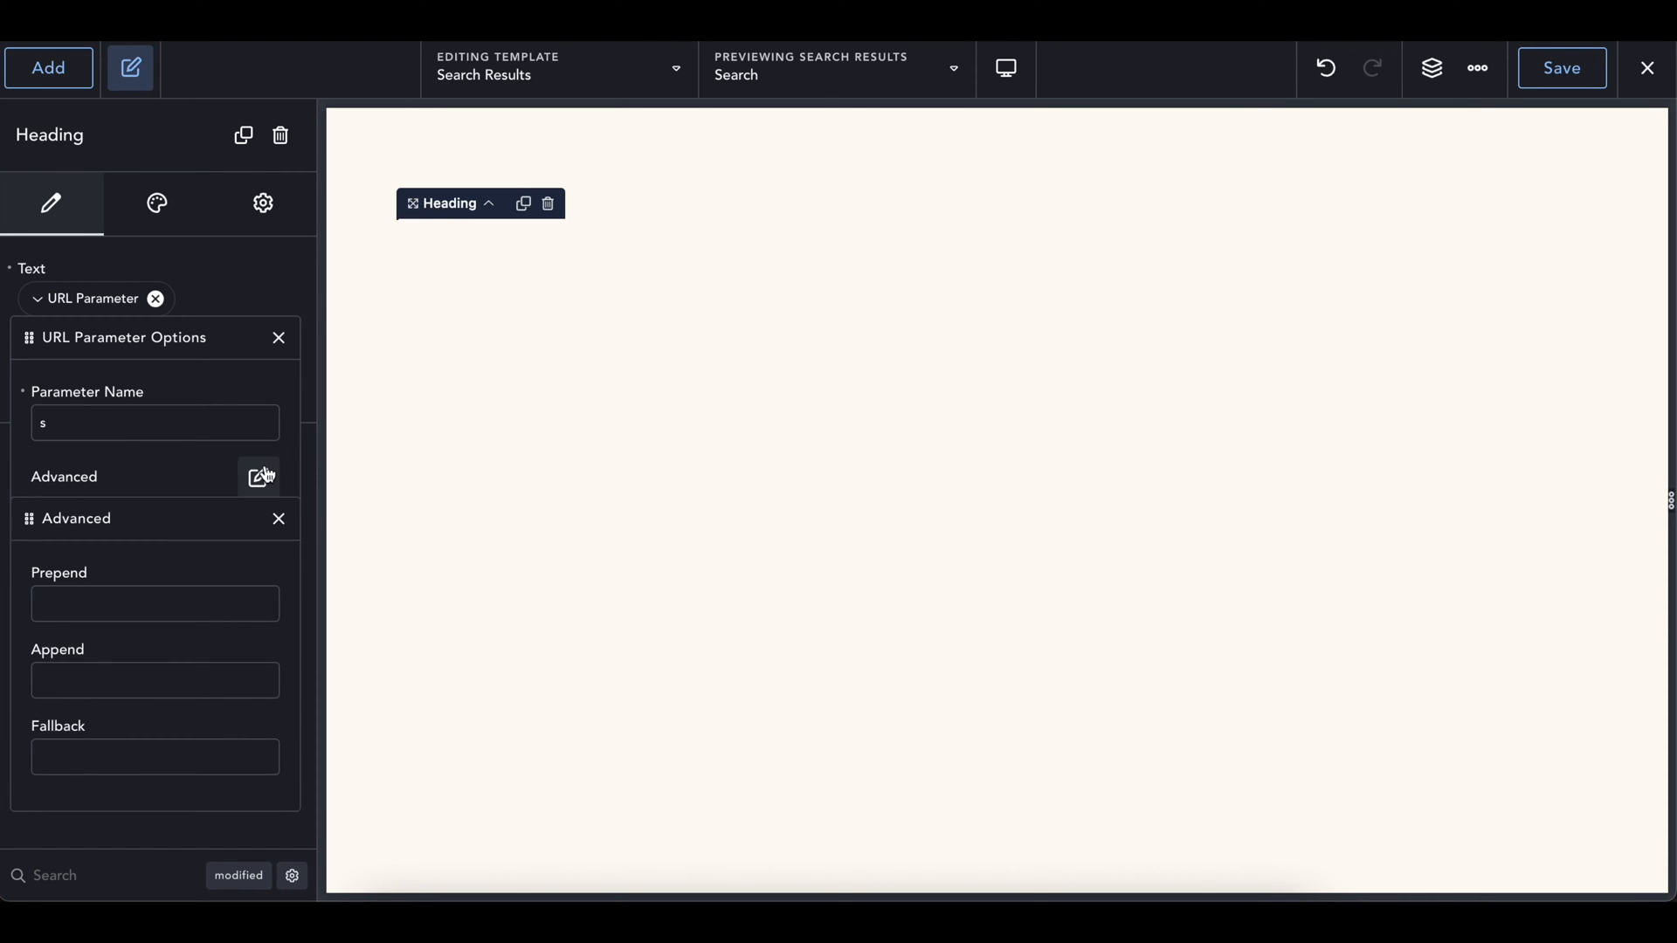
- Prepend 'Search:' to the s parameter value and close the options
{"action": "type", "text": "s"}
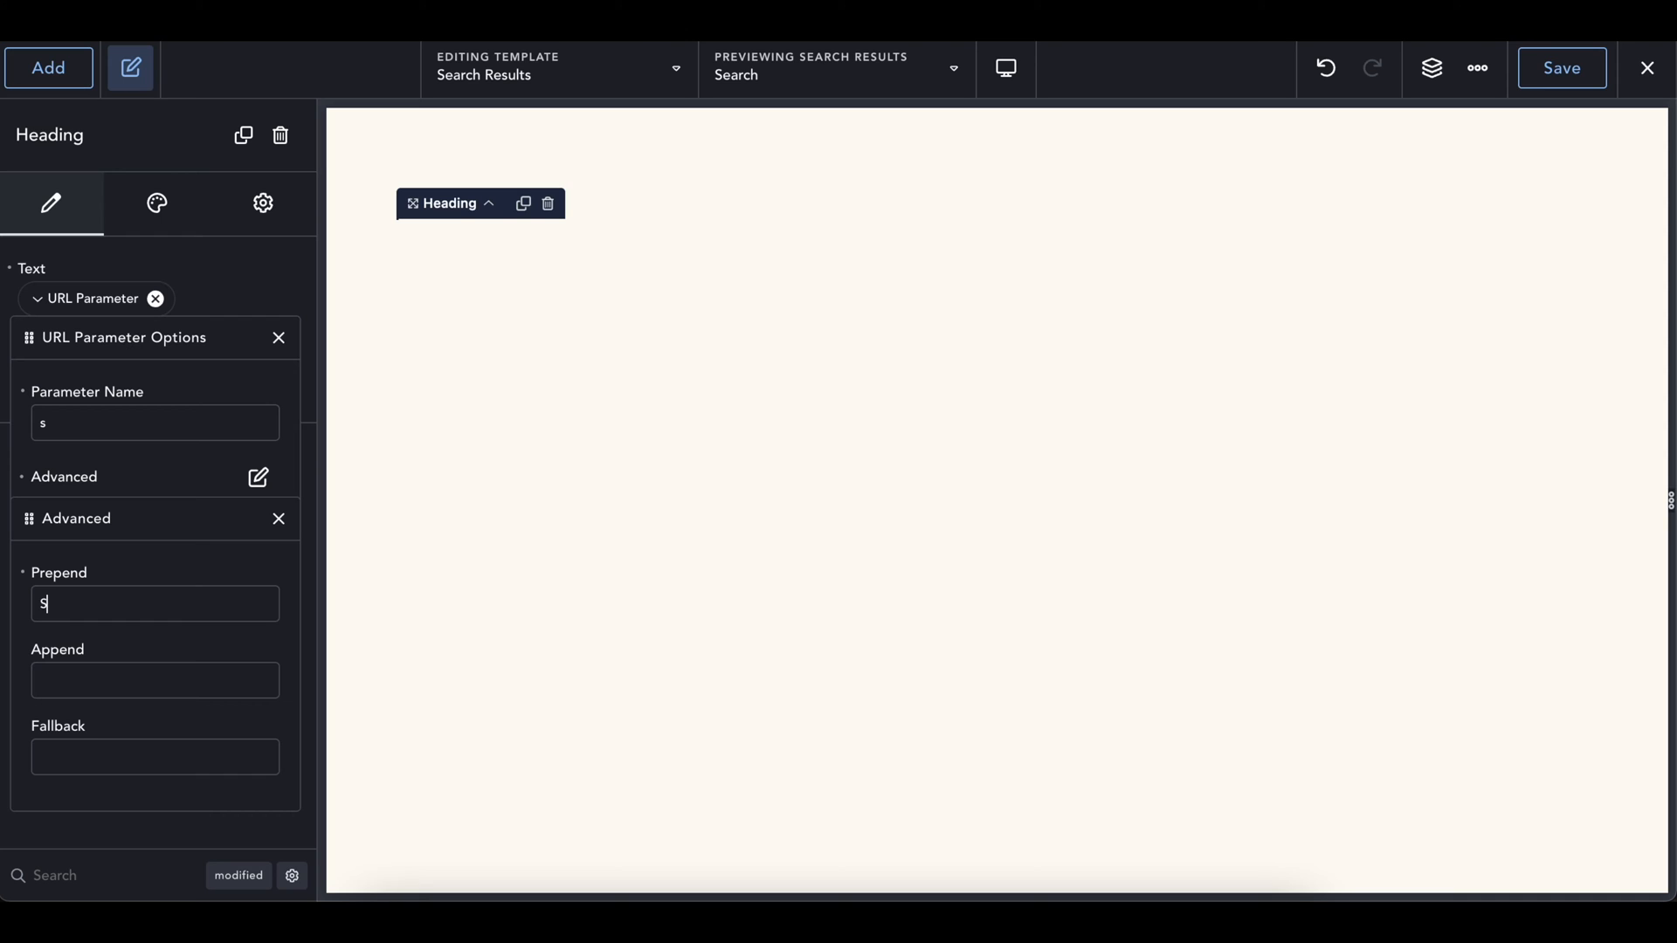
{"action": "type", "text": "Search re"}
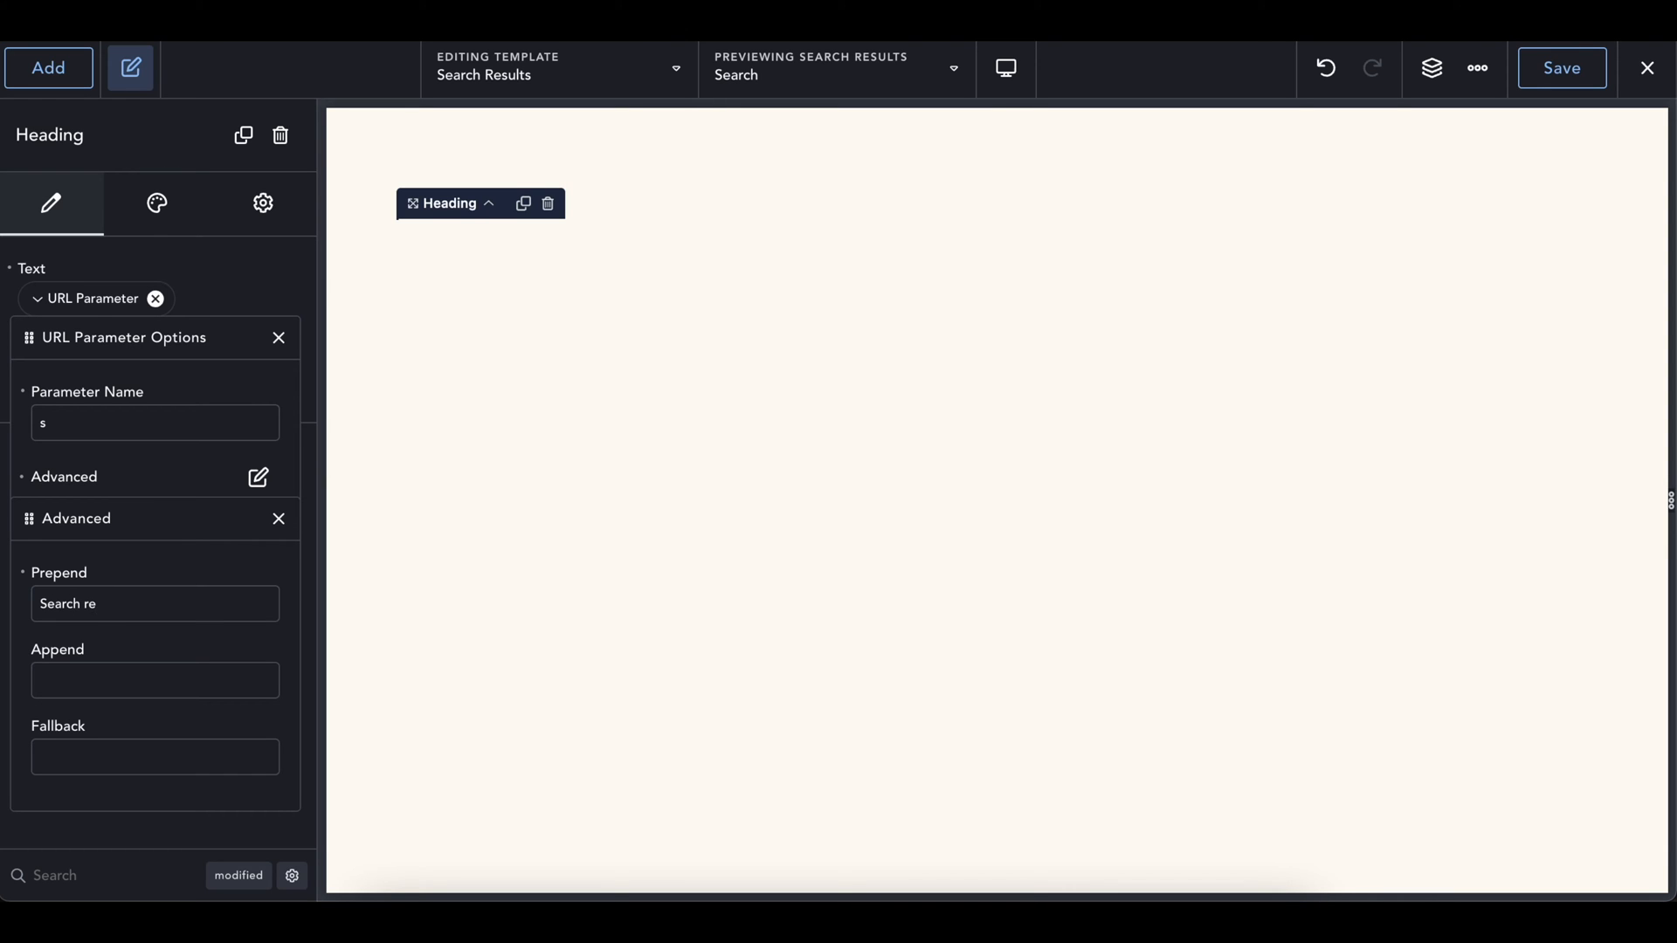
{"action": "type", "text": "Search"}
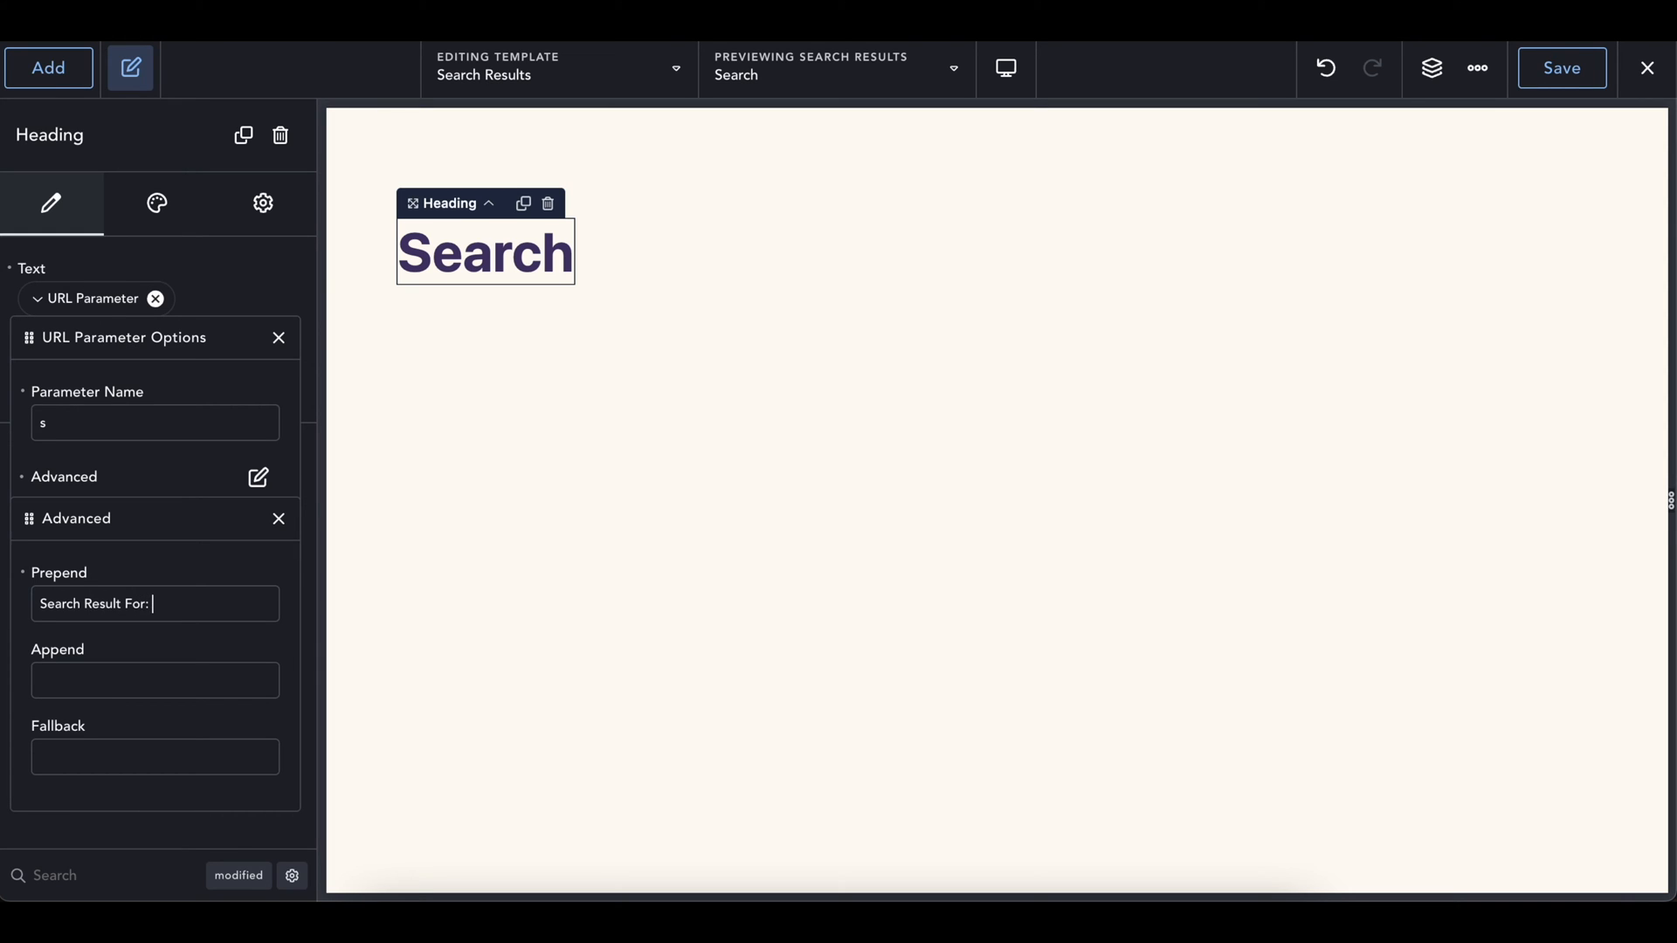
{"action": "type", "text": "Search Result For:"}
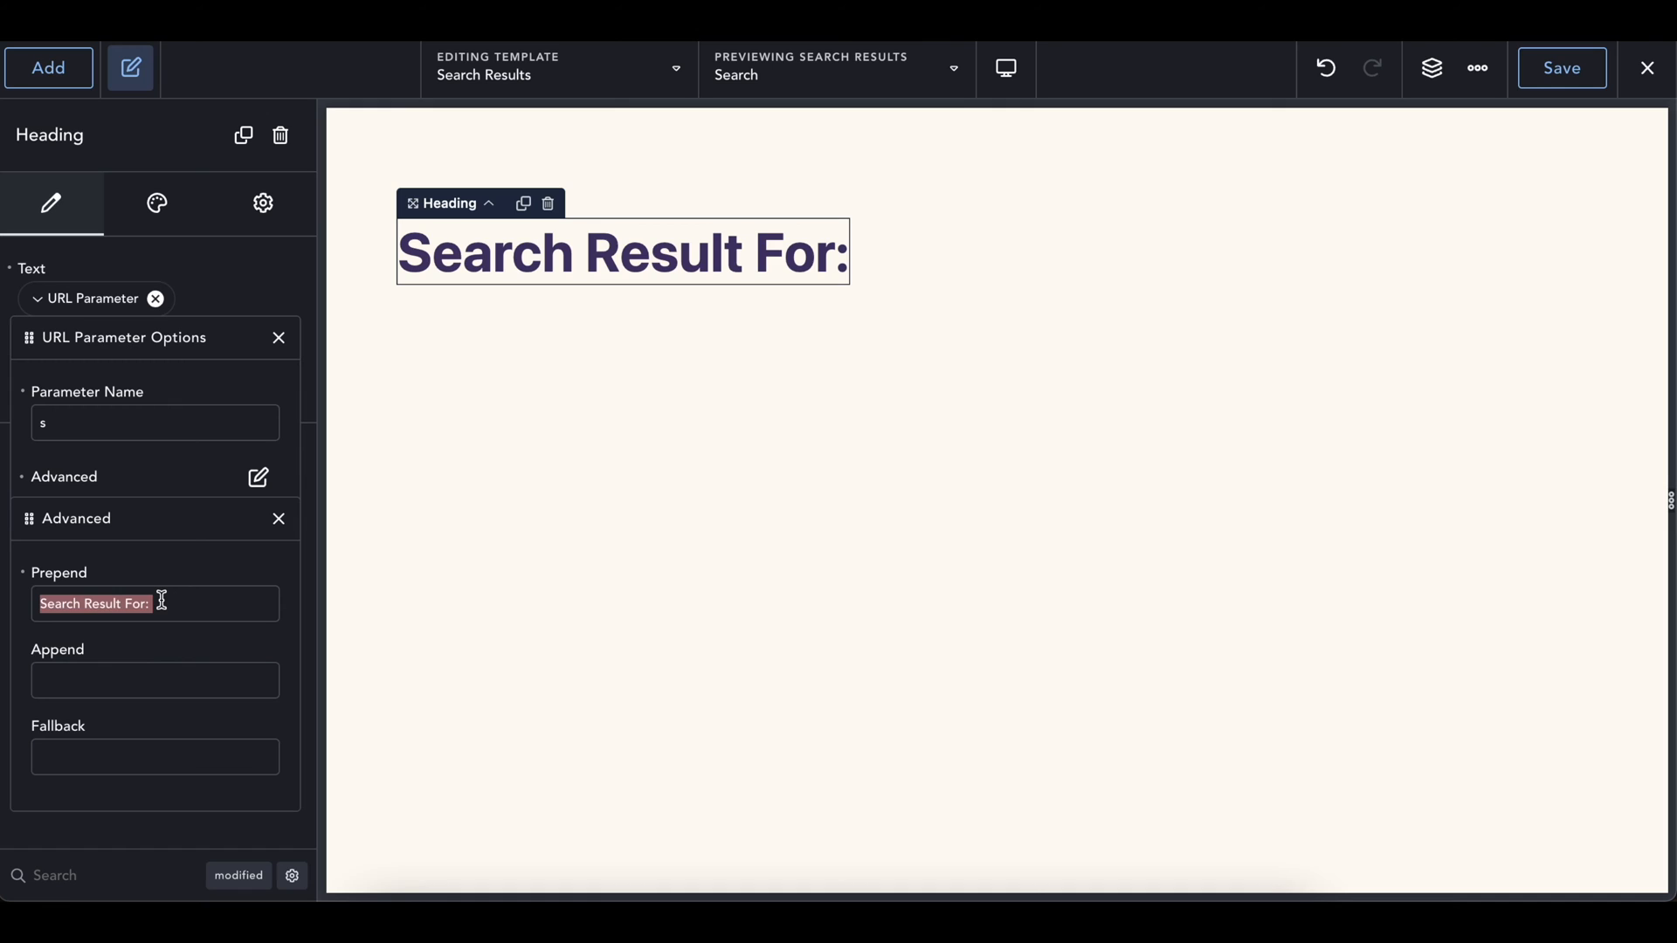
{"action": "type", "text": "Search:"}
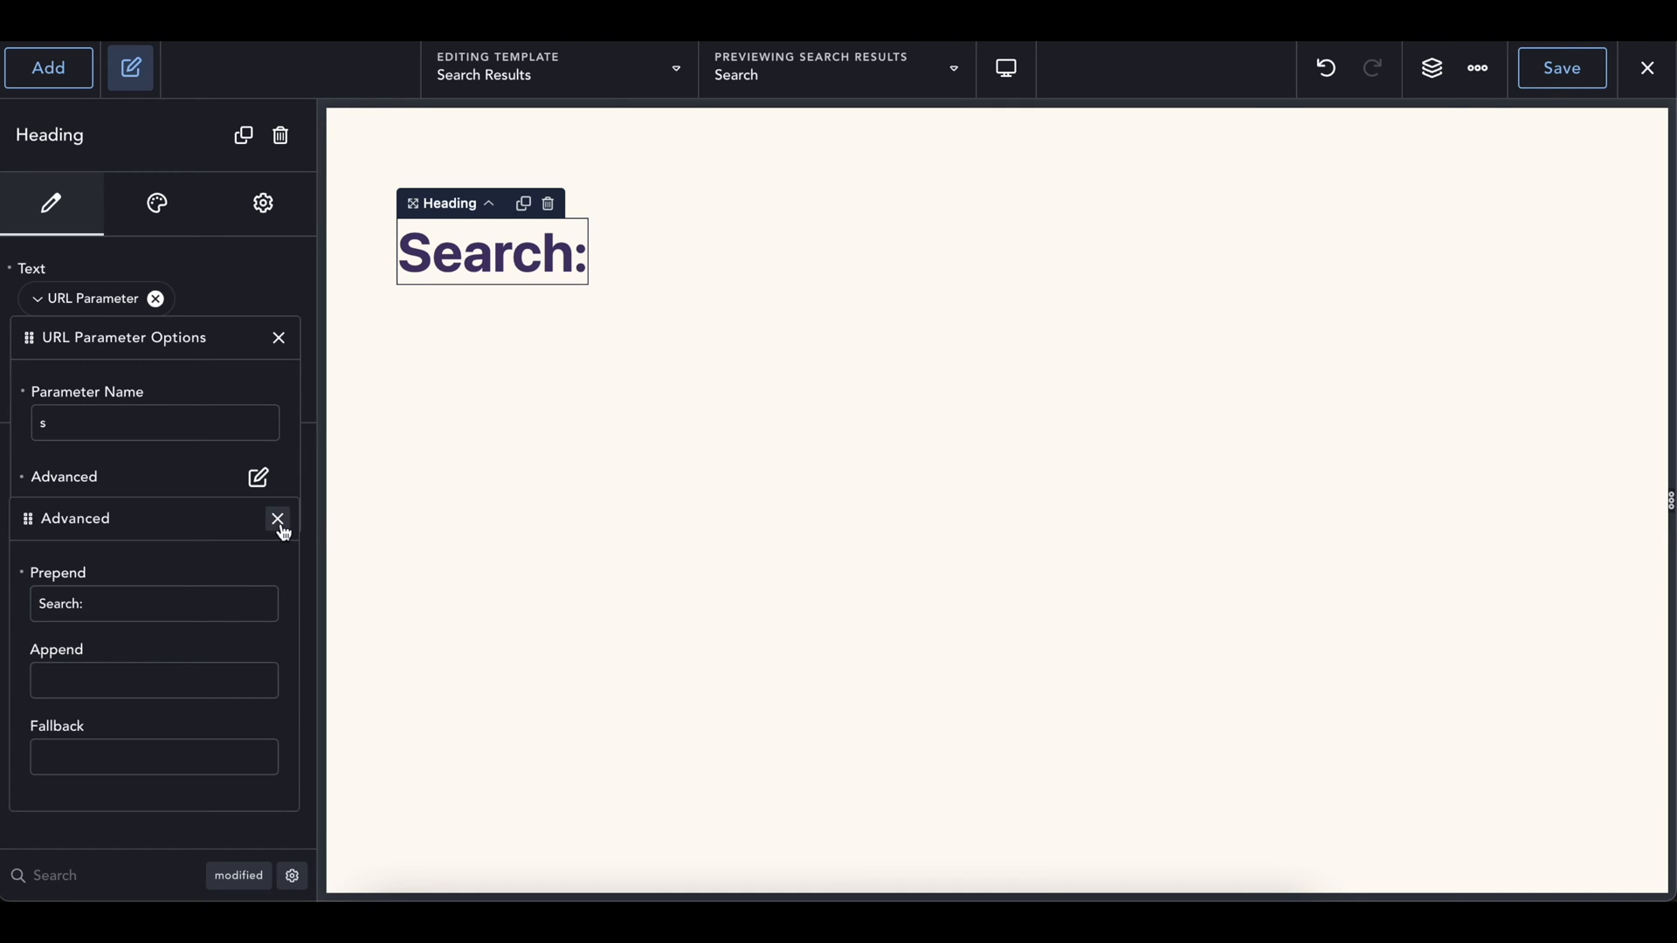
{"action": "left_click", "coordinate": [278, 519]}
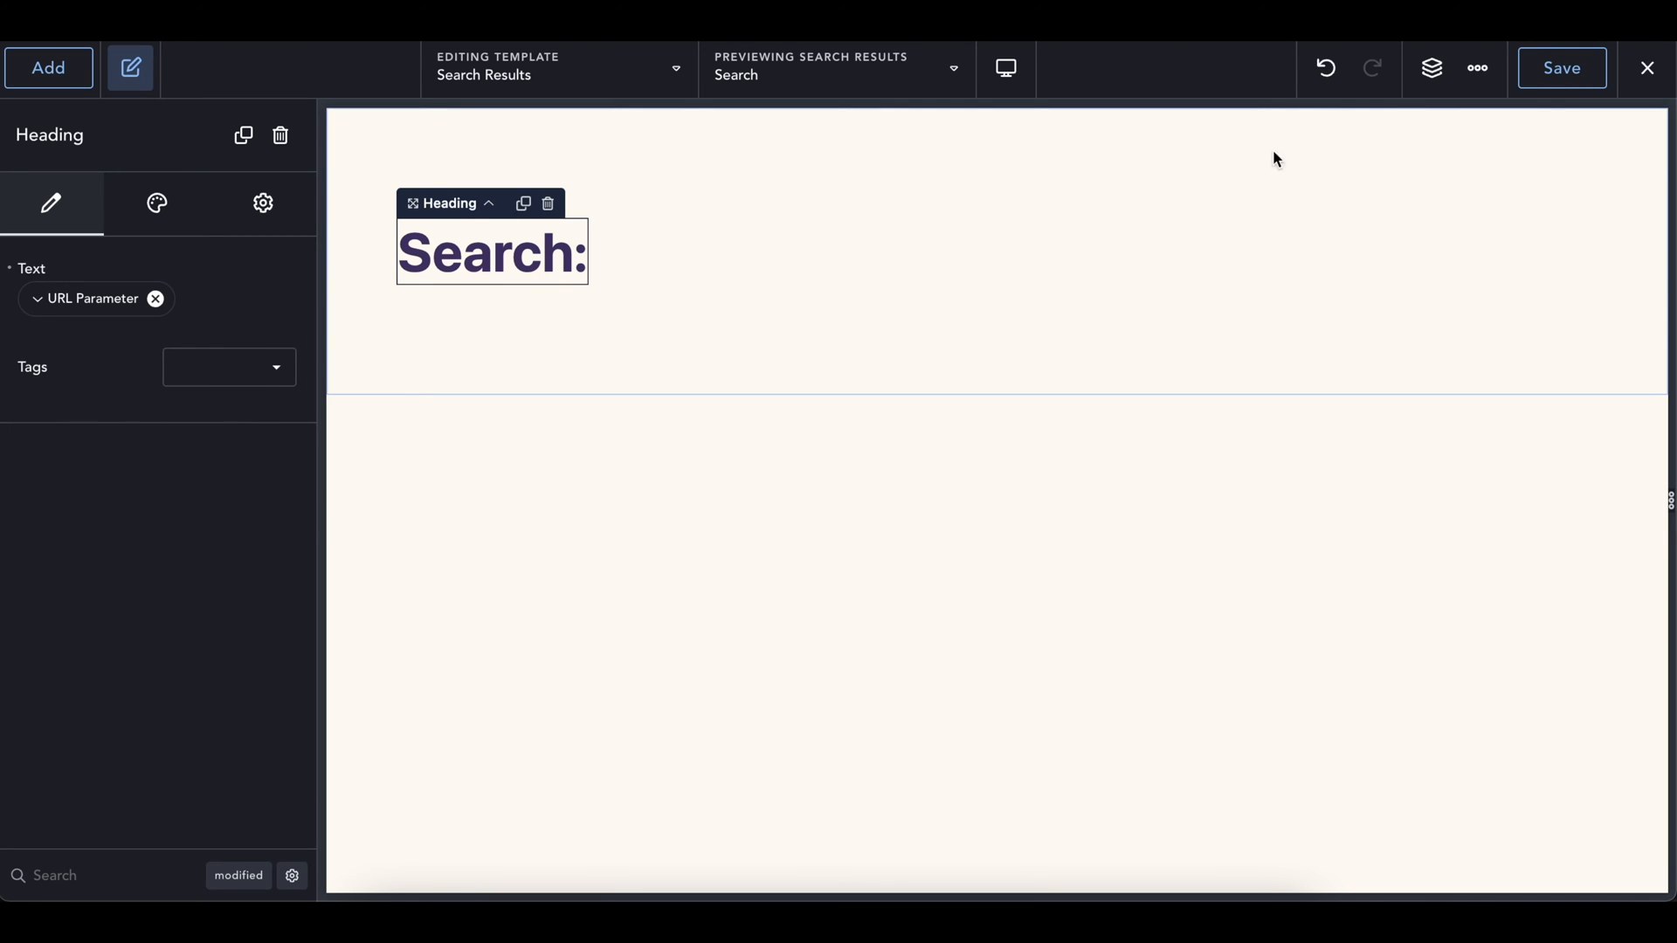
- Centre the section's content via the Structure panel and start adding an element
{"action": "left_click", "coordinate": [1430, 68]}
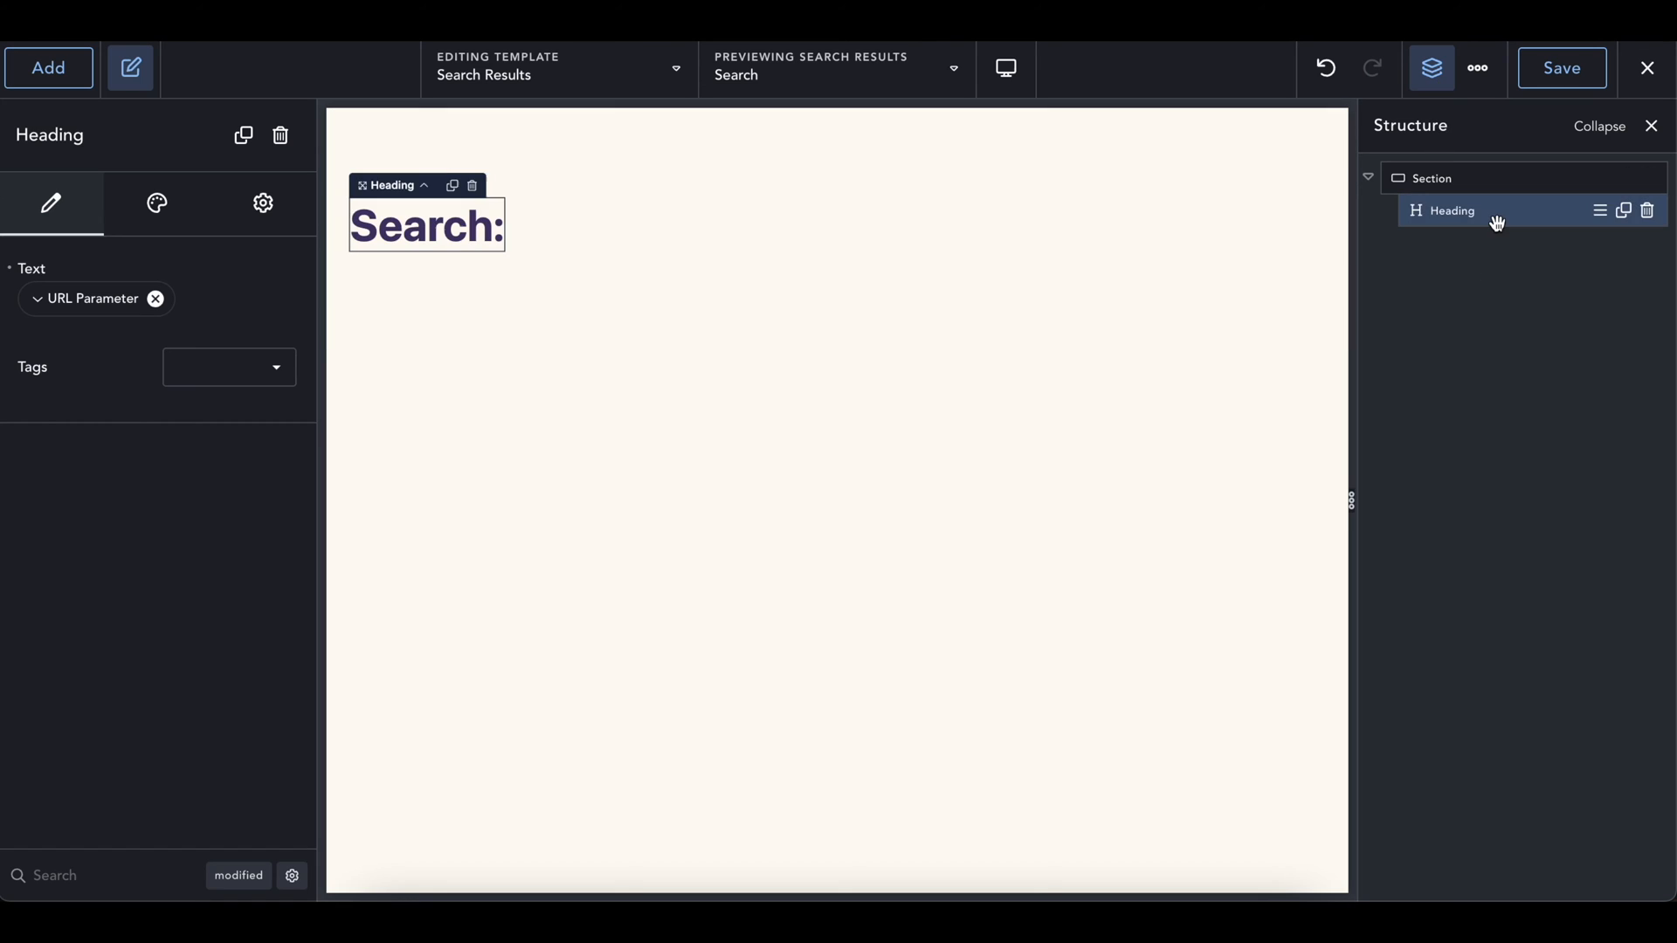
{"action": "left_click", "coordinate": [156, 202]}
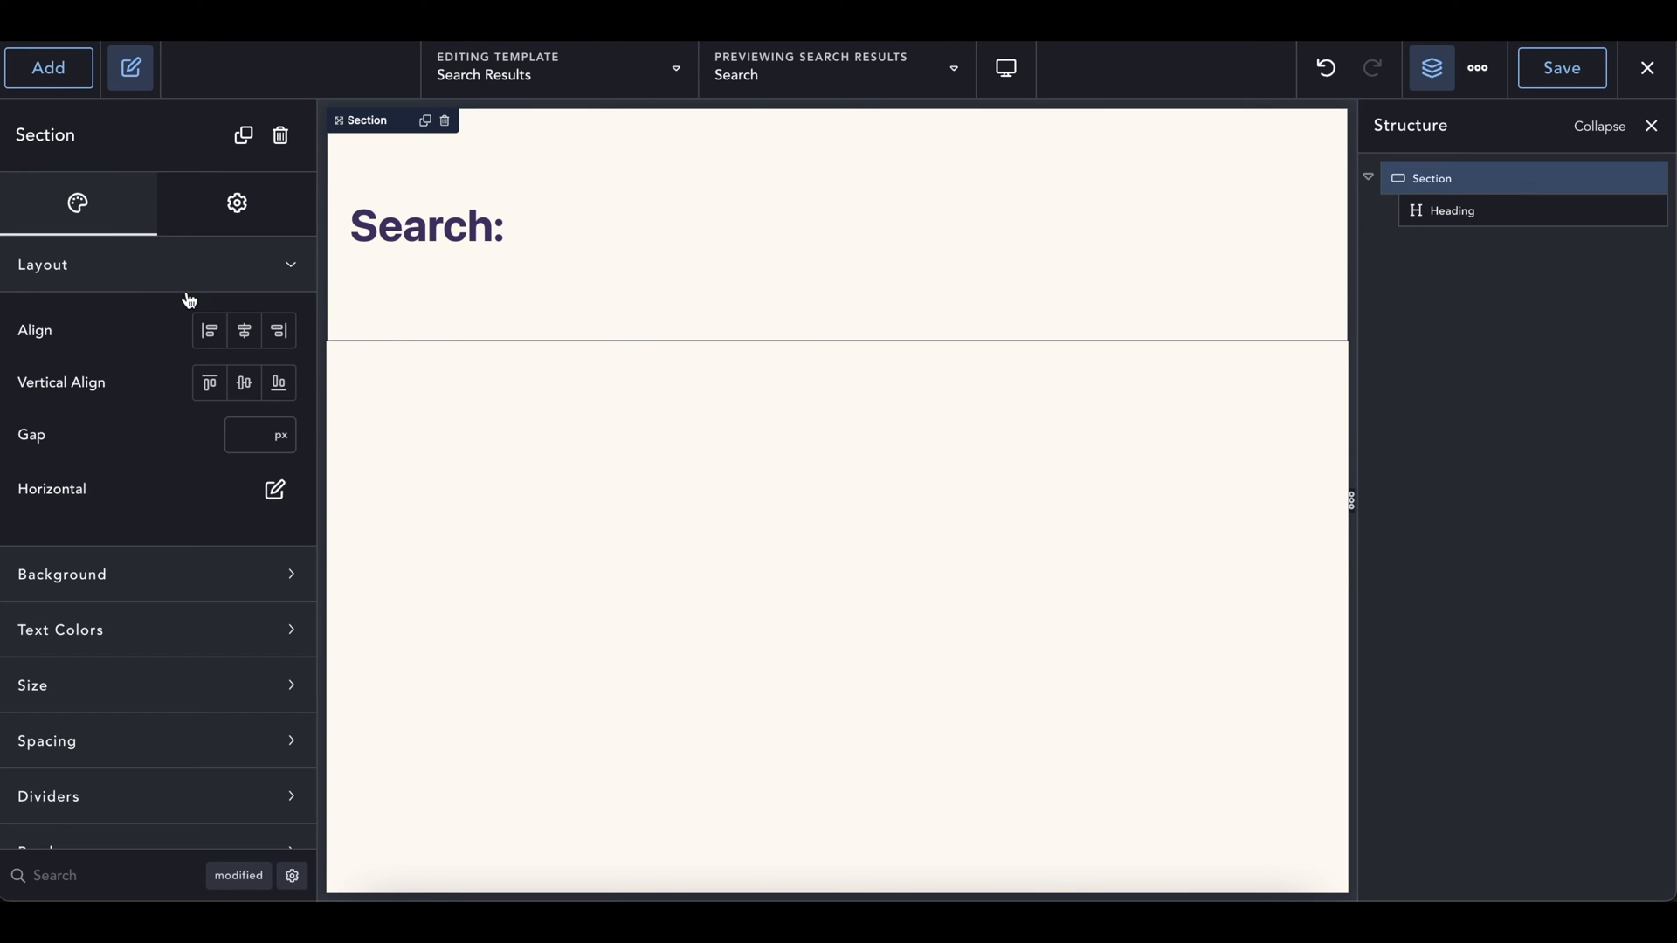
{"action": "left_click", "coordinate": [245, 330]}
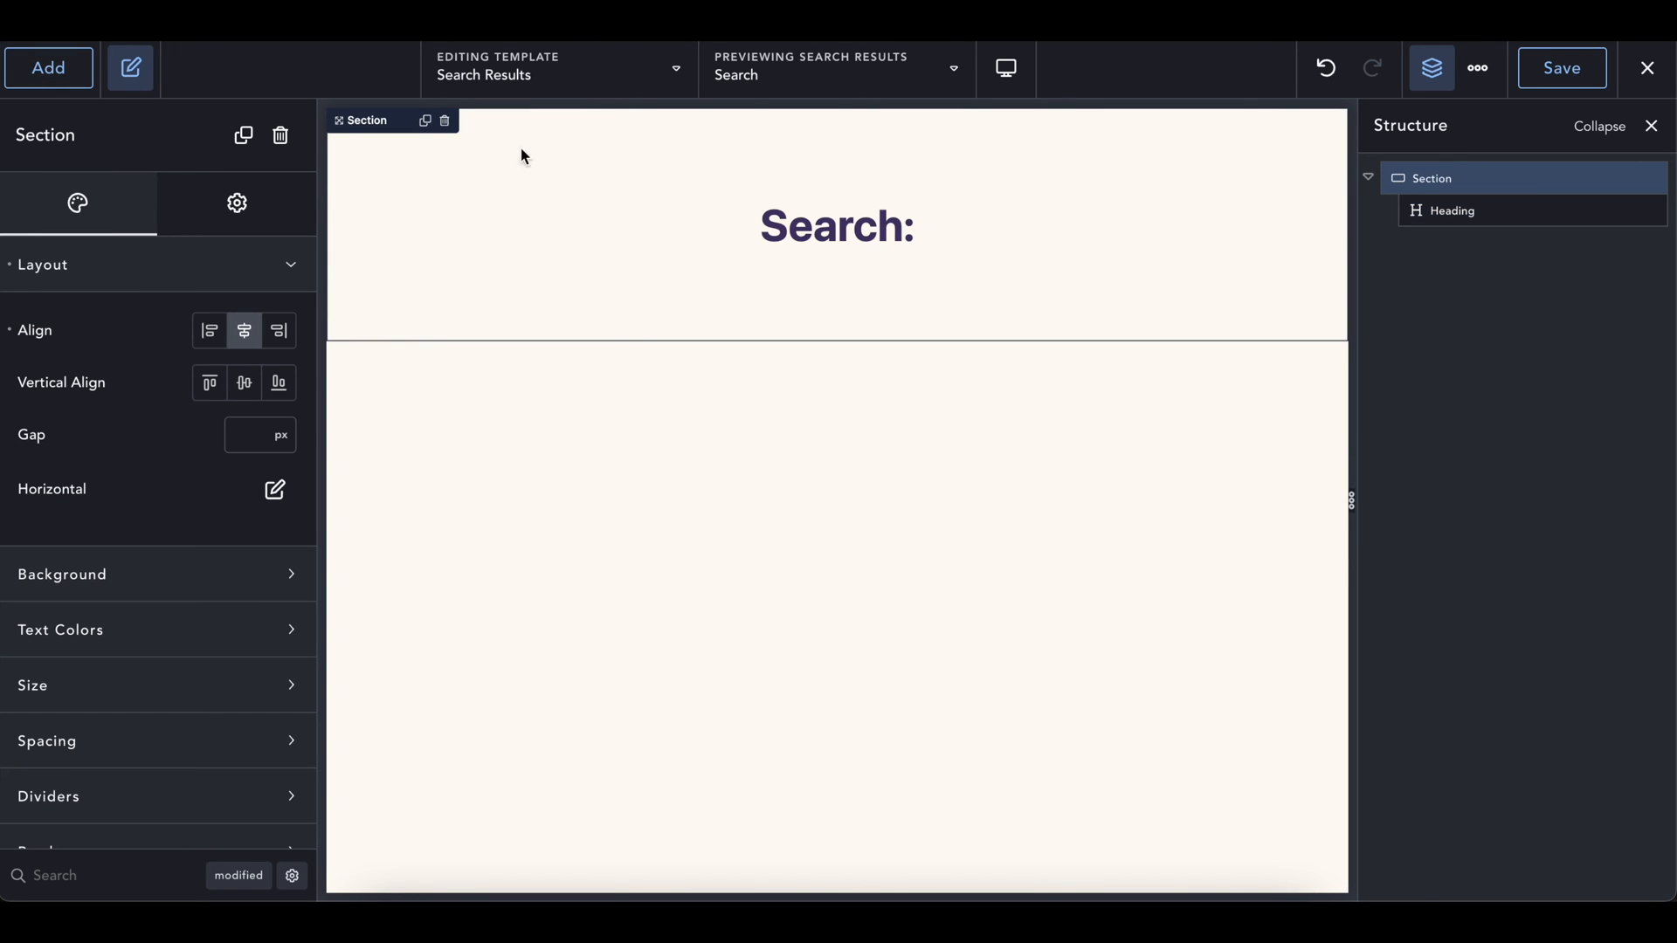
{"action": "left_click", "coordinate": [49, 69]}
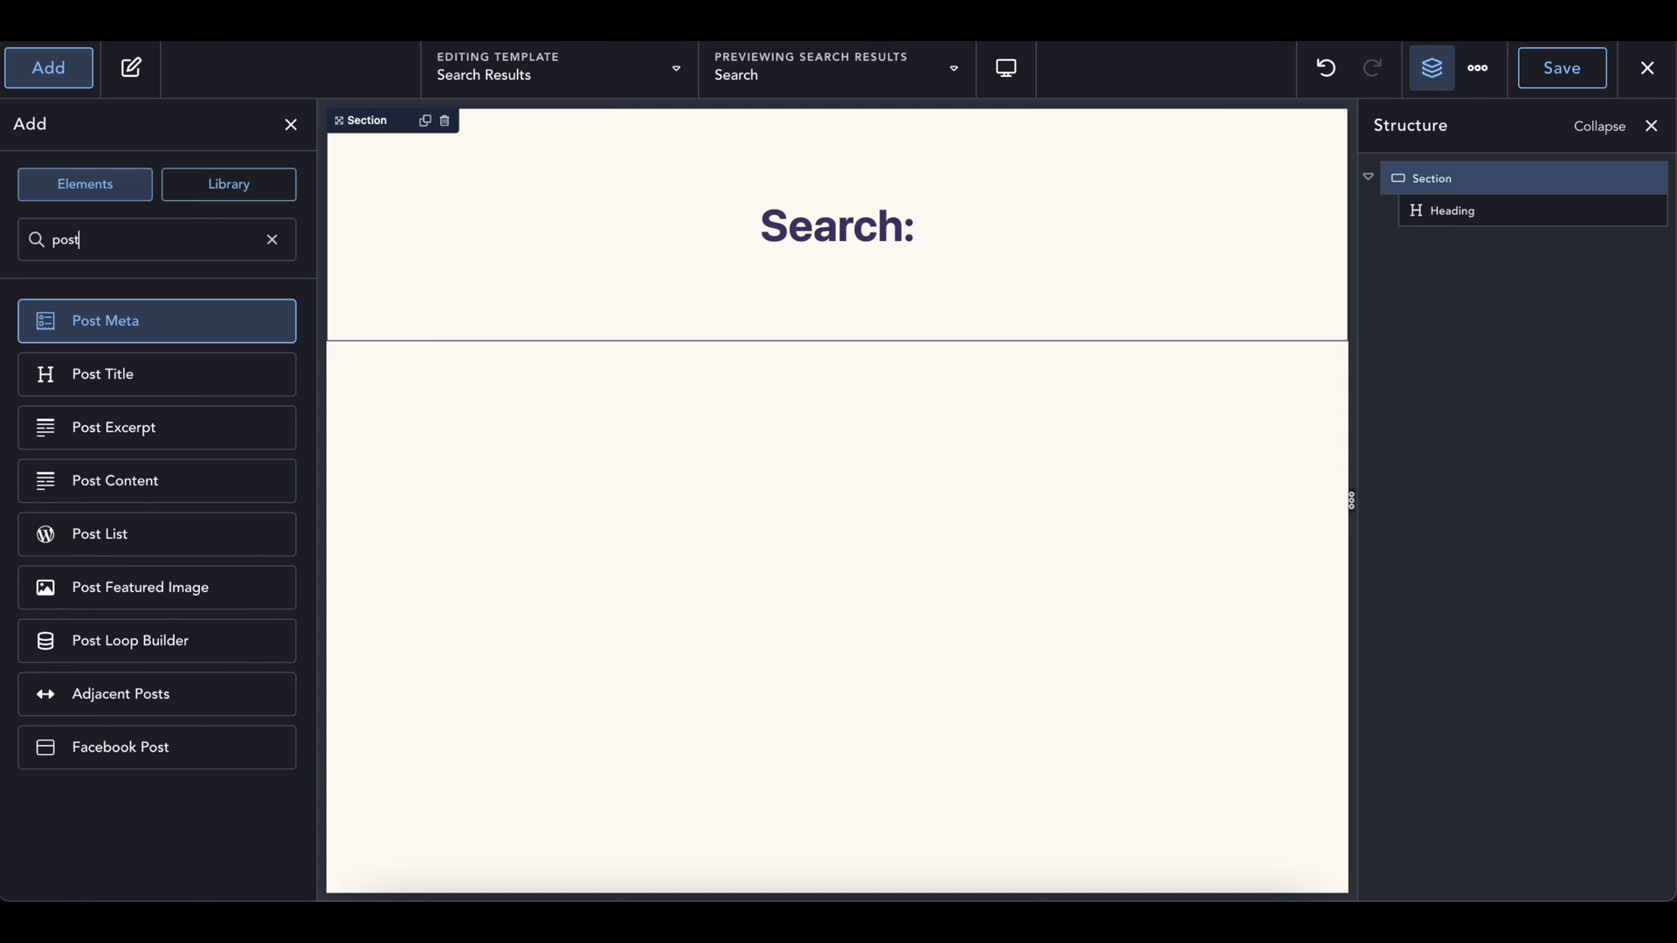
- Add a Post List beneath the heading and switch its query to Custom
{"action": "left_click", "coordinate": [98, 534]}
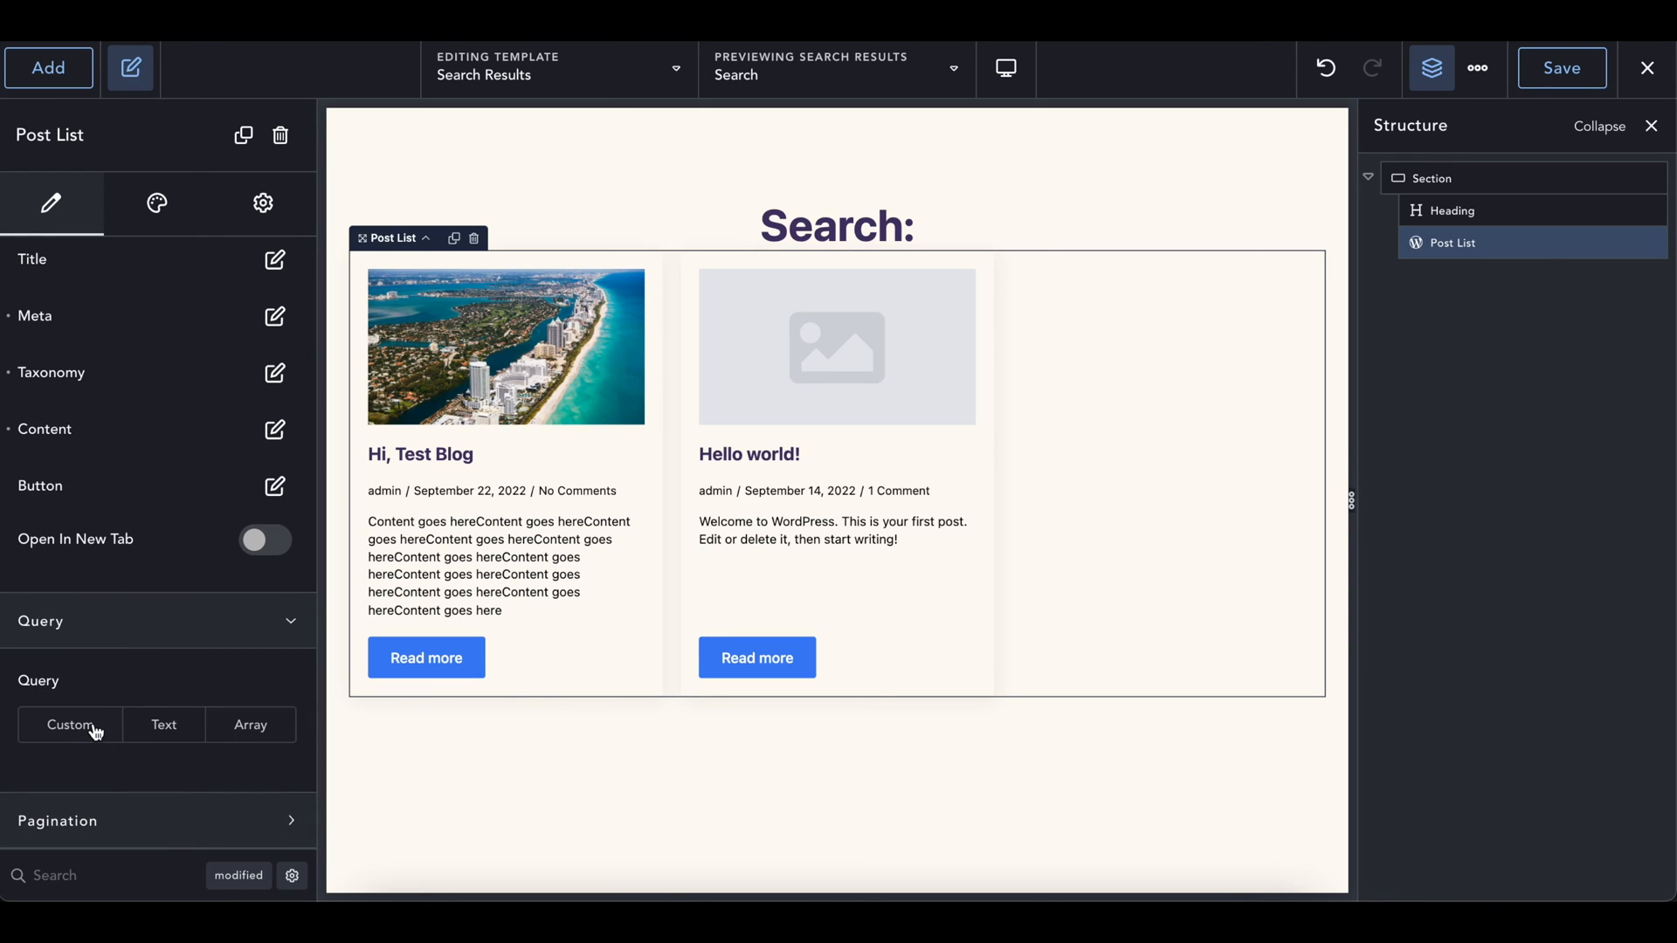
{"action": "left_click", "coordinate": [70, 723]}
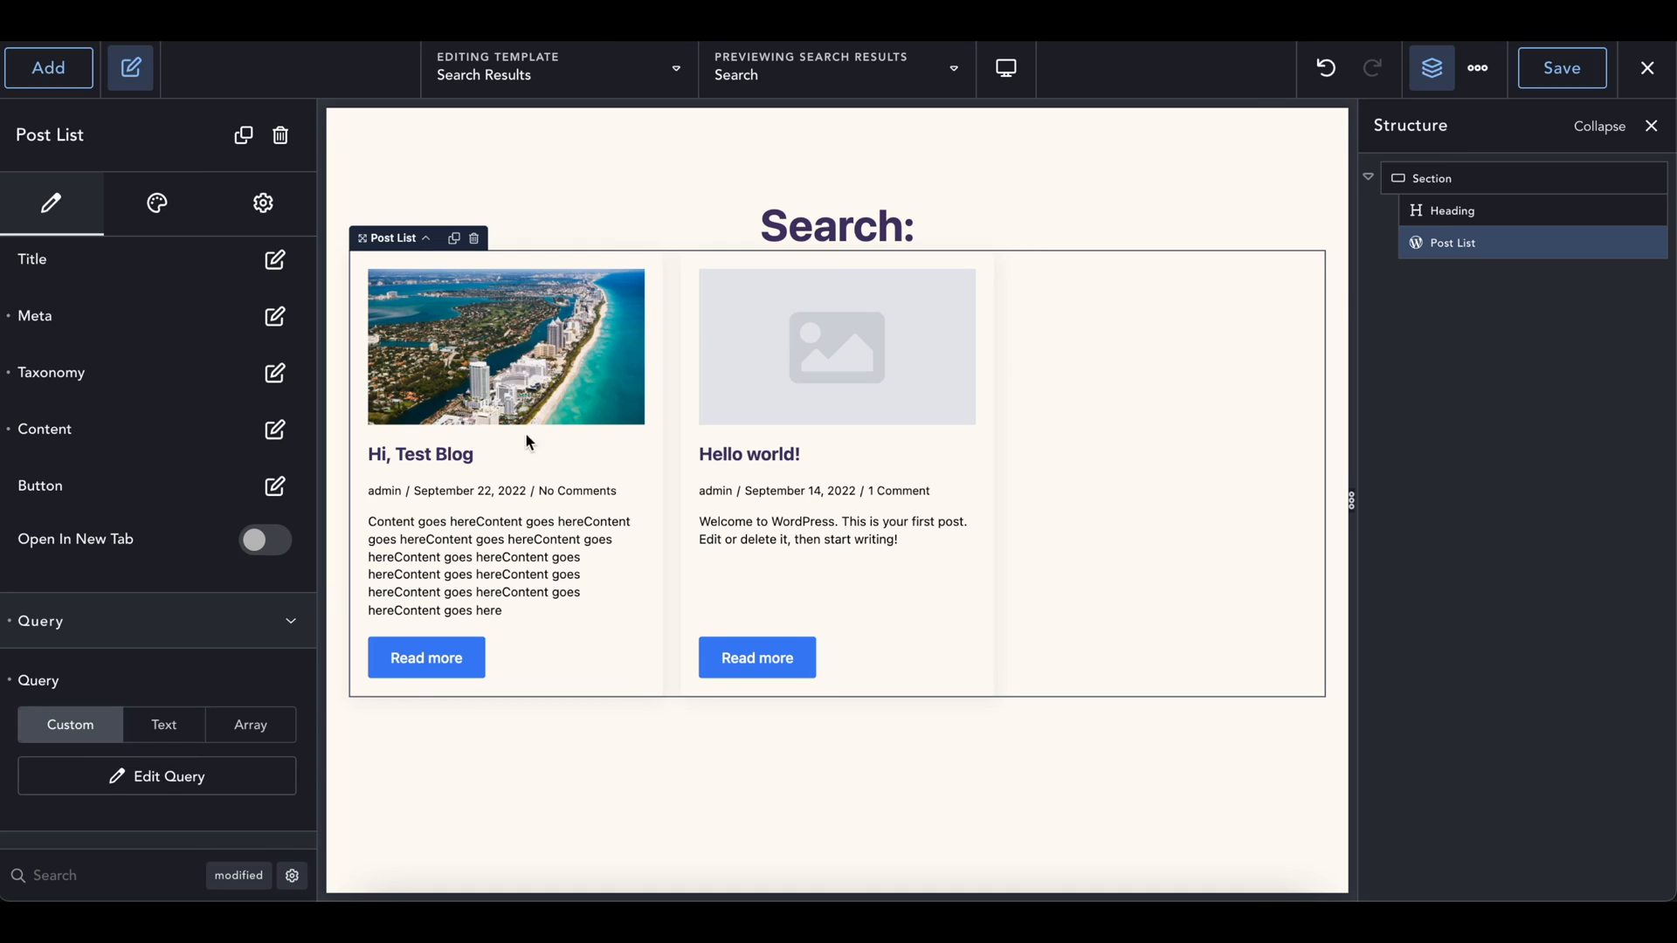
{"action": "mouse_move", "coordinate": [643, 537]}
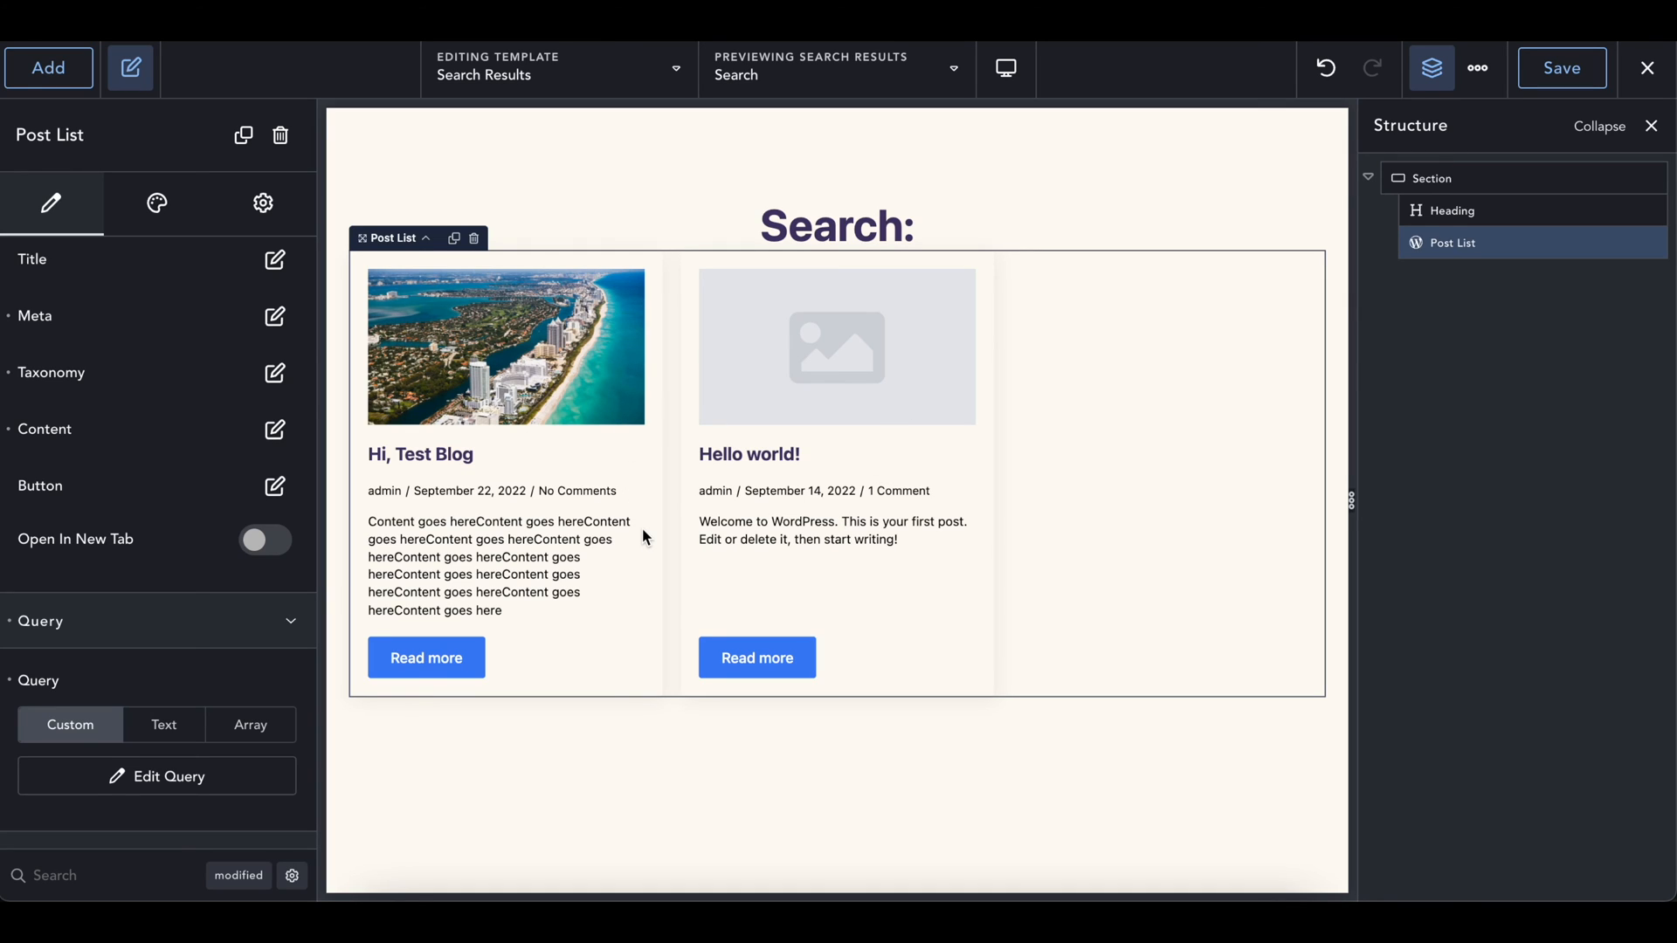
{"action": "mouse_move", "coordinate": [625, 454]}
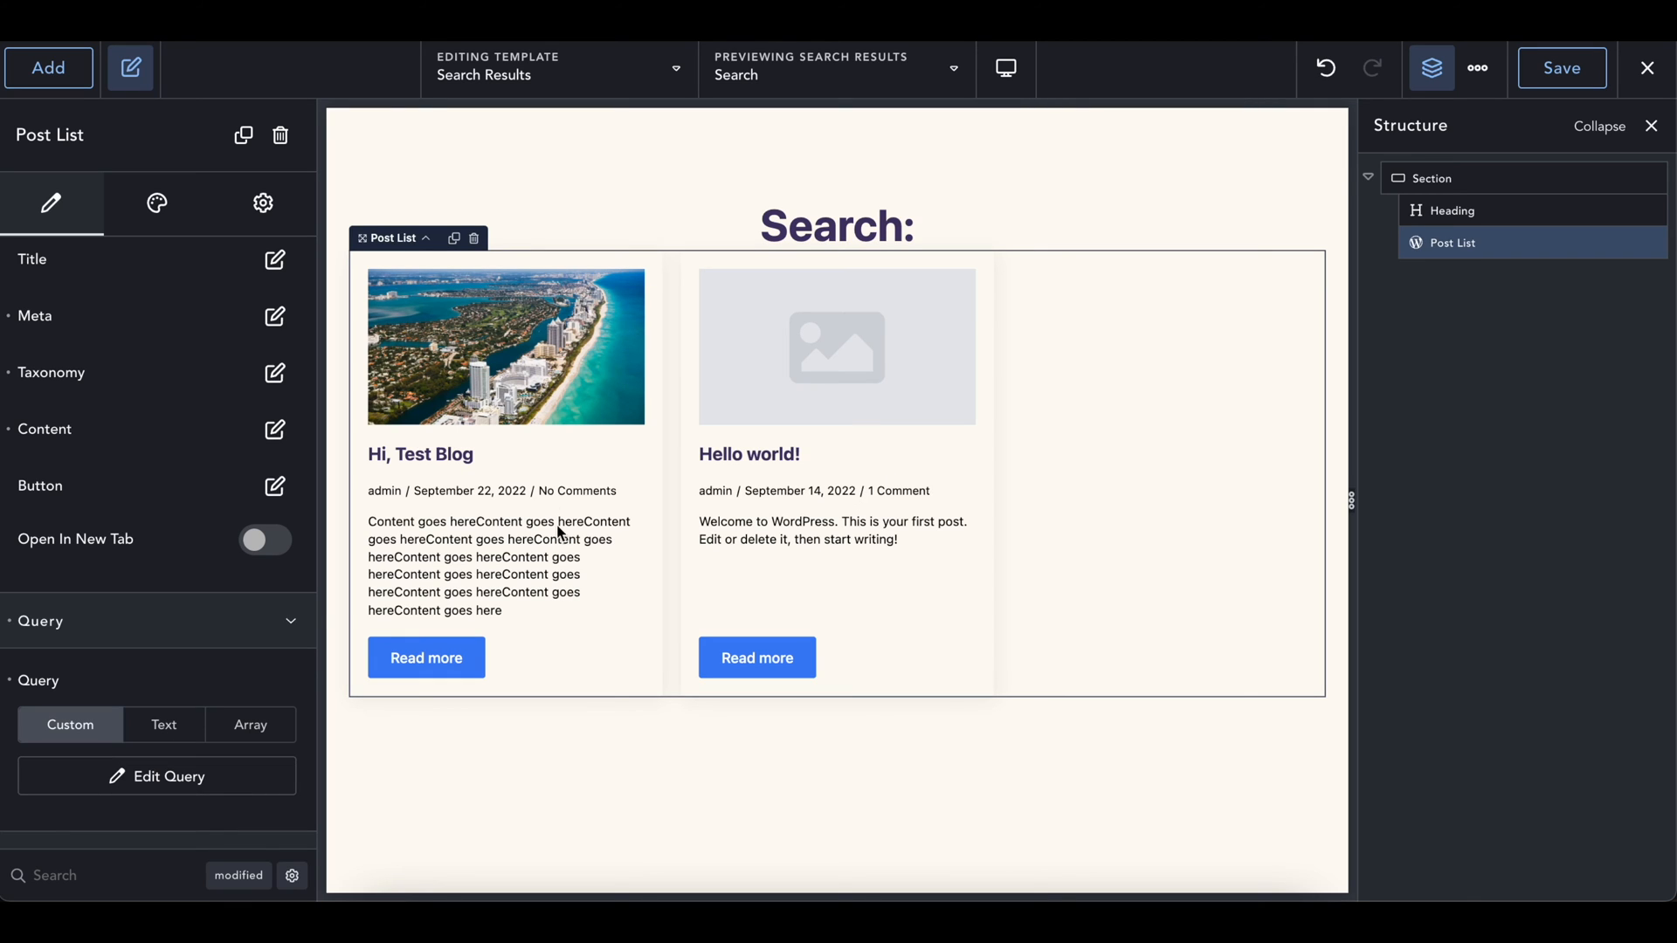
- Edit the Post List query to include Houses instead of Posts and apply it
{"action": "left_click", "coordinate": [155, 775]}
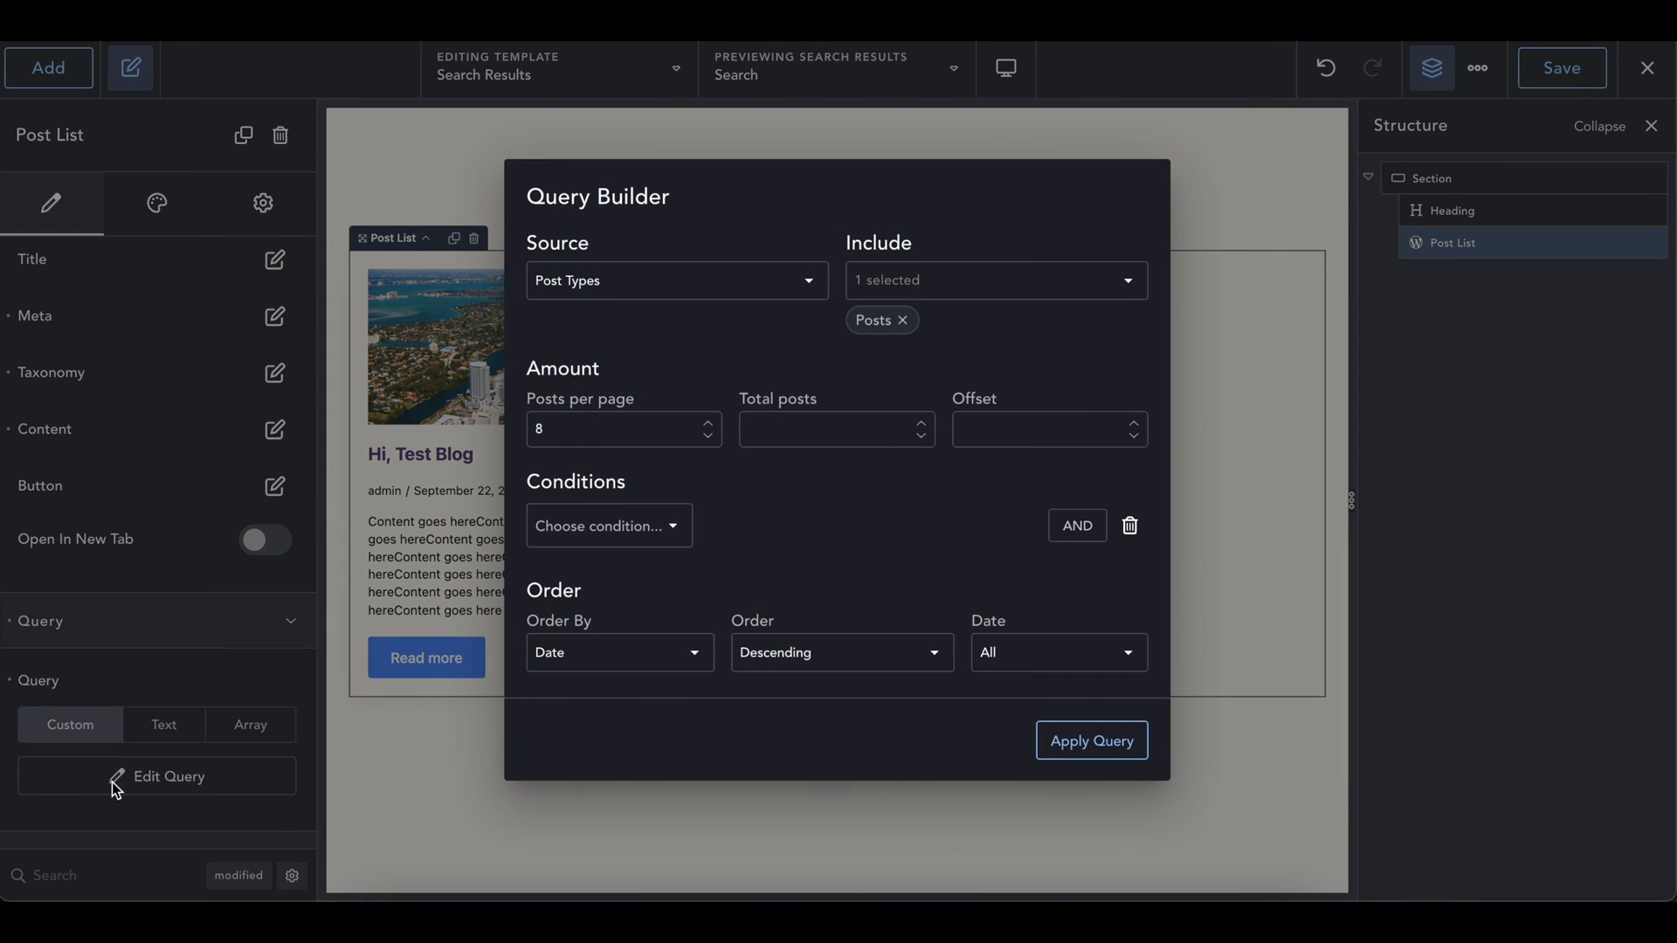
{"action": "mouse_move", "coordinate": [633, 450]}
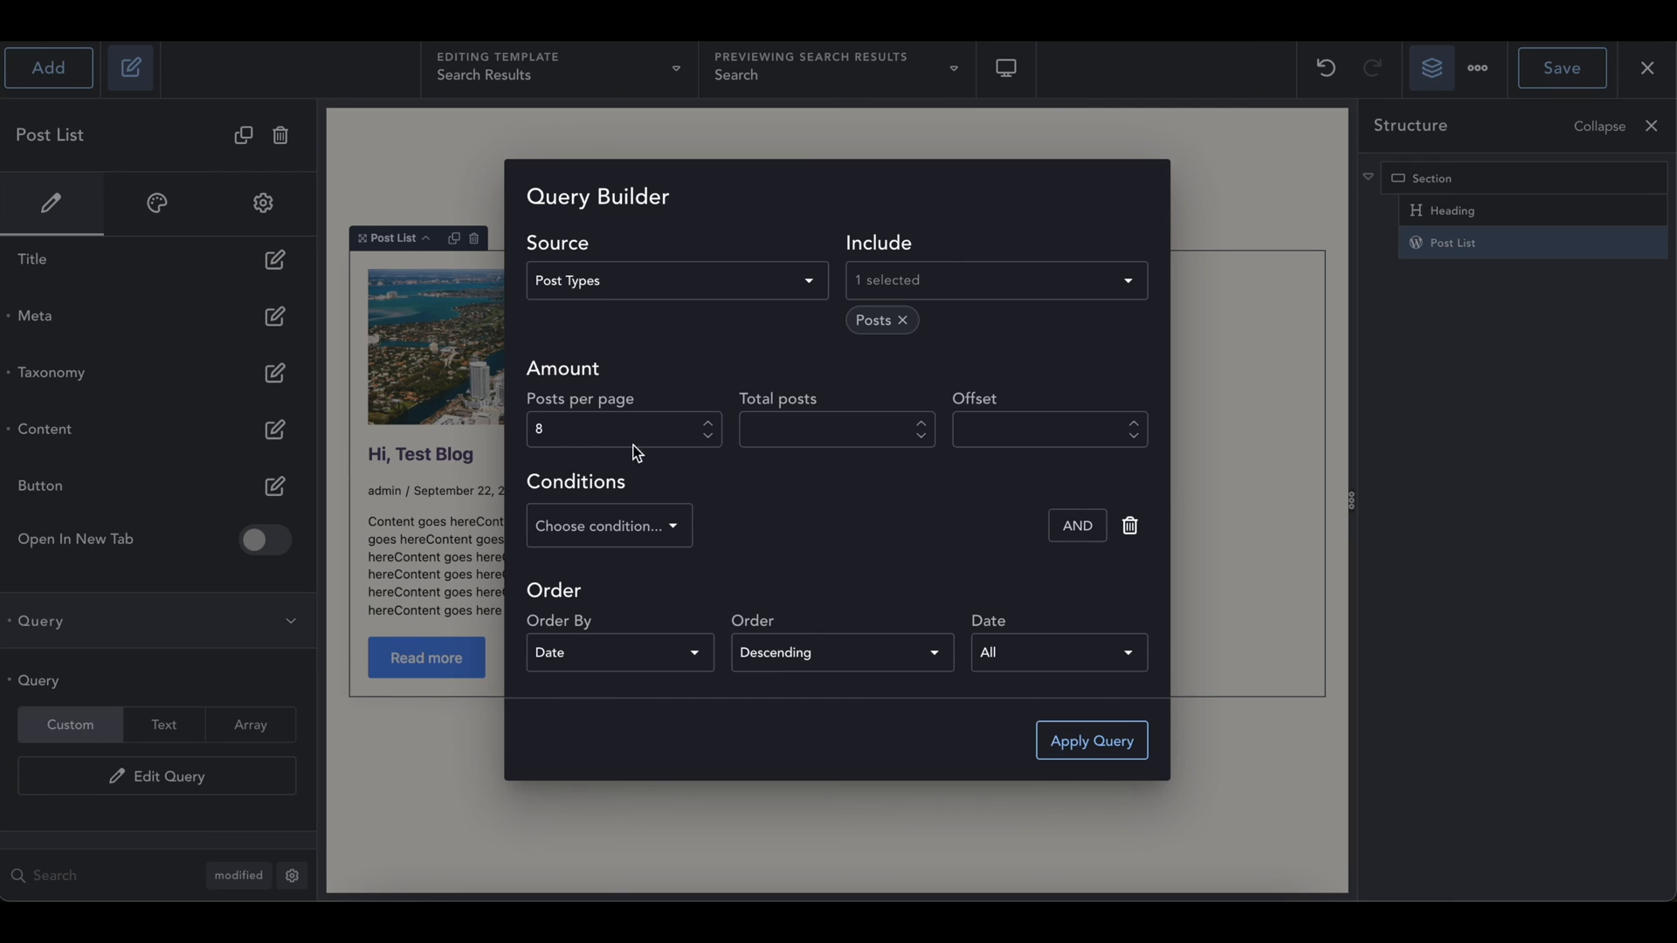
{"action": "left_click", "coordinate": [994, 279]}
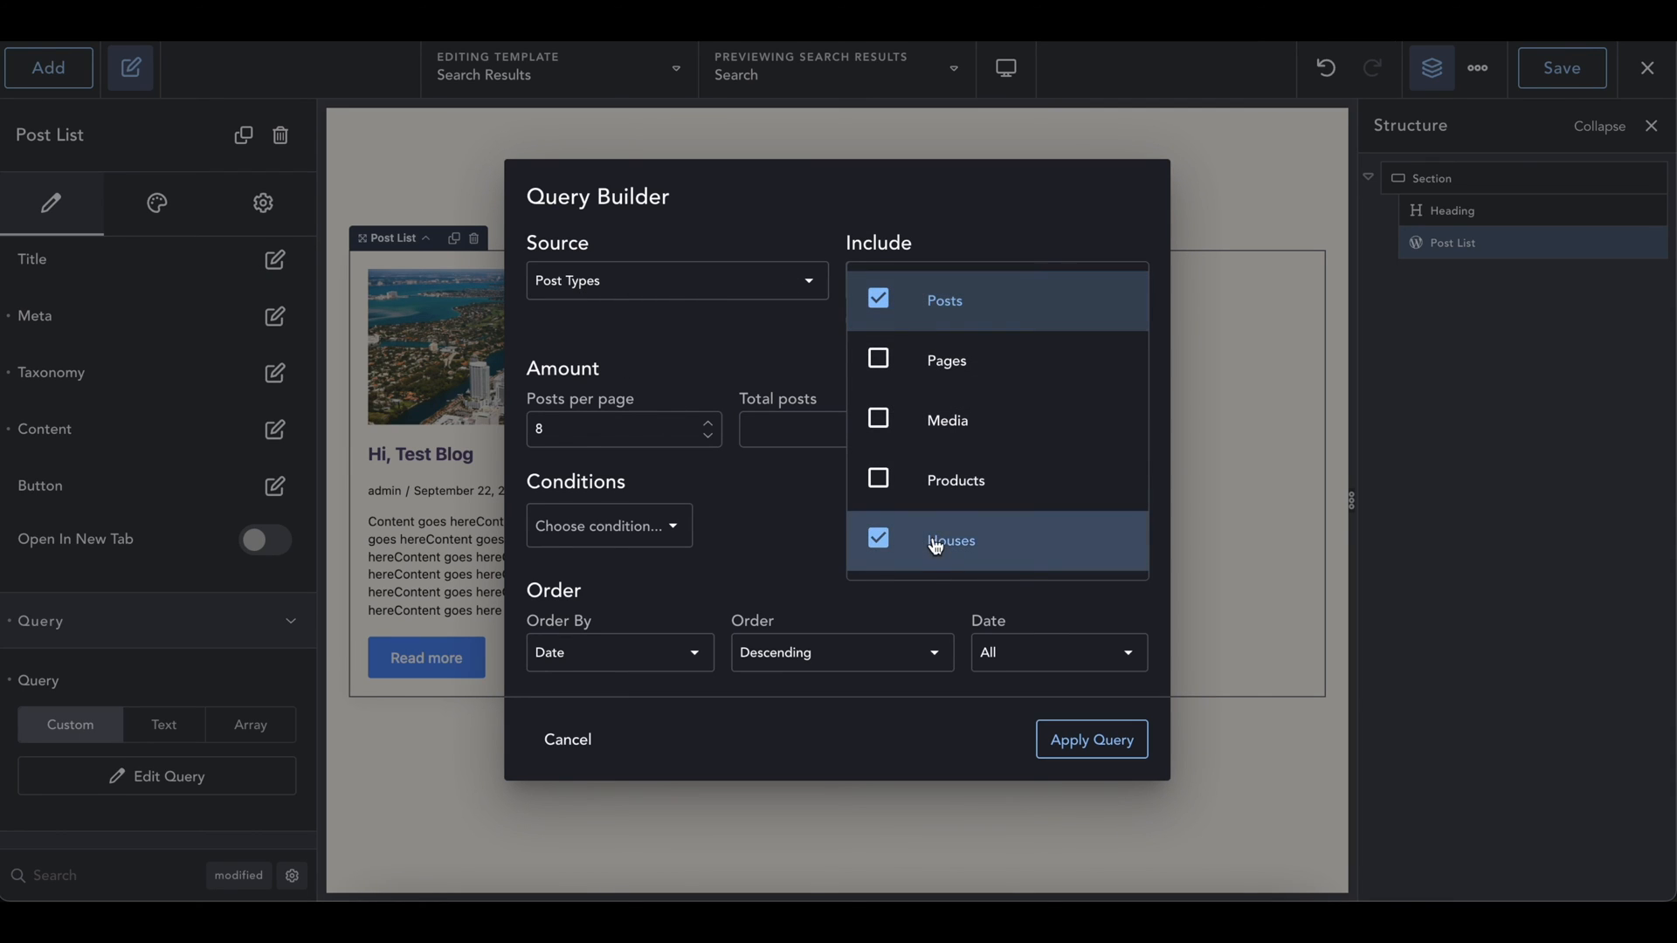
{"action": "left_click", "coordinate": [878, 299]}
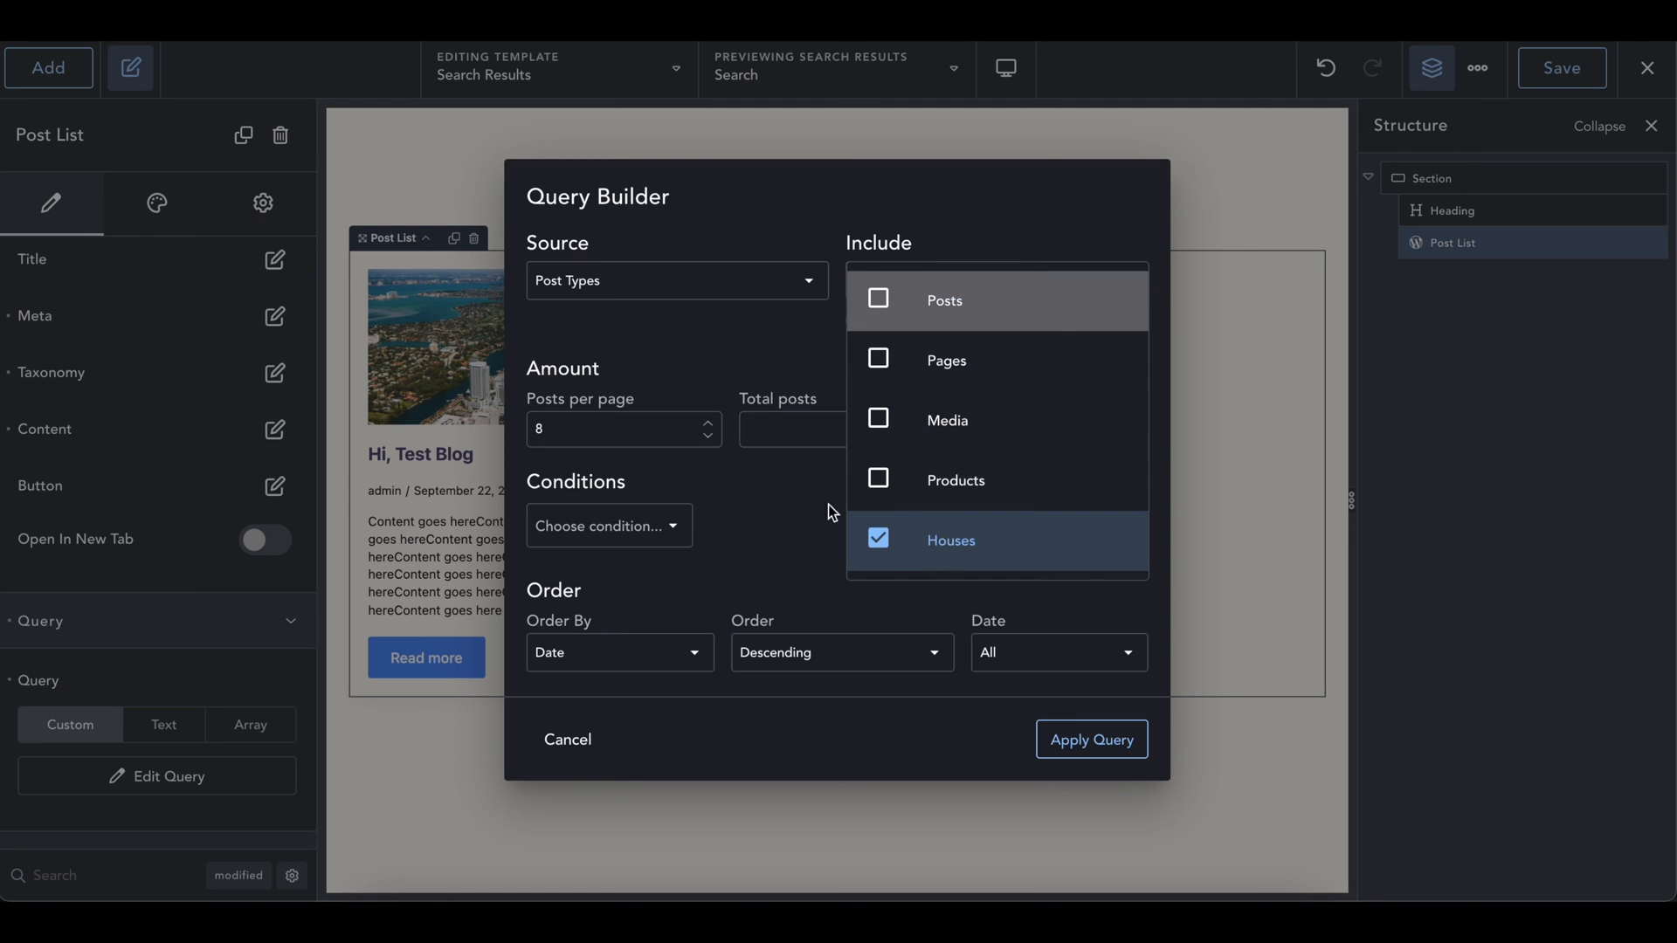
{"action": "left_click", "coordinate": [1090, 739]}
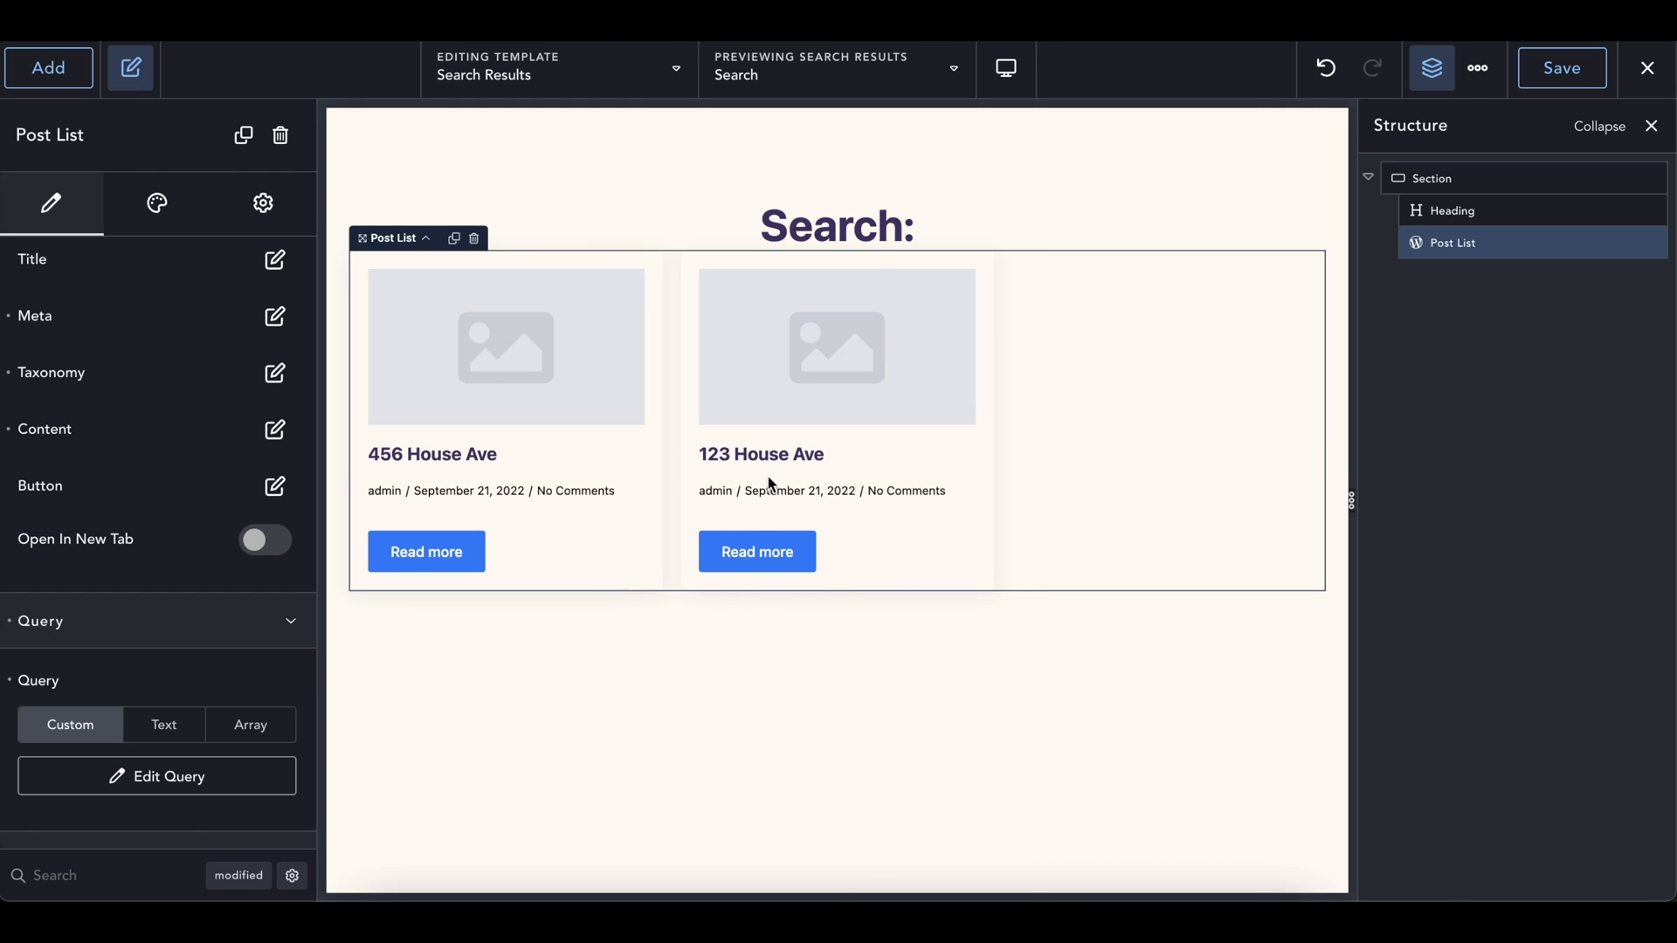
{"action": "mouse_move", "coordinate": [499, 266]}
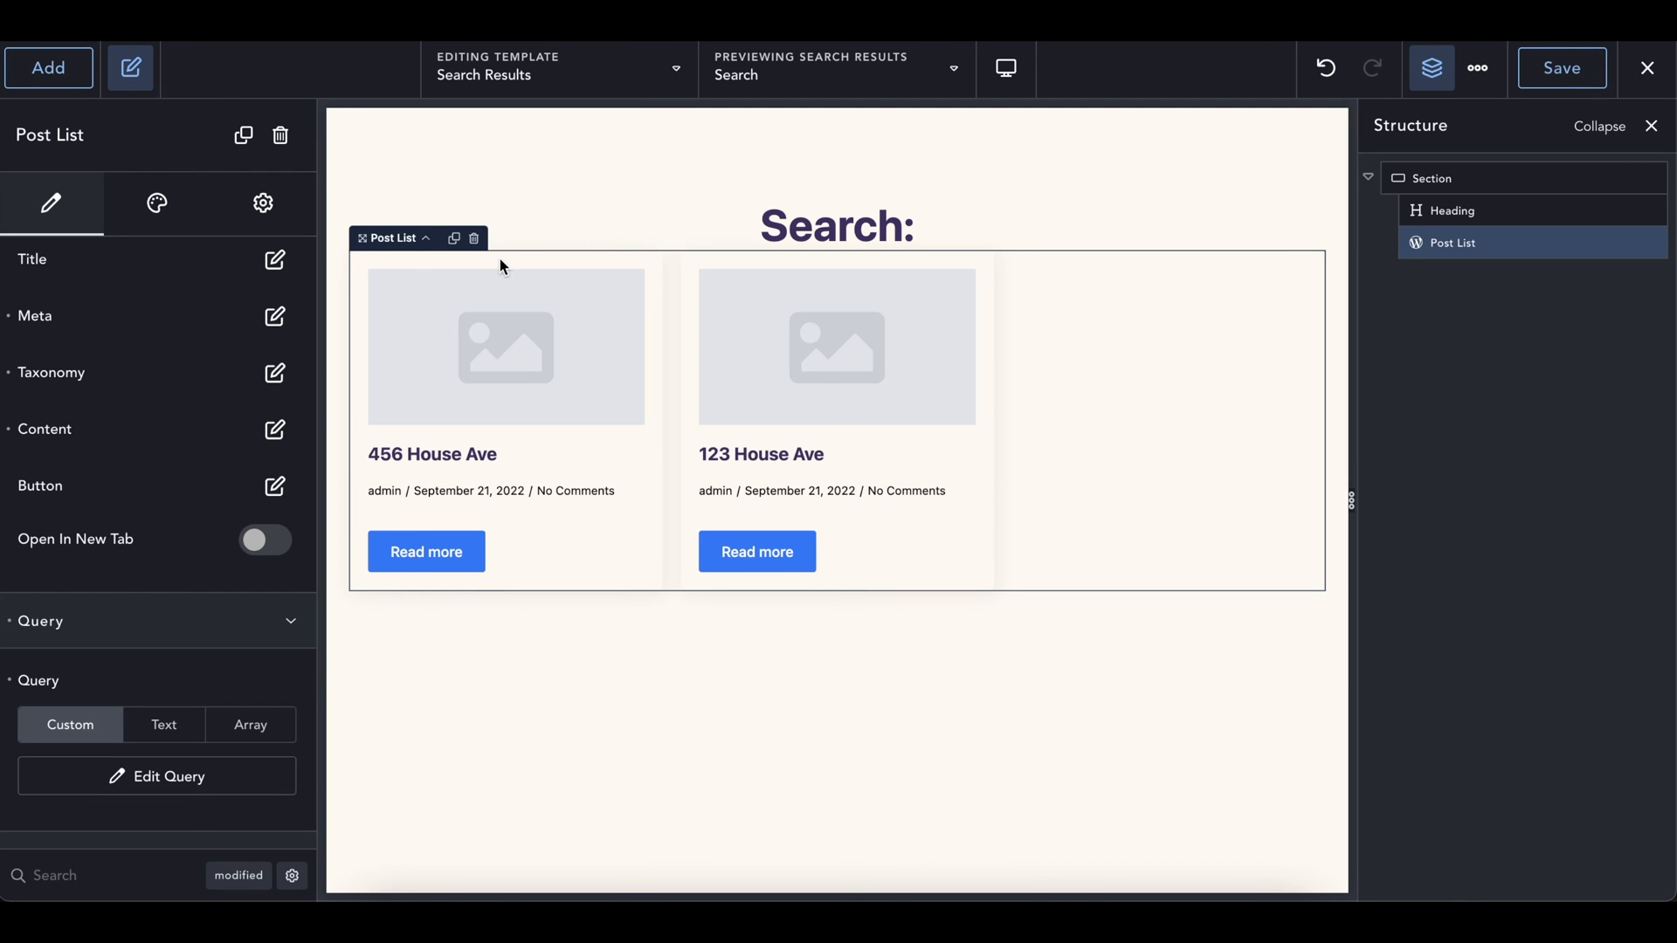
- Exit to the front end and search the site for '123'
{"action": "left_click", "coordinate": [1647, 68]}
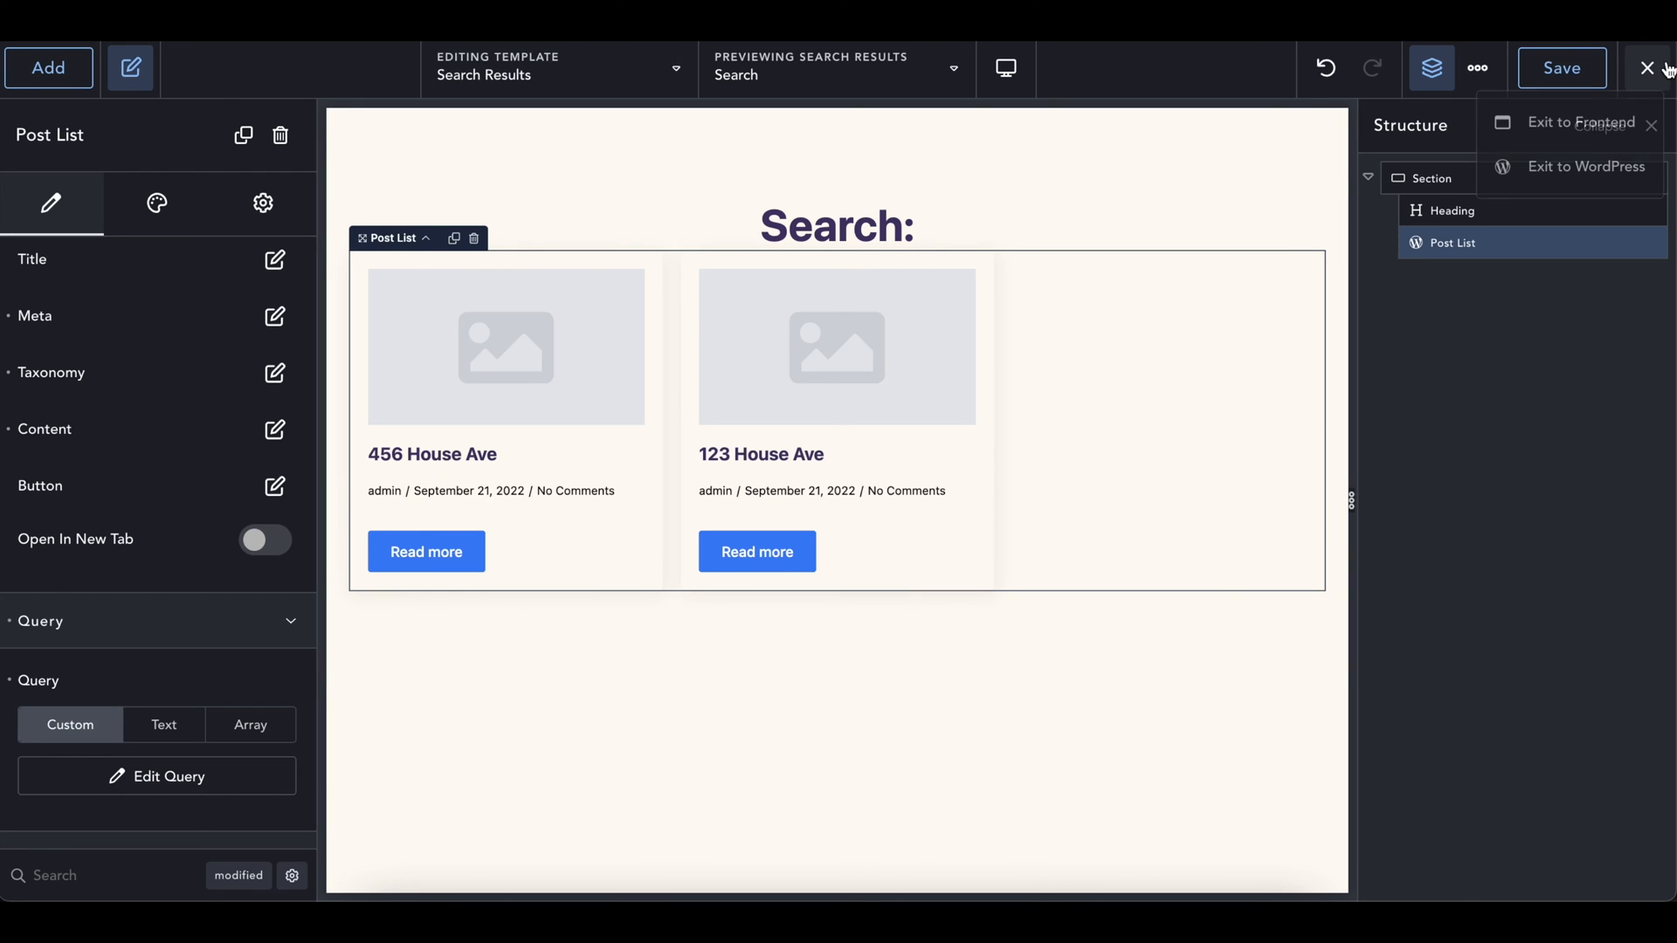
{"action": "left_click", "coordinate": [1586, 123]}
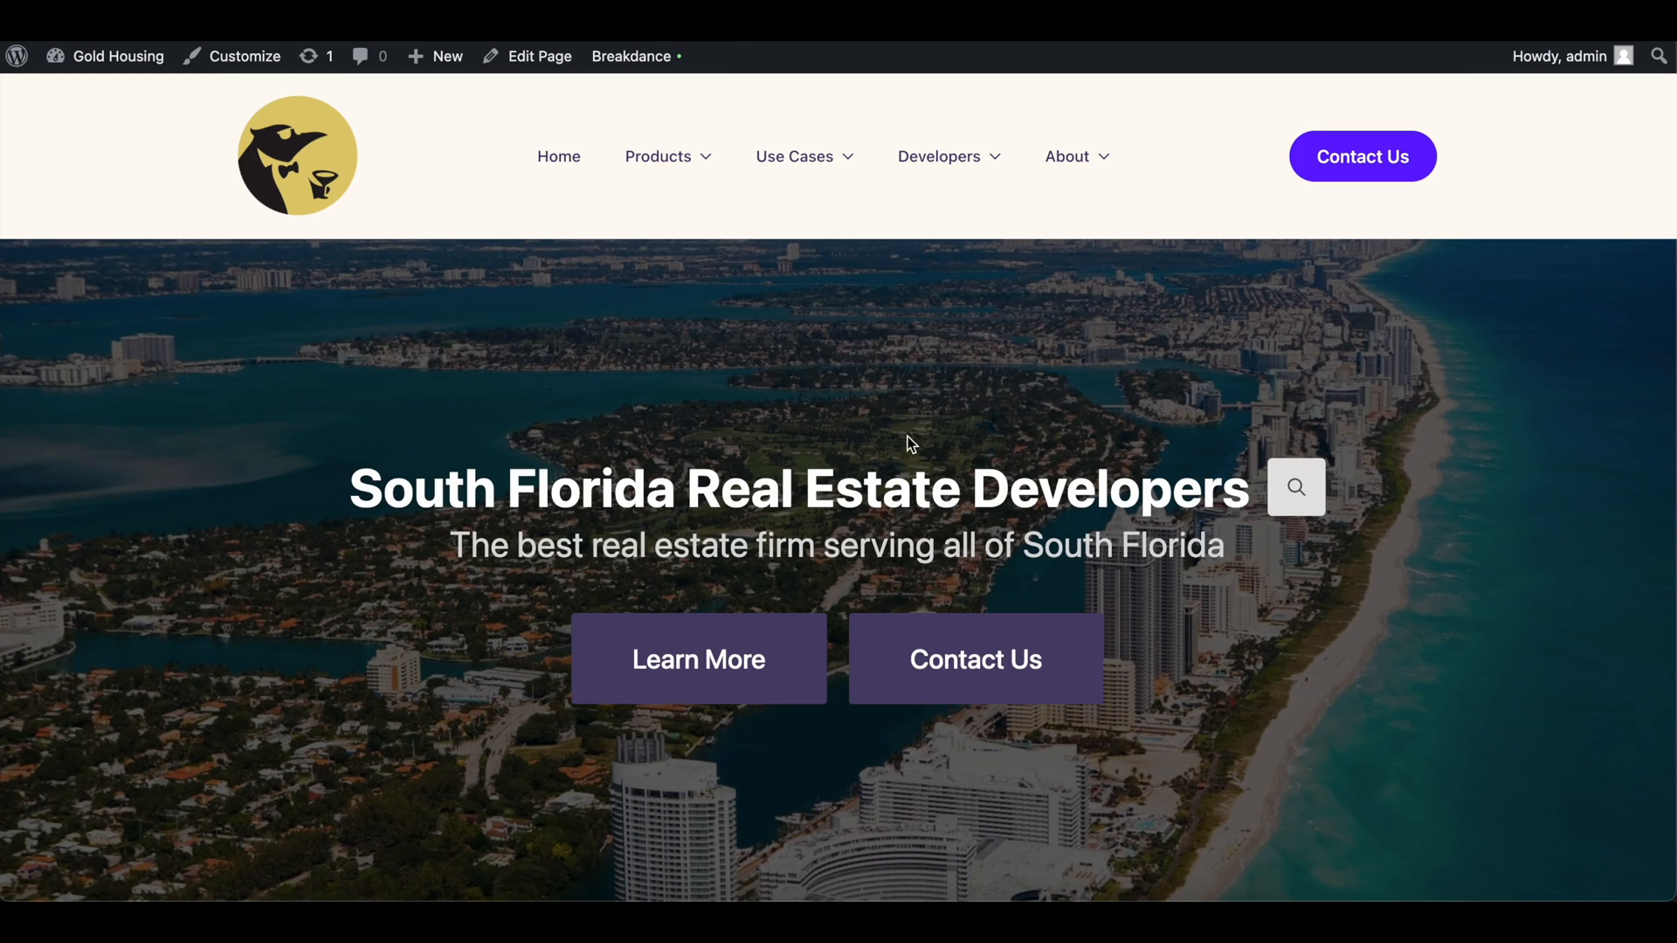
{"action": "left_click", "coordinate": [1295, 488]}
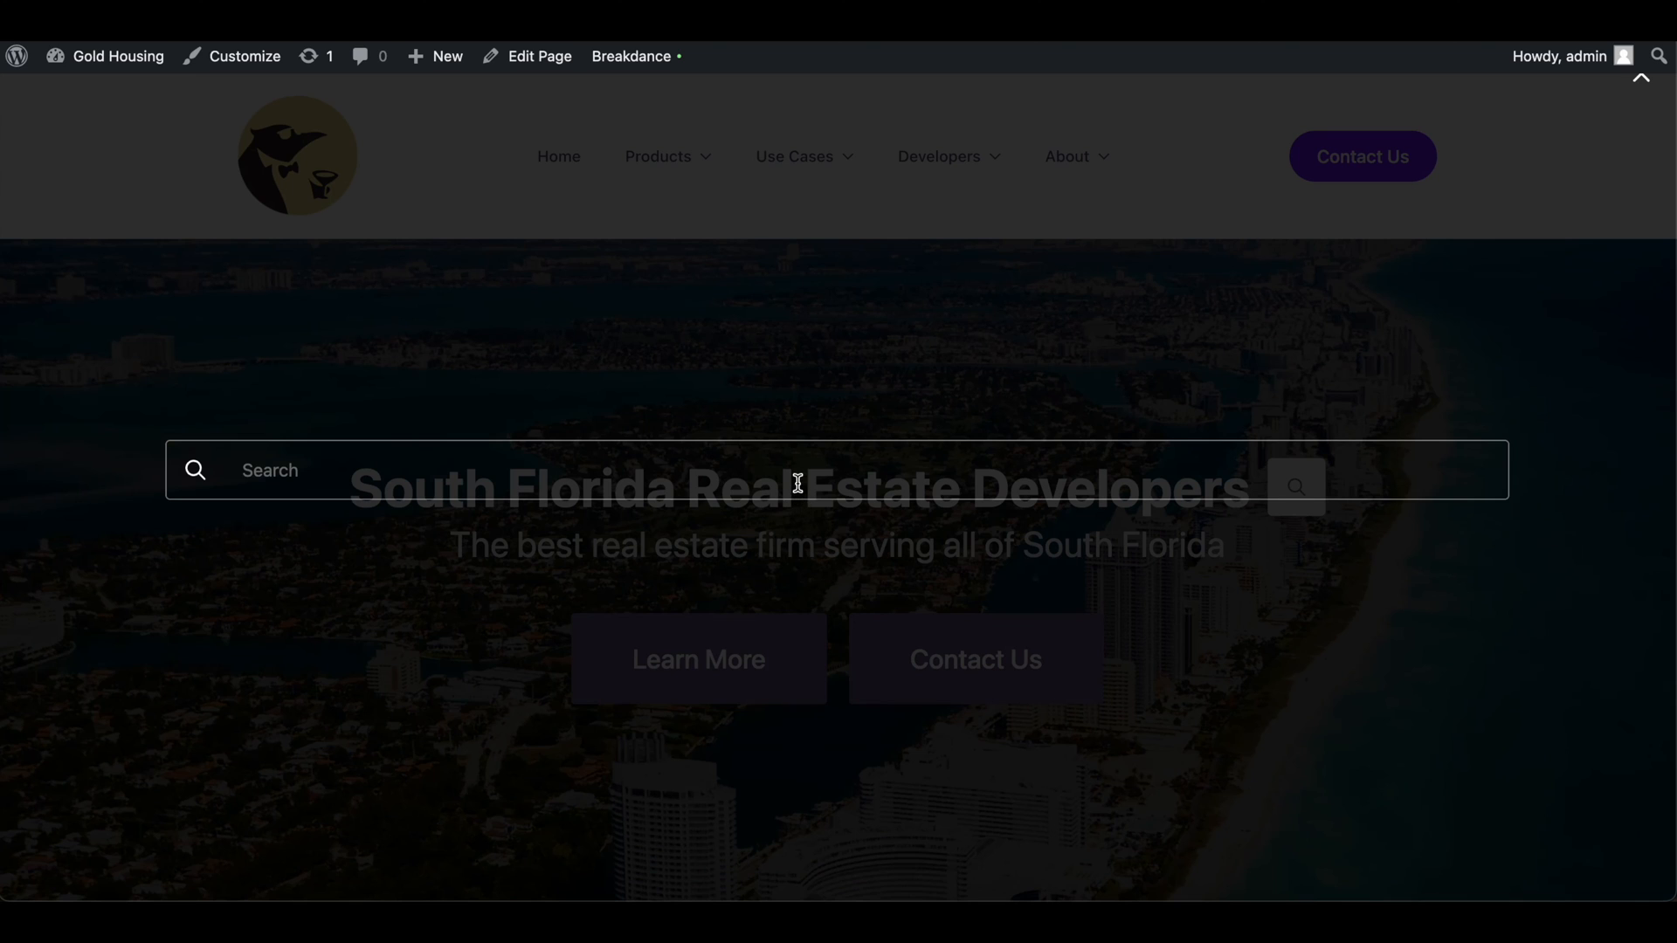
{"action": "type", "text": "123"}
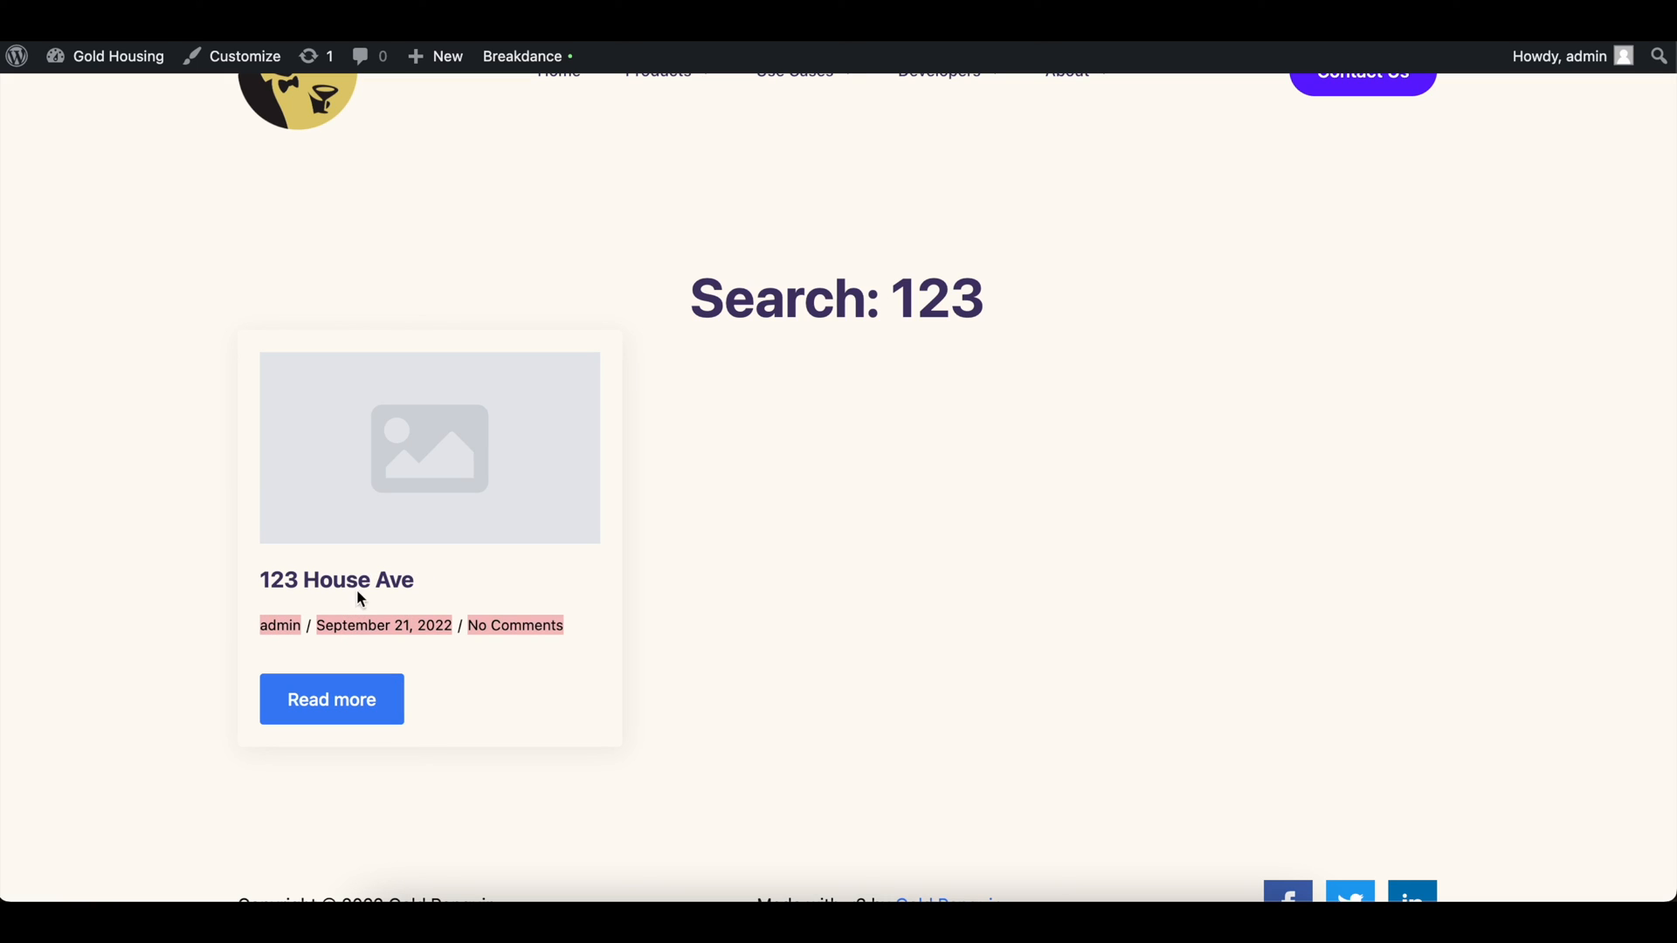
{"action": "left_click", "coordinate": [332, 699]}
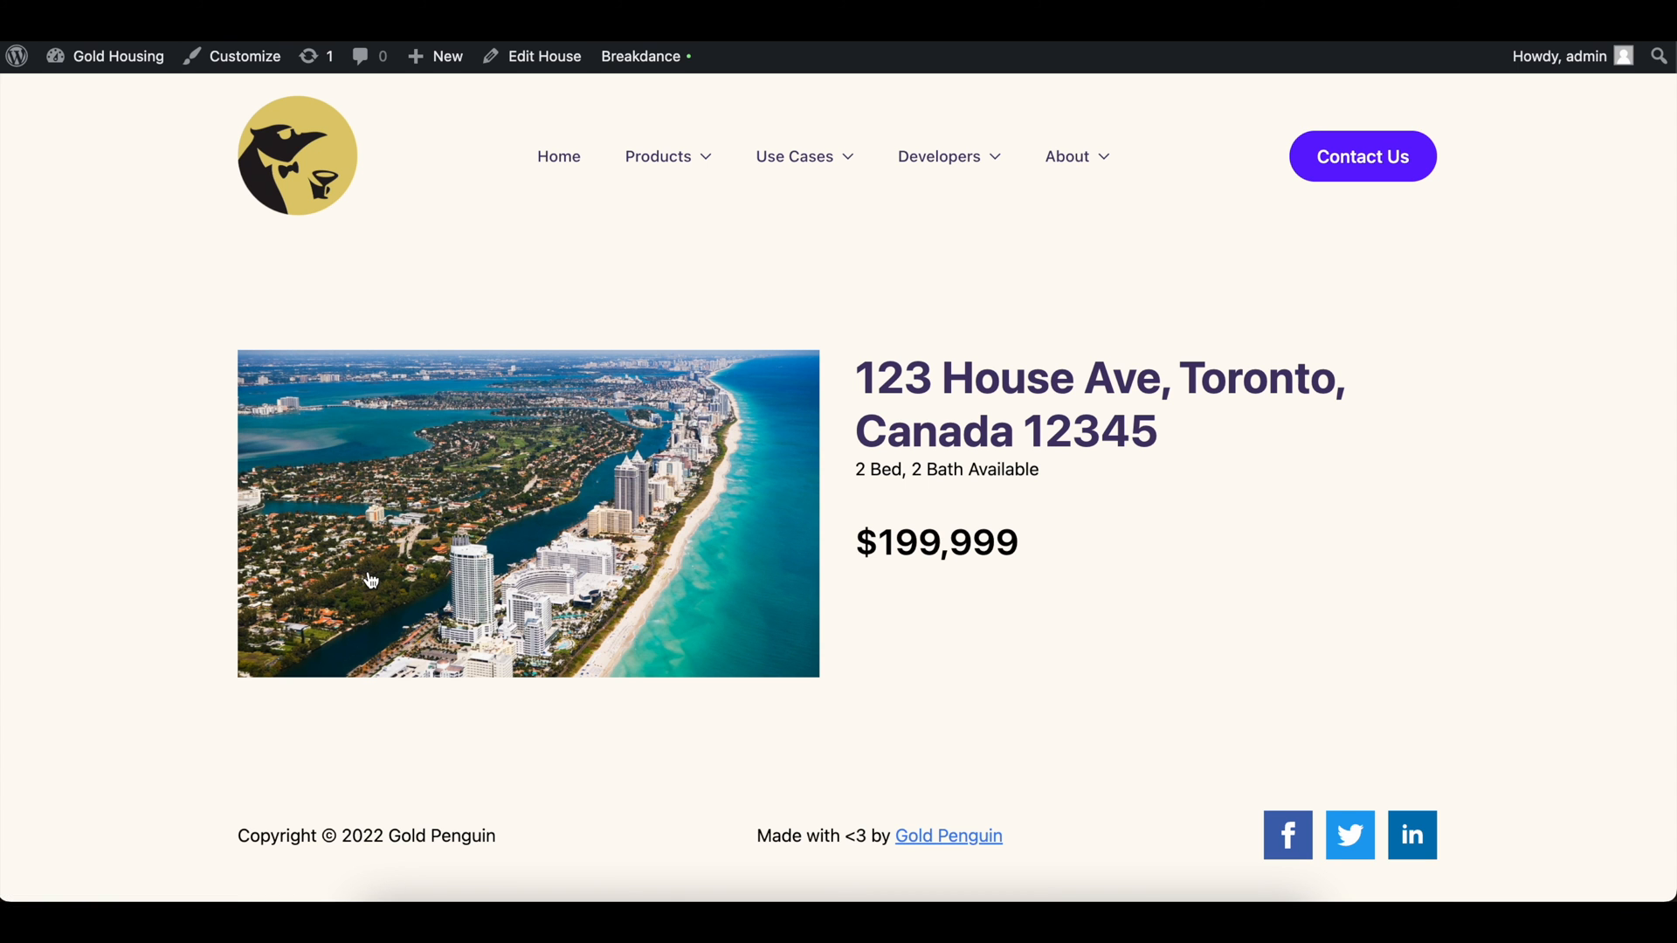
{"action": "mouse_move", "coordinate": [1036, 482]}
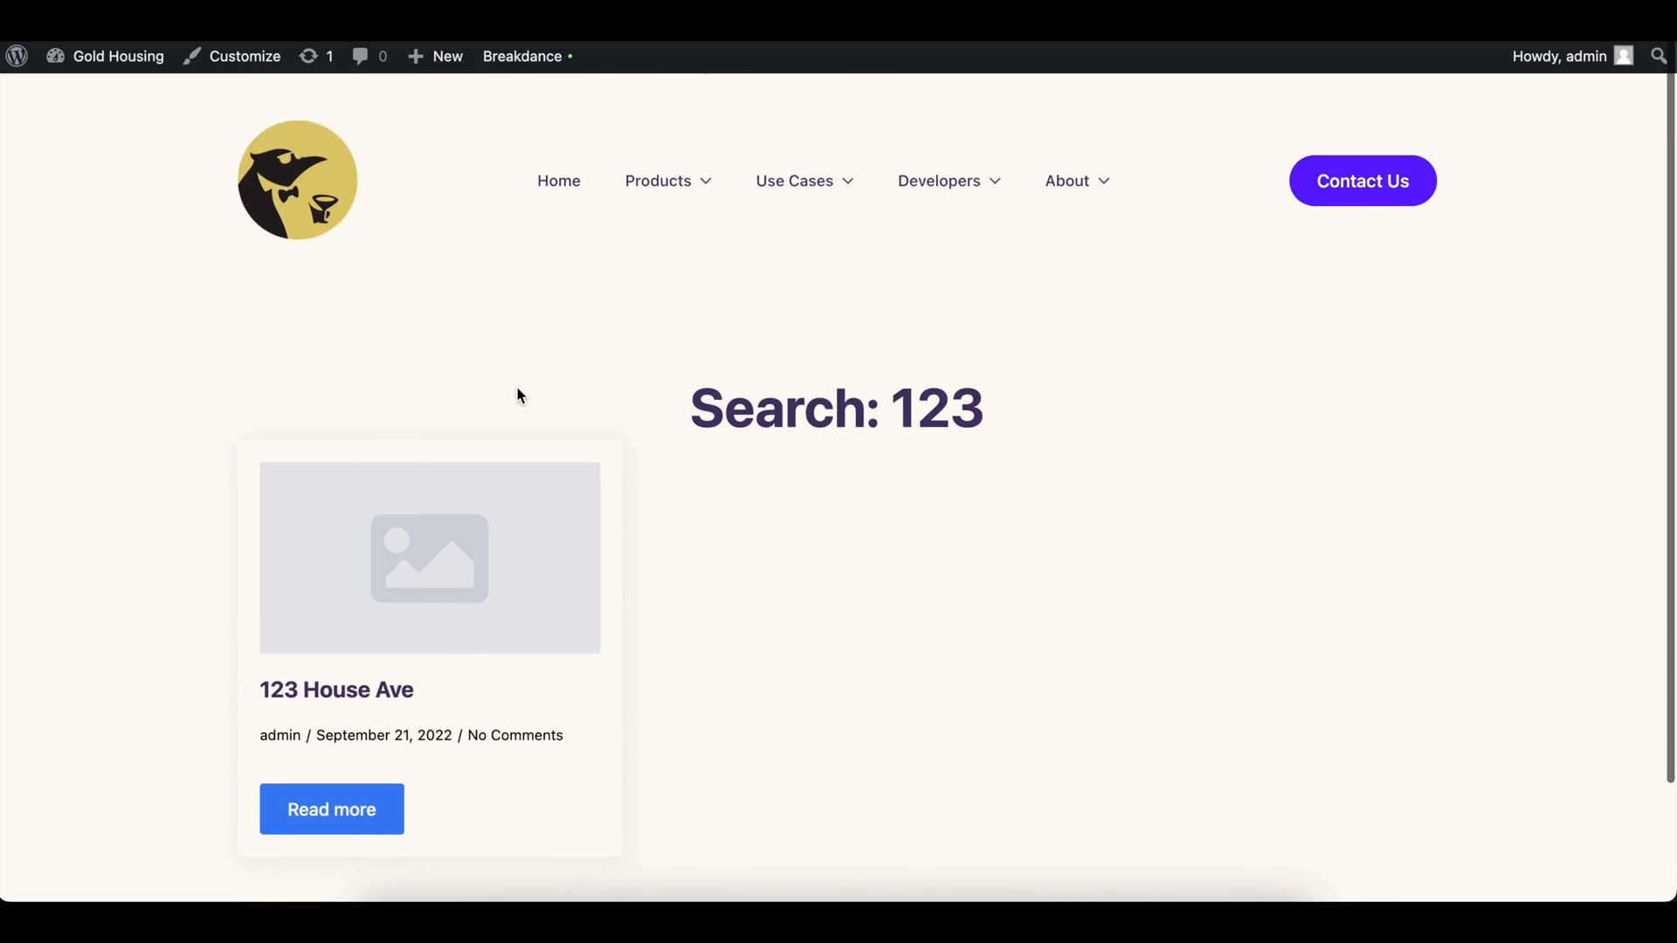
{"action": "scroll", "scroll_direction": "down", "scroll_amount": 3}
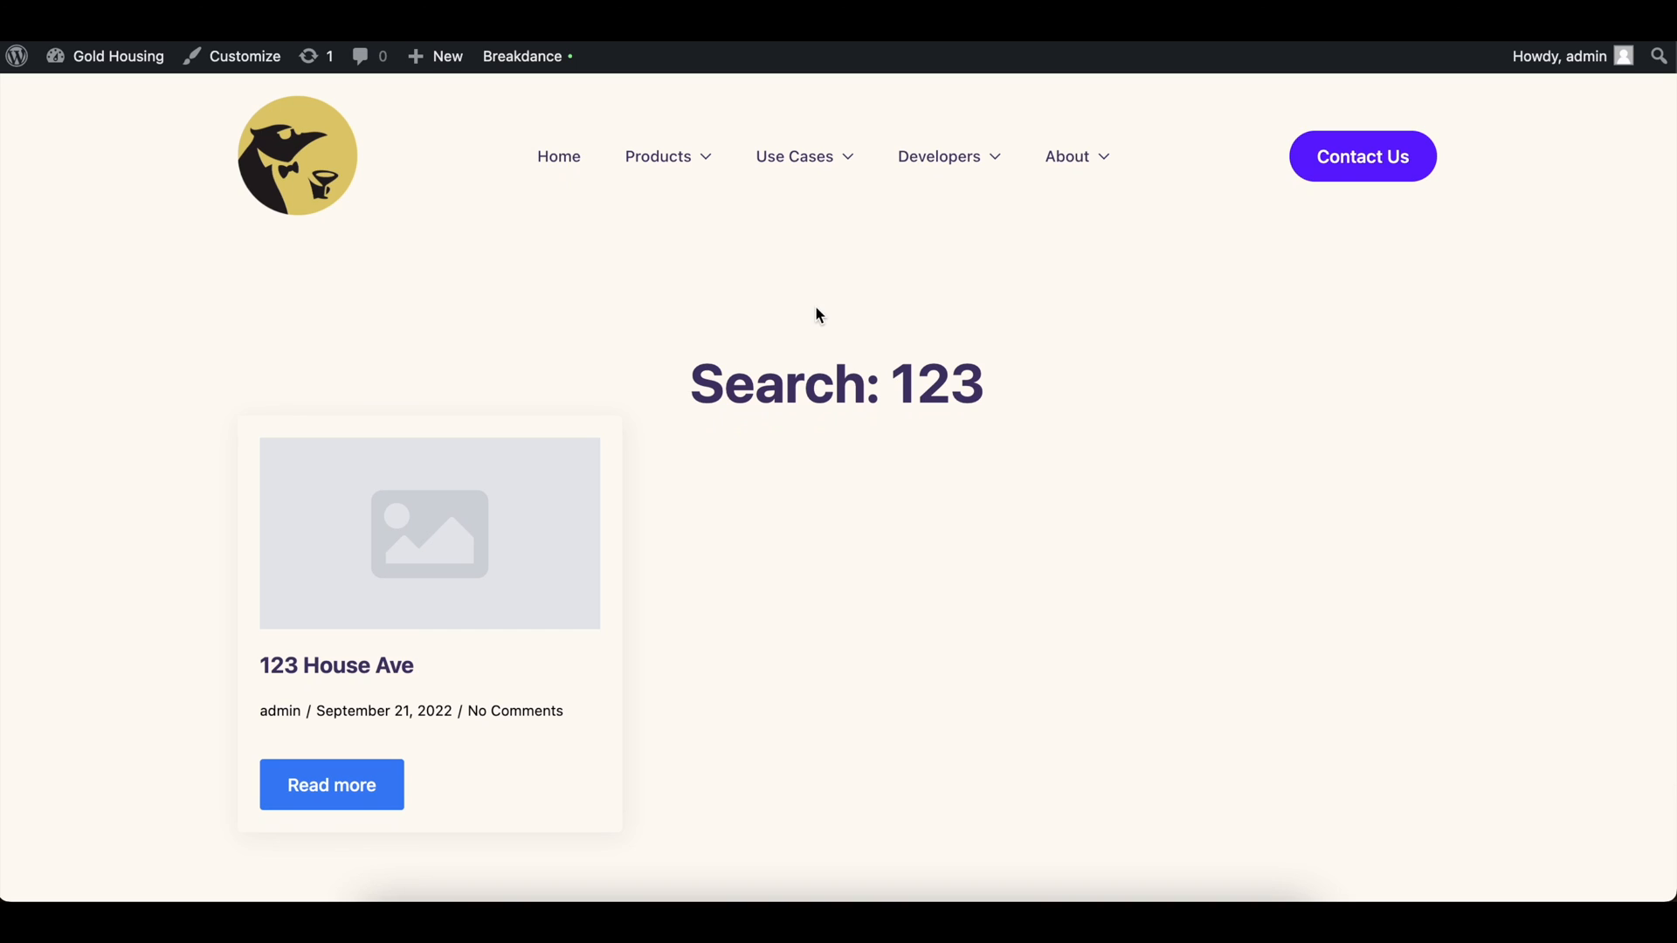
{"action": "mouse_move", "coordinate": [933, 271]}
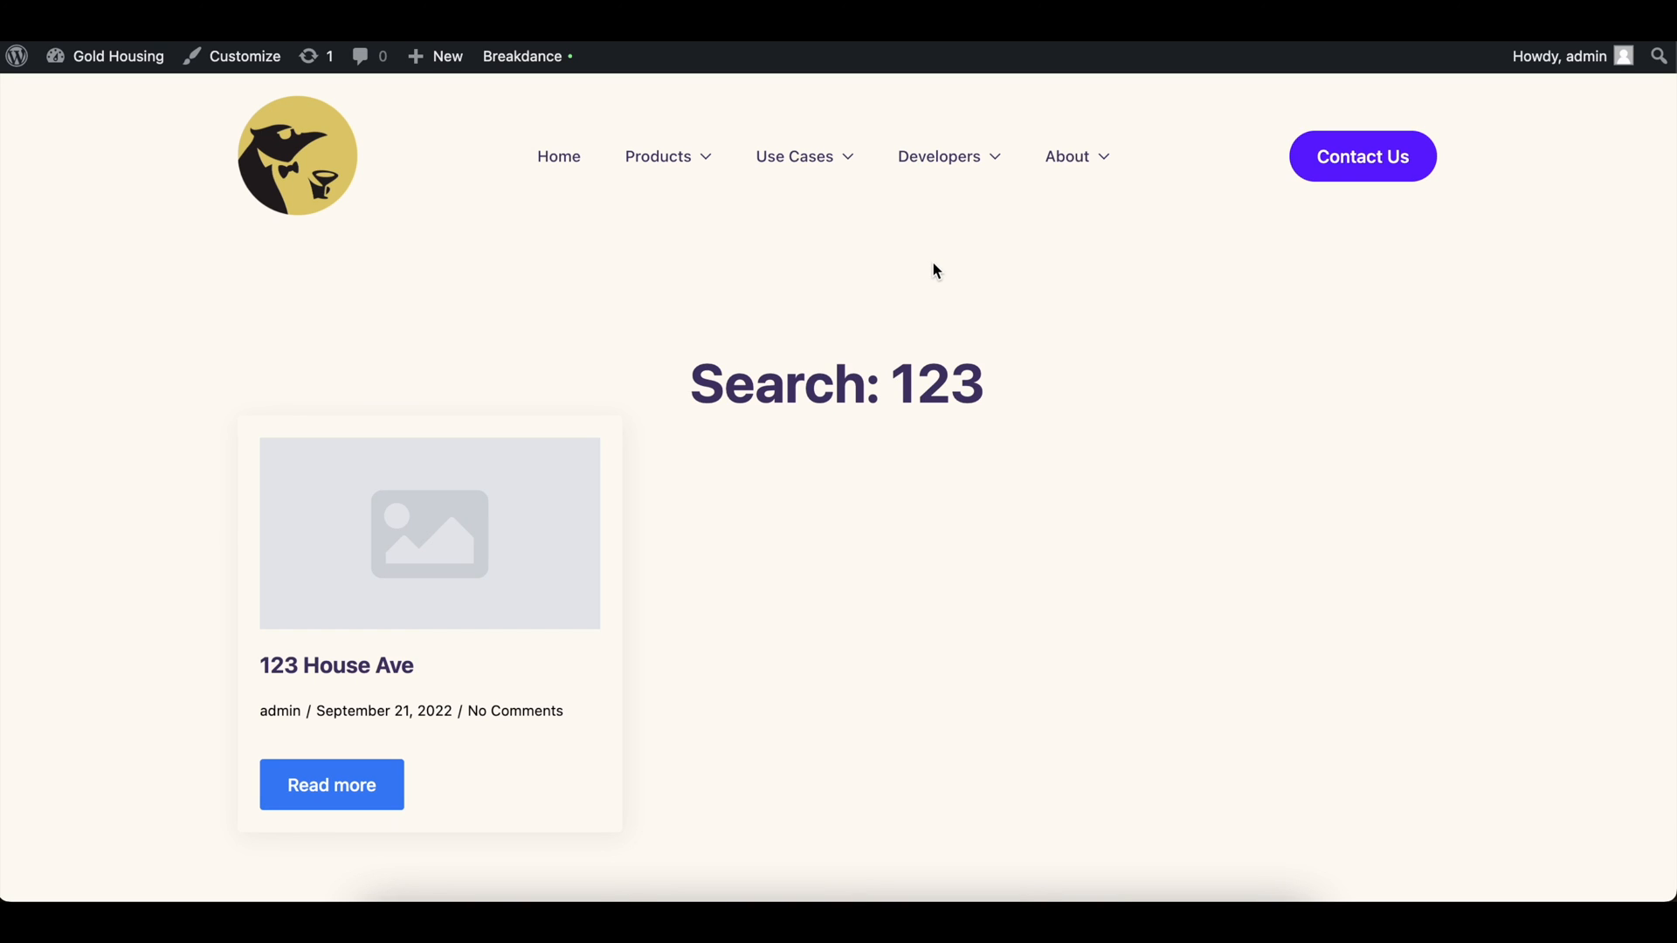